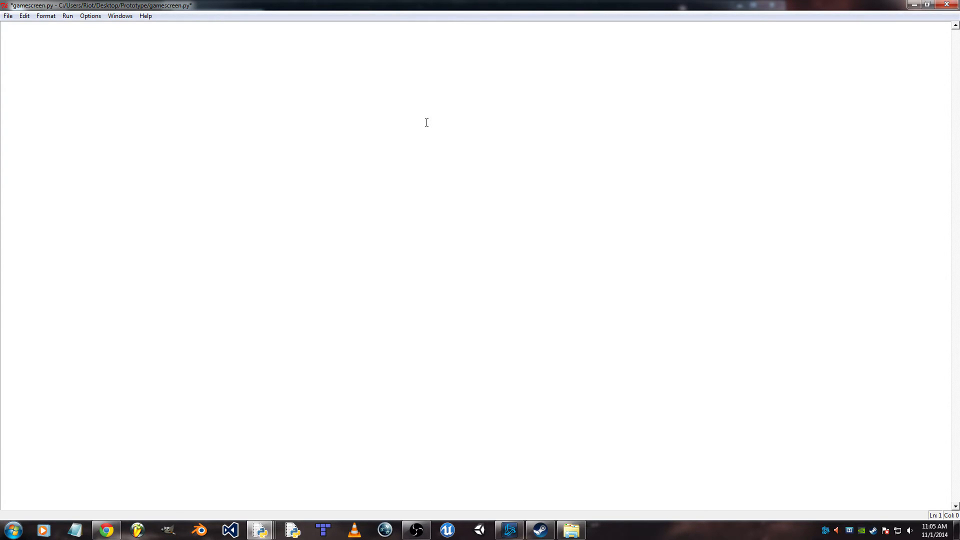
- Write the pygame and sys imports, a '#define colors' comment and BLACK = (0, 0, 0)
{"action": "type", "text": "import pygame"}
{"action": "type", "text": "#define co"}
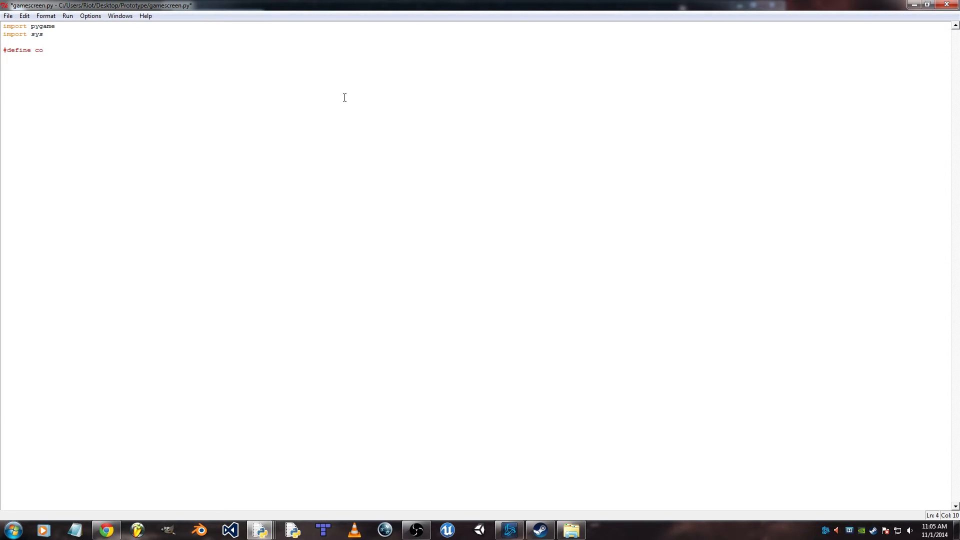
{"action": "type", "text": "lors"}
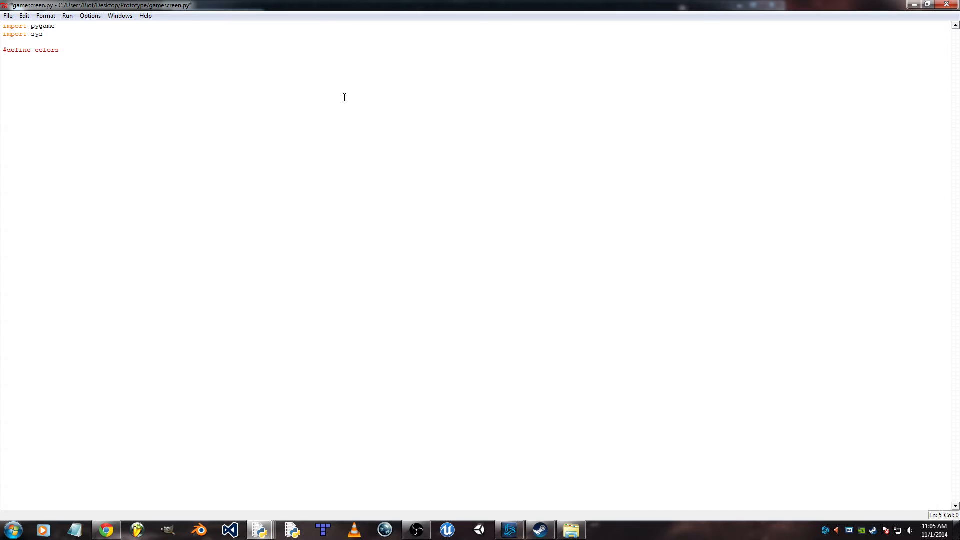
{"action": "type", "text": "BLACK"}
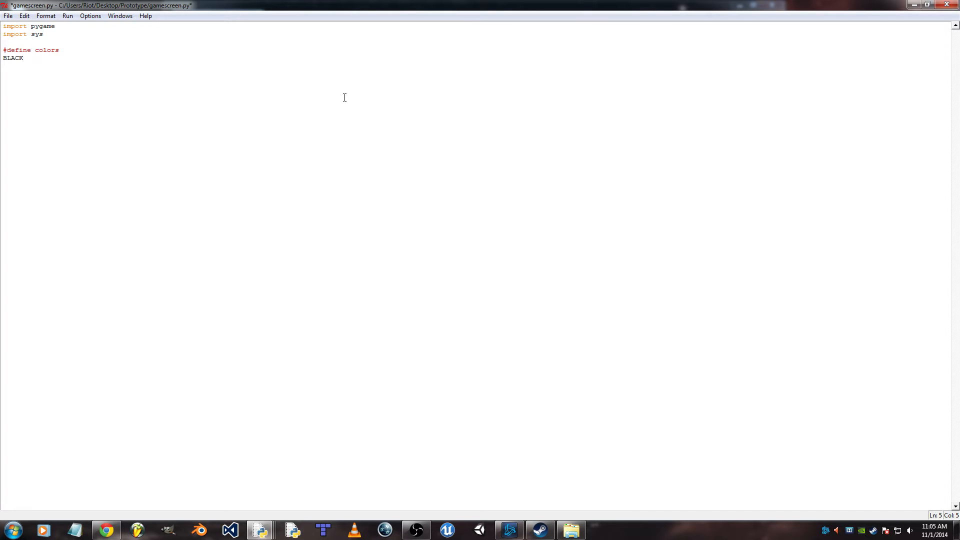
{"action": "type", "text": "="}
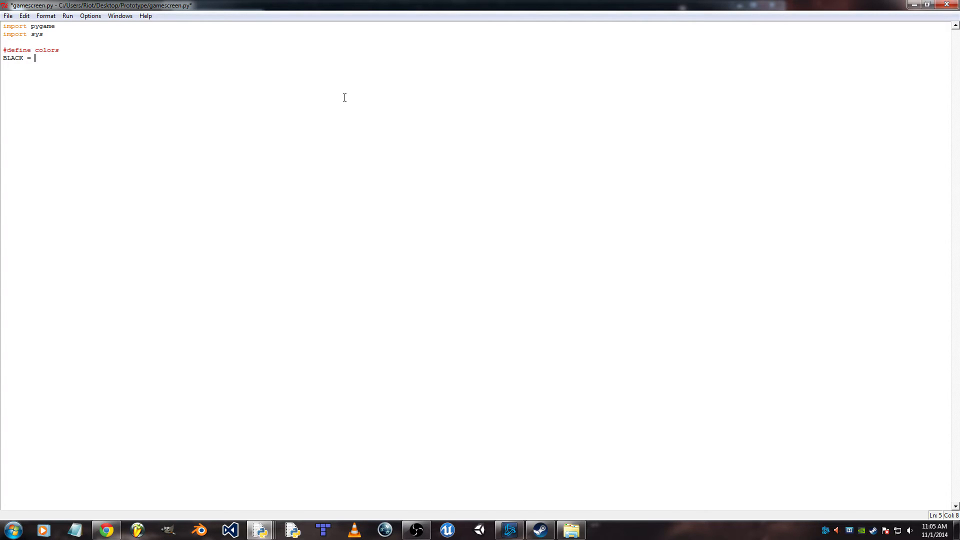
{"action": "type", "text": "("}
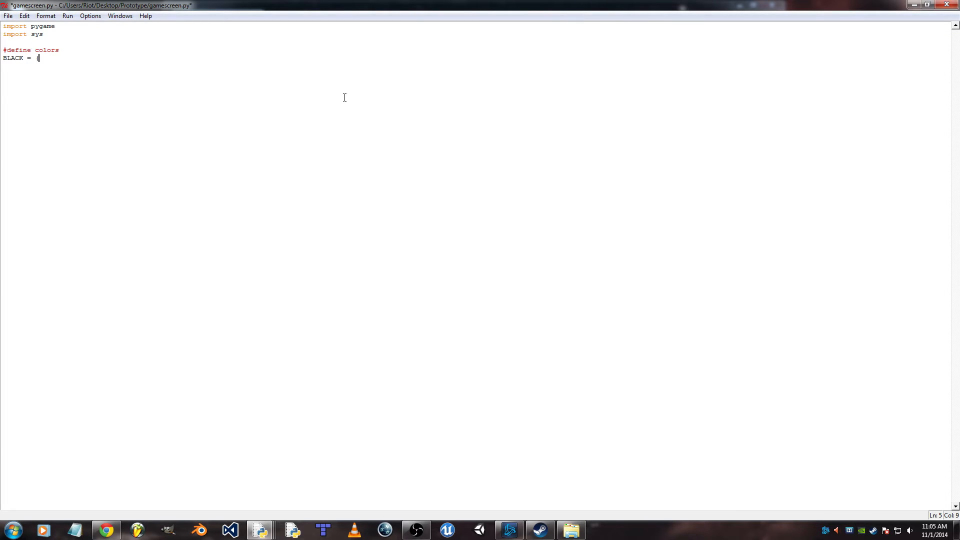
{"action": "type", "text": "0, 0,"}
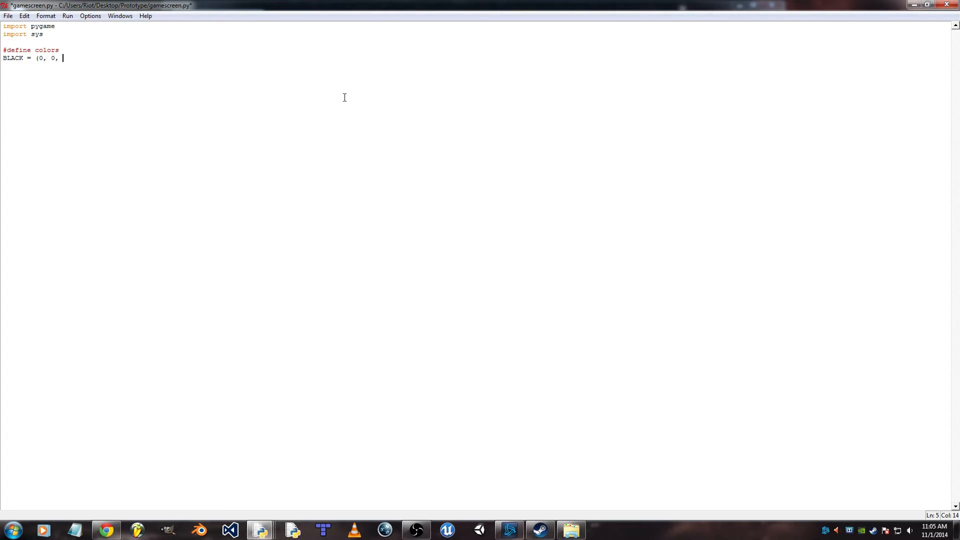
{"action": "type", "text": "0)"}
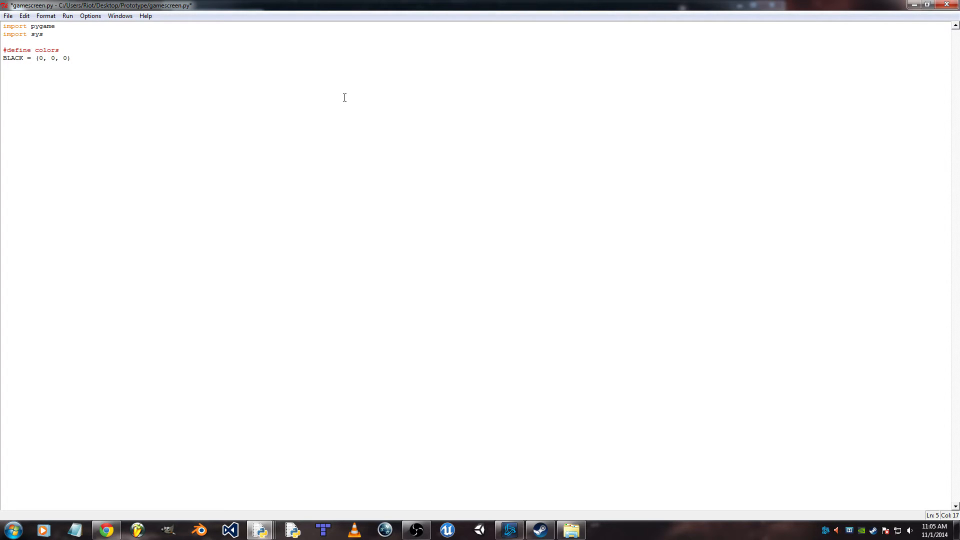
- Add WHITE = (0, 0, 0) and start the next comment line with '#'
{"action": "type", "text": "WHITE ="}
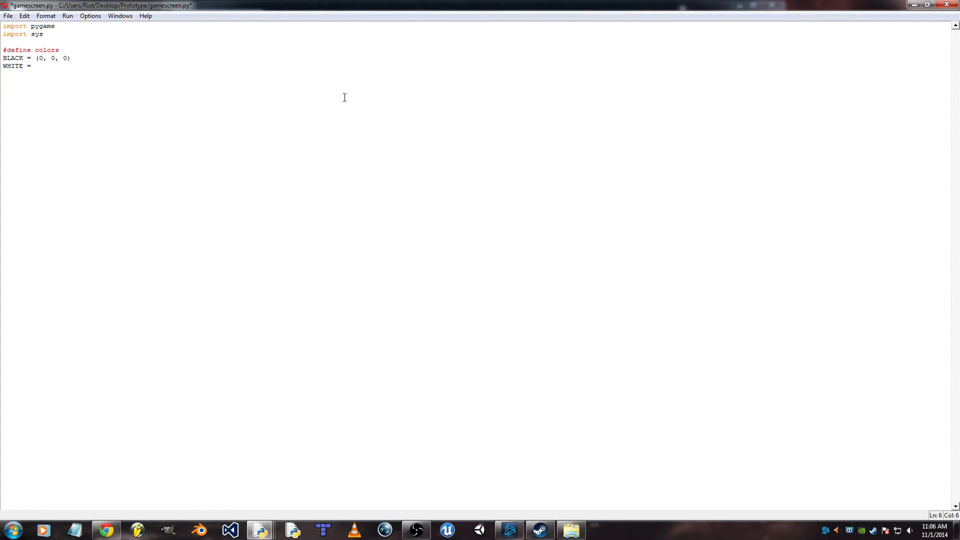
{"action": "type", "text": "(0, 0, 0"}
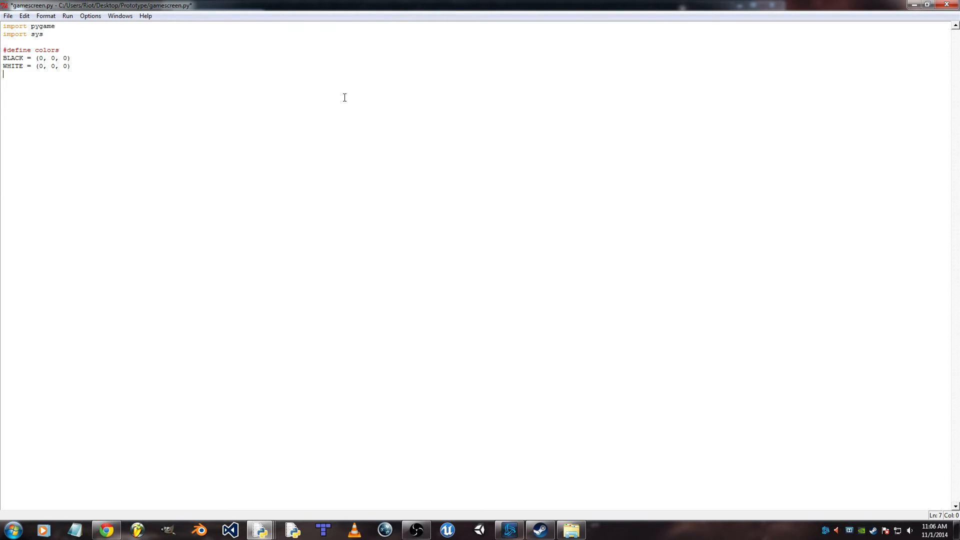
{"action": "type", "text": "#"}
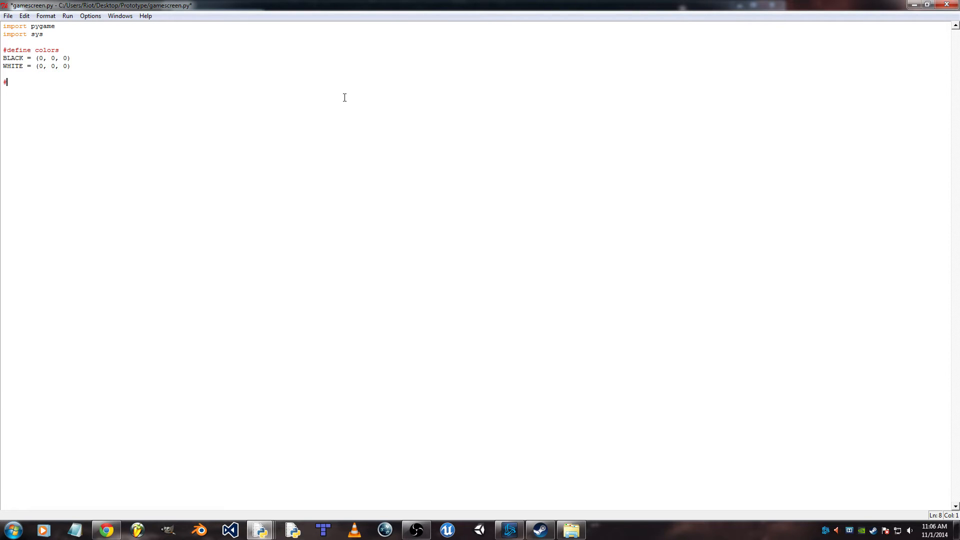
- Write a '#contants' comment with SCREEN_W = 800 and SCREEN_H = 500, removing a stray character
{"action": "type", "text": "contatna"}
{"action": "type", "text": "S"}
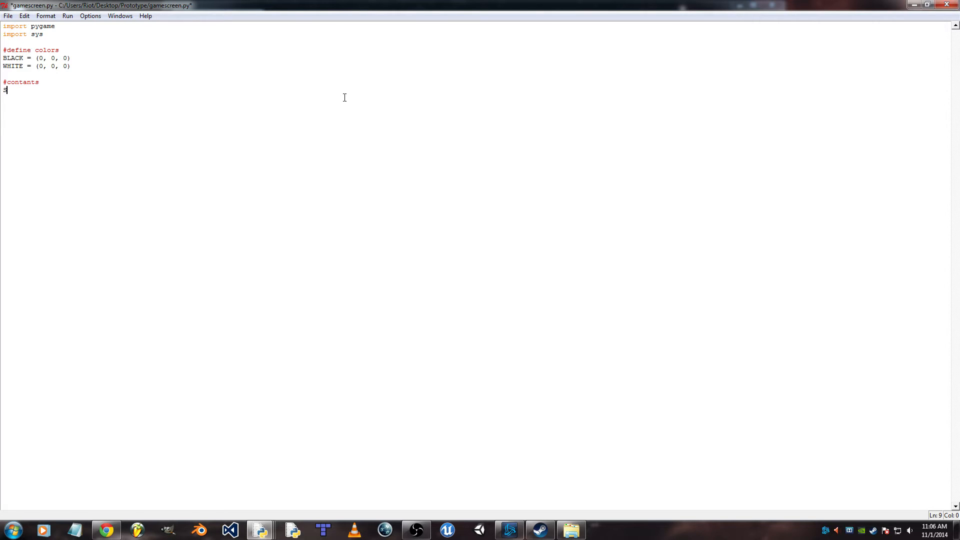
{"action": "type", "text": "CREEN"}
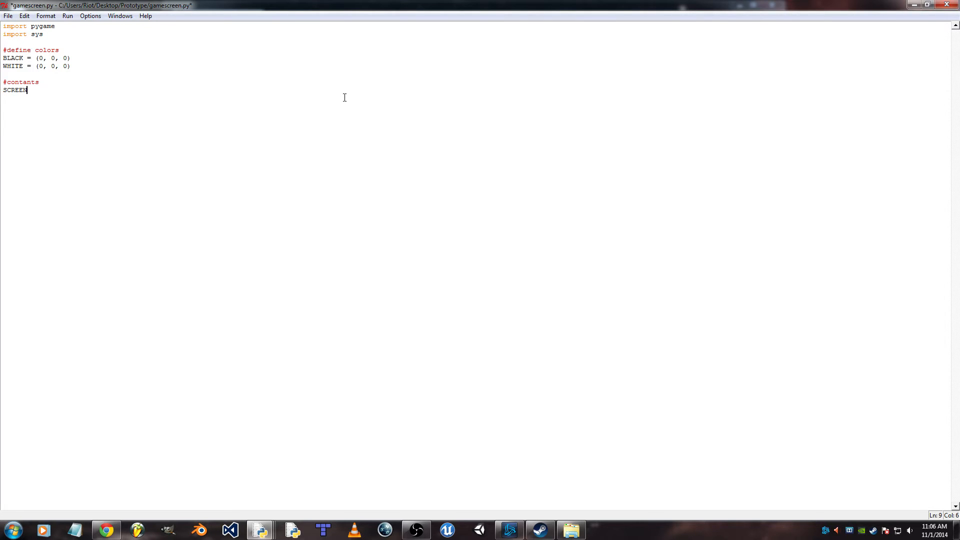
{"action": "type", "text": "_W"}
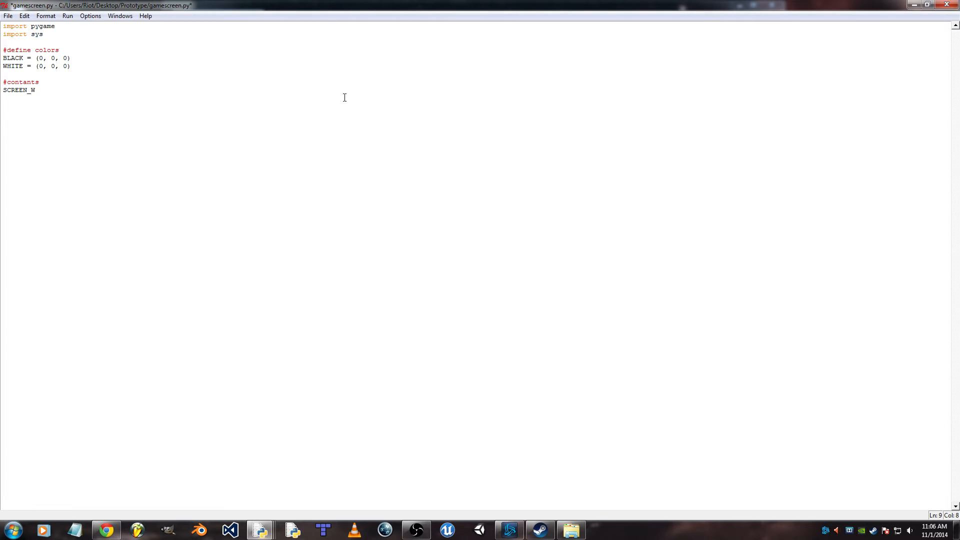
{"action": "type", "text": "="}
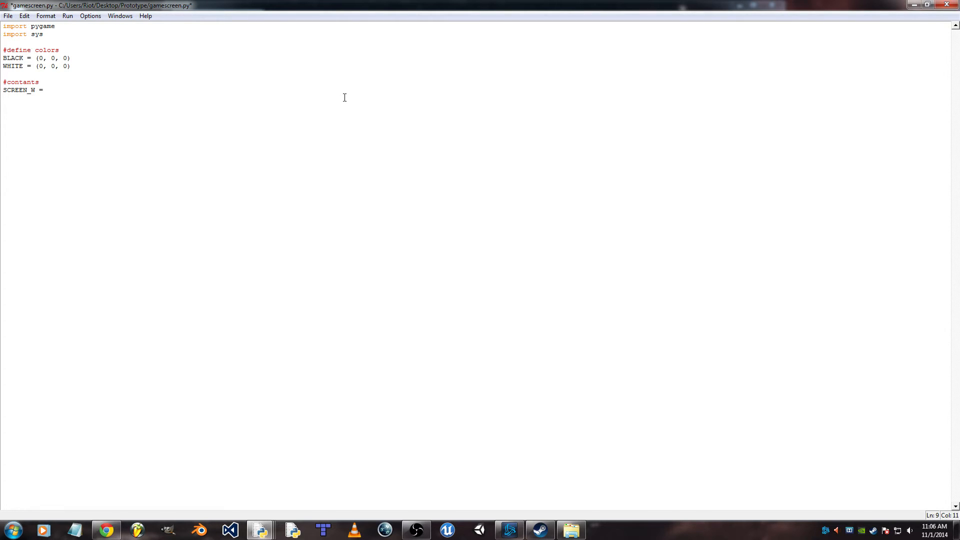
{"action": "type", "text": "800"}
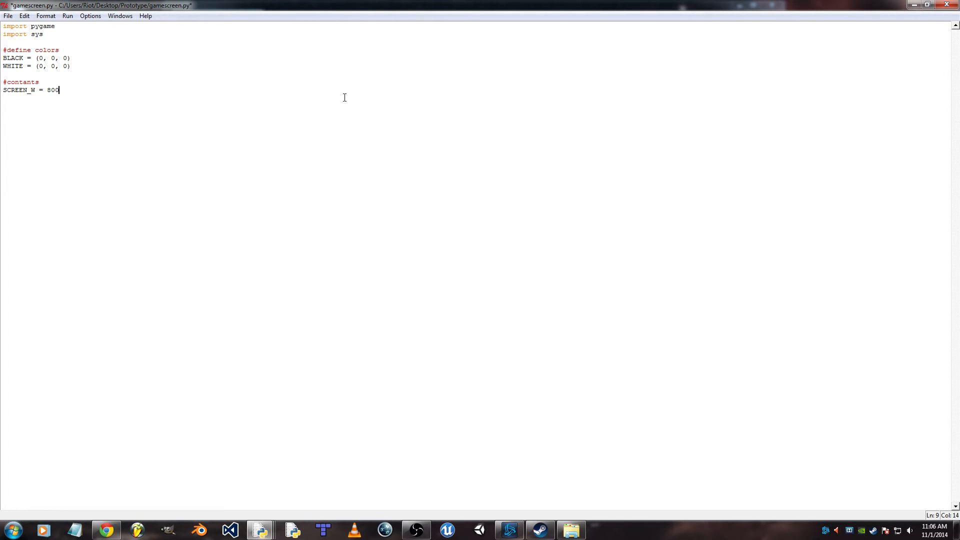
{"action": "type", "text": "SCREN"}
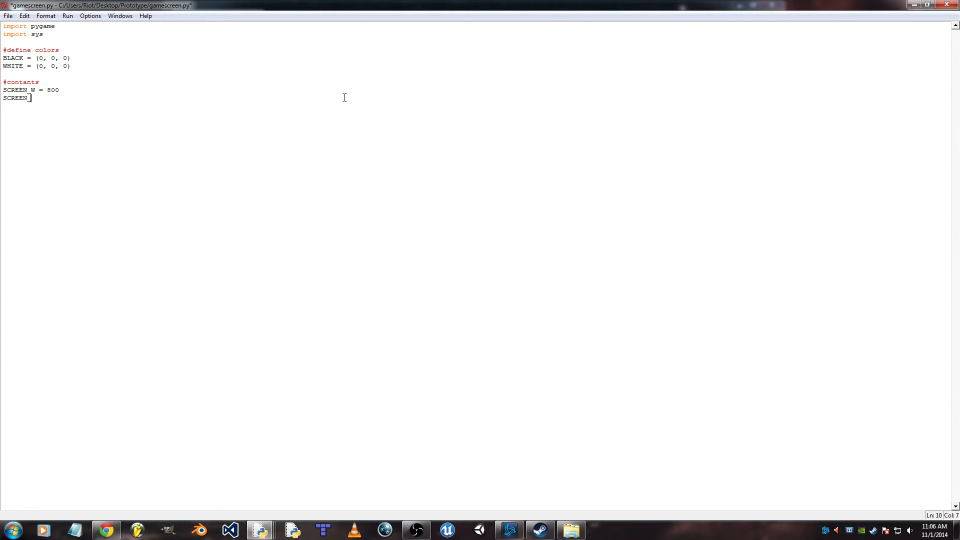
{"action": "type", "text": "_H"}
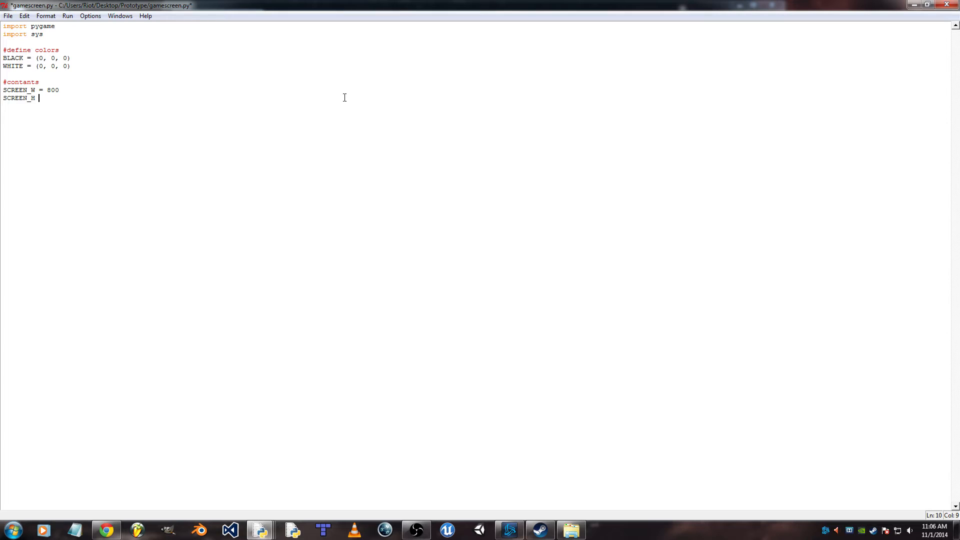
{"action": "type", "text": "= 500"}
{"action": "left_click", "coordinate": [476, 114]}
{"action": "type", "text": "c"}
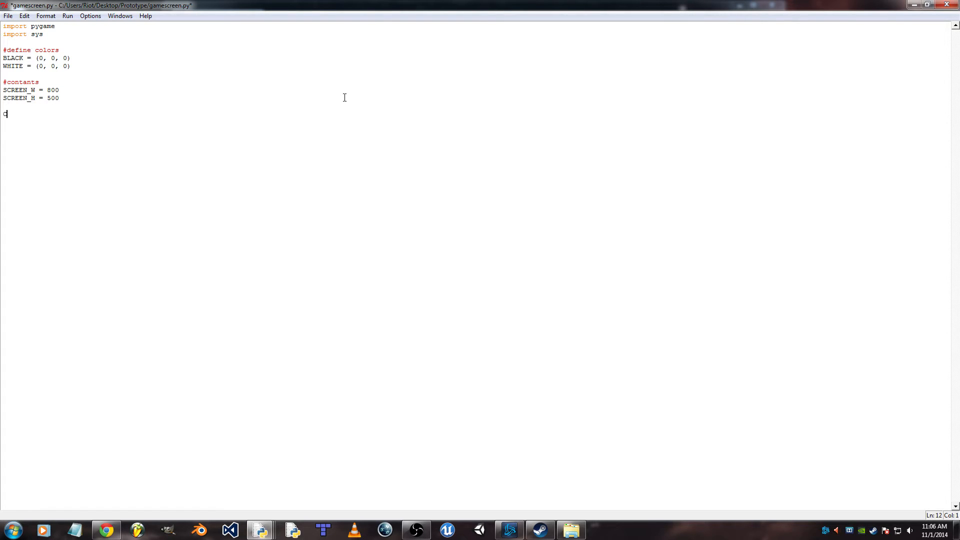
{"action": "key", "text": "Backspace"}
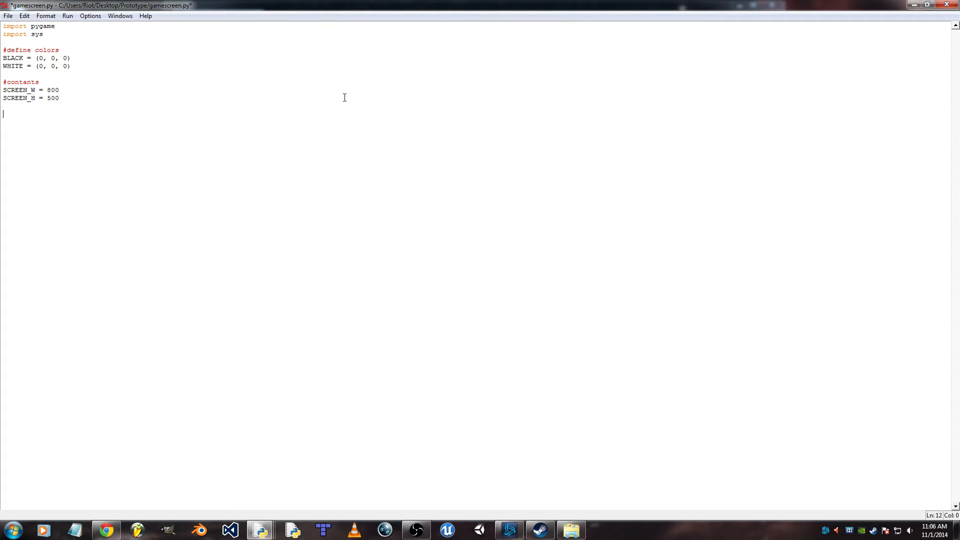
- Define main() with 'global MENUBG' and a pygame.init() call
{"action": "type", "text": "d"}
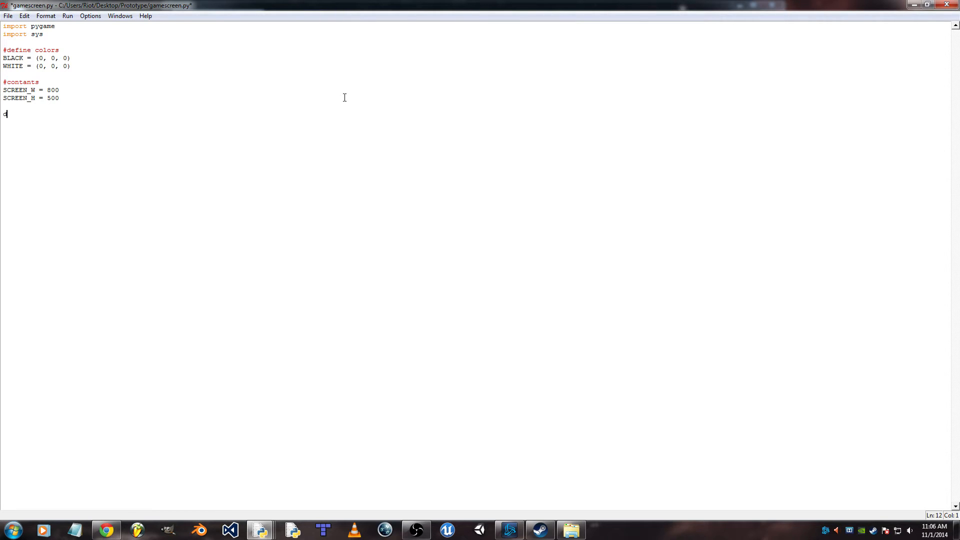
{"action": "type", "text": "ef main("}
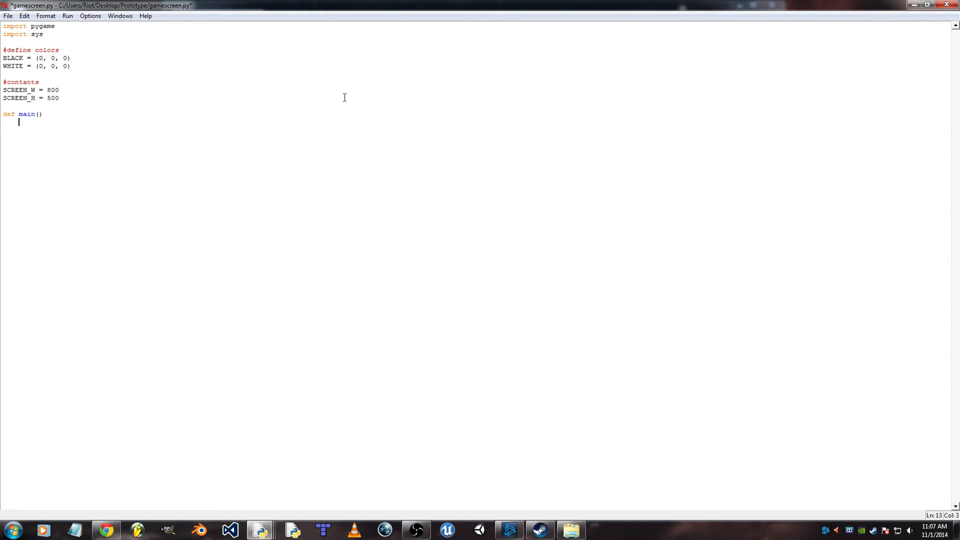
{"action": "type", "text": "global MENUBG"}
{"action": "type", "text": "pyg"}
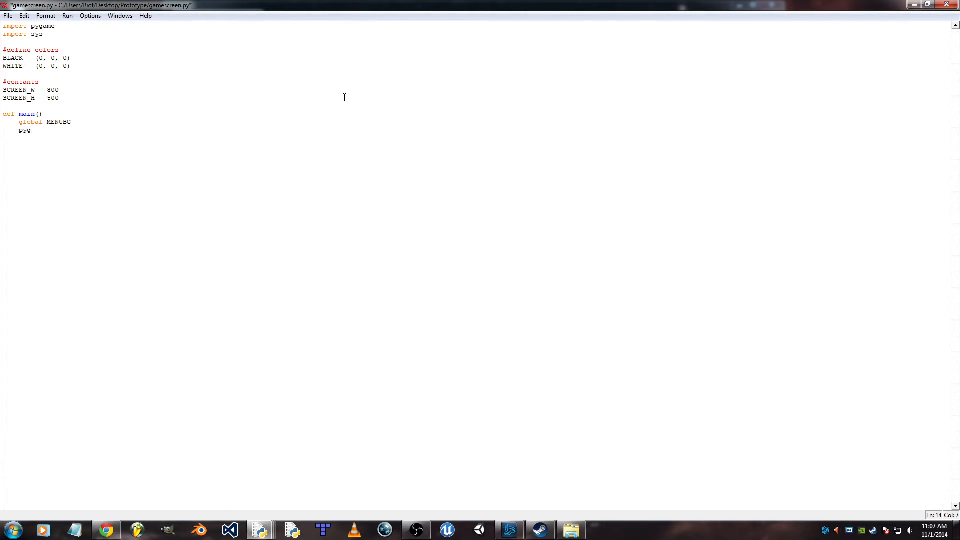
{"action": "type", "text": "ame"}
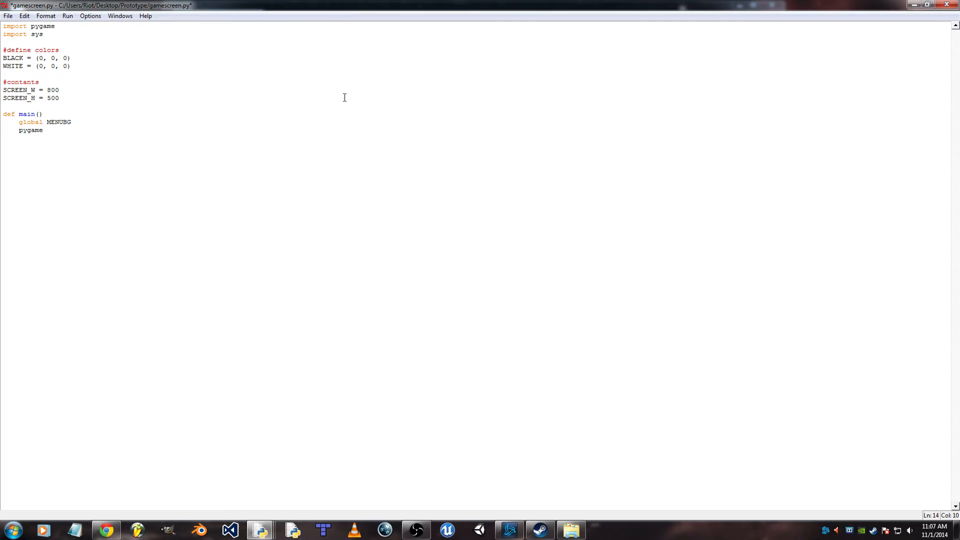
{"action": "type", "text": ".init("}
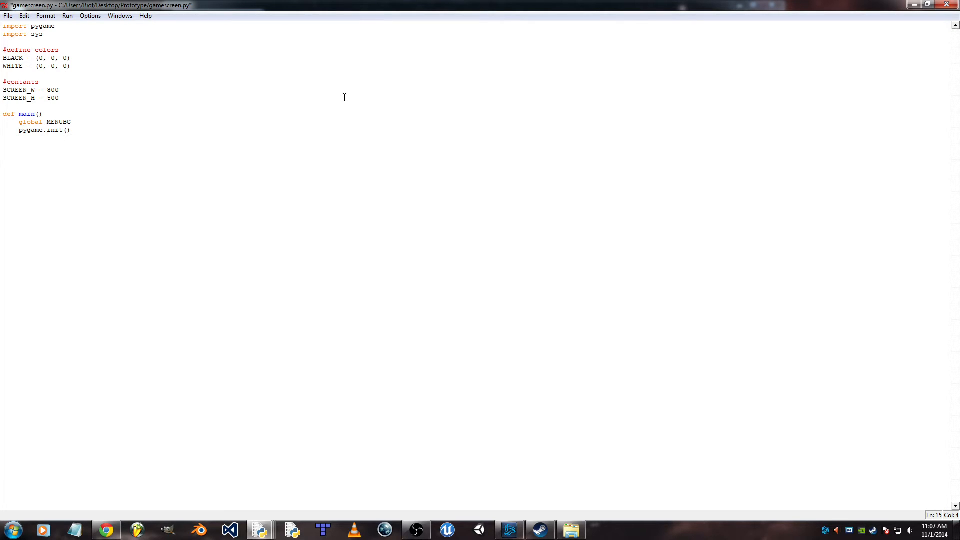
- Add pygame.display.set_mode((SCREEN_W, SCREEN_H)) inside main
{"action": "type", "text": "pygam"}
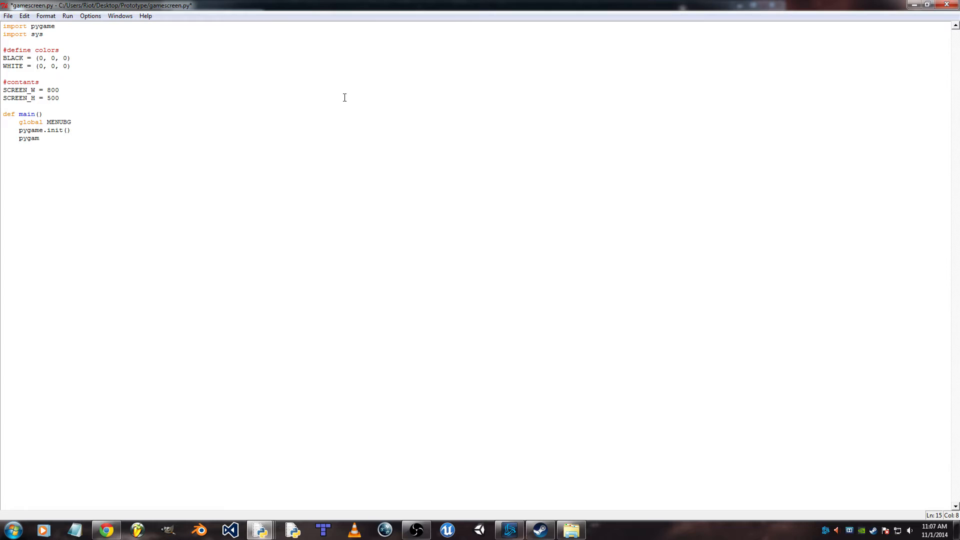
{"action": "type", "text": "e.disp"}
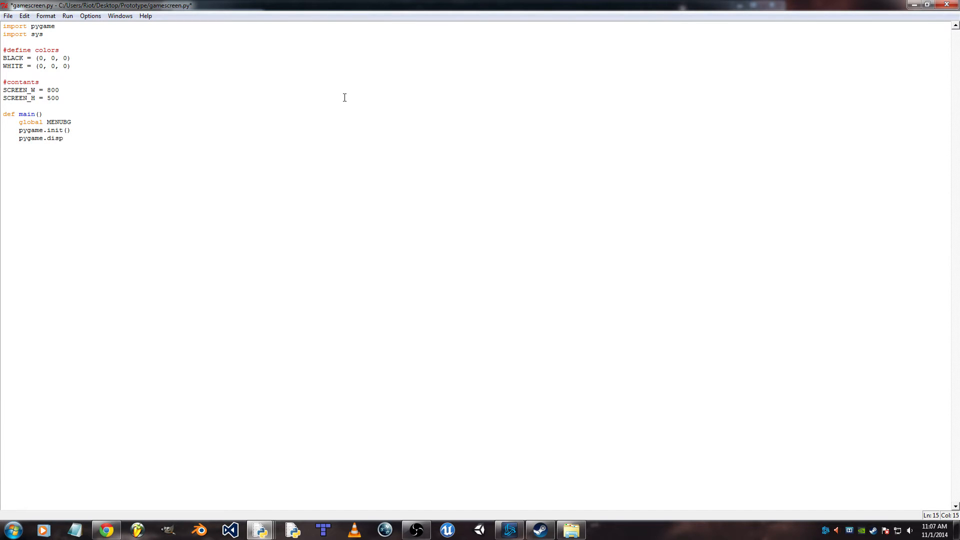
{"action": "type", "text": "lay"}
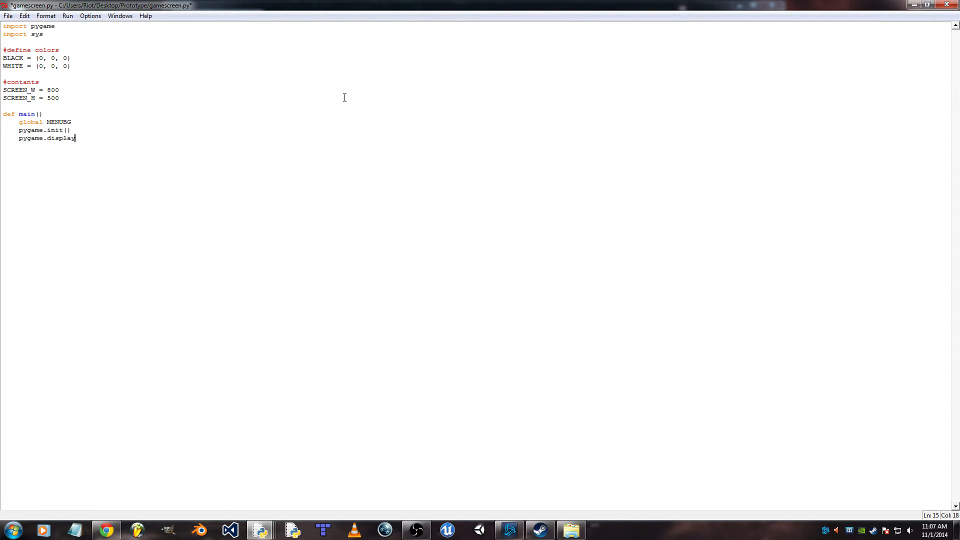
{"action": "type", "text": ".se"}
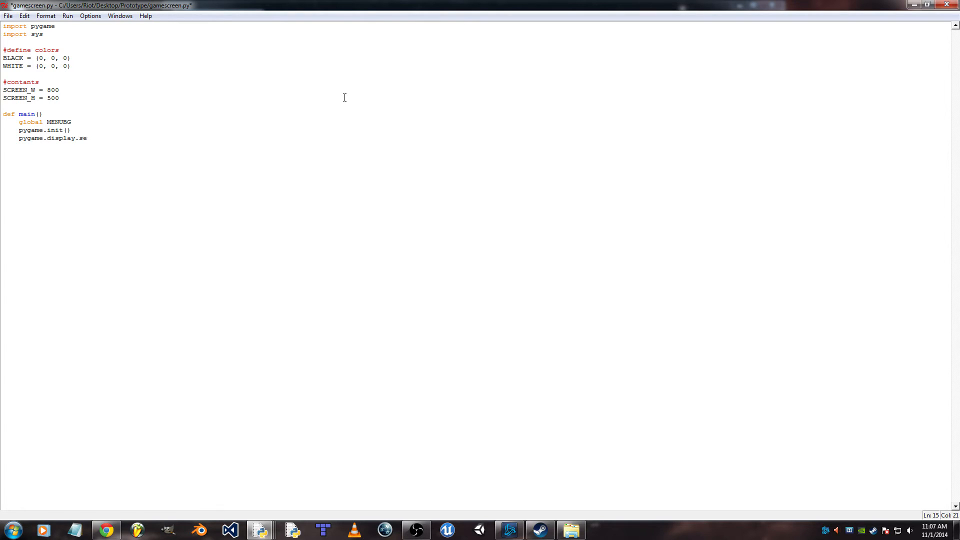
{"action": "type", "text": "t_mode"}
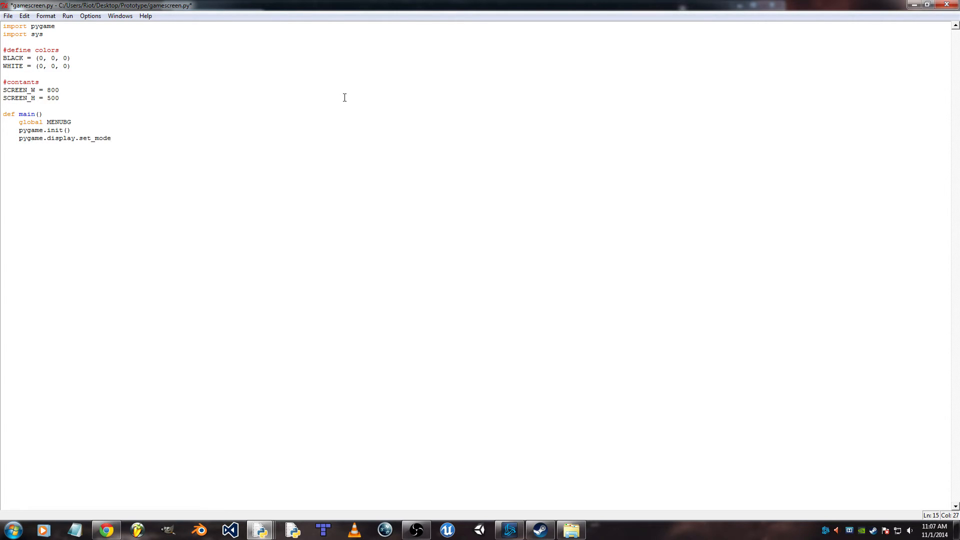
{"action": "type", "text": "((S"}
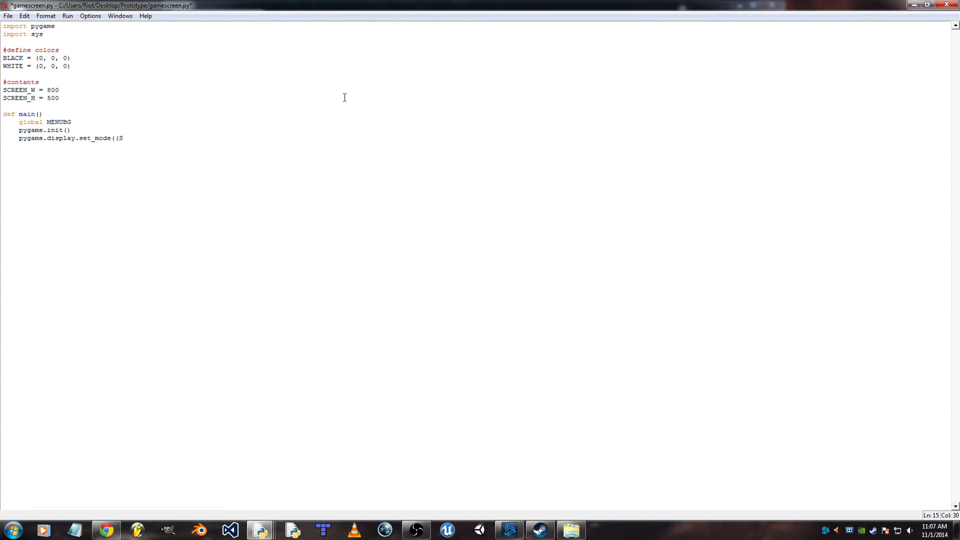
{"action": "type", "text": "CREEN."}
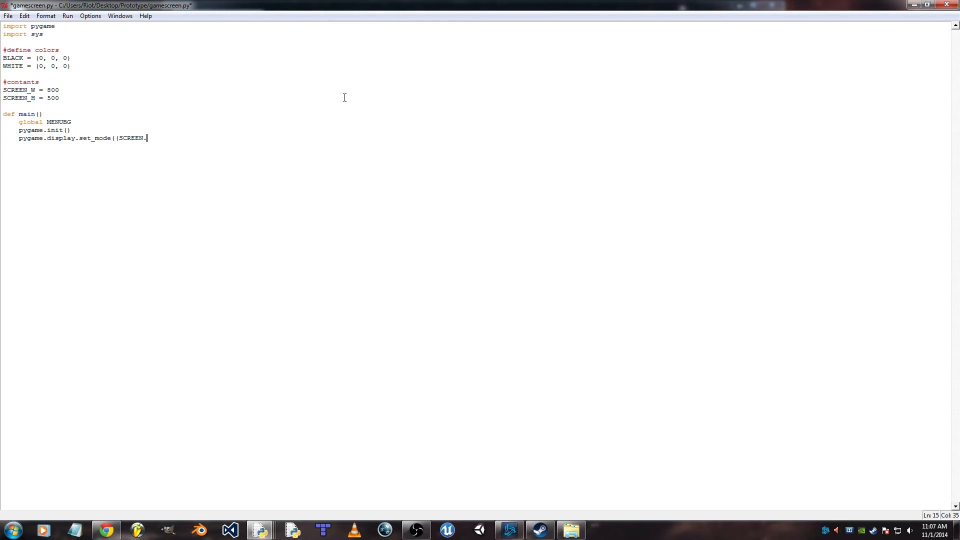
{"action": "type", "text": "_W, SCREE"}
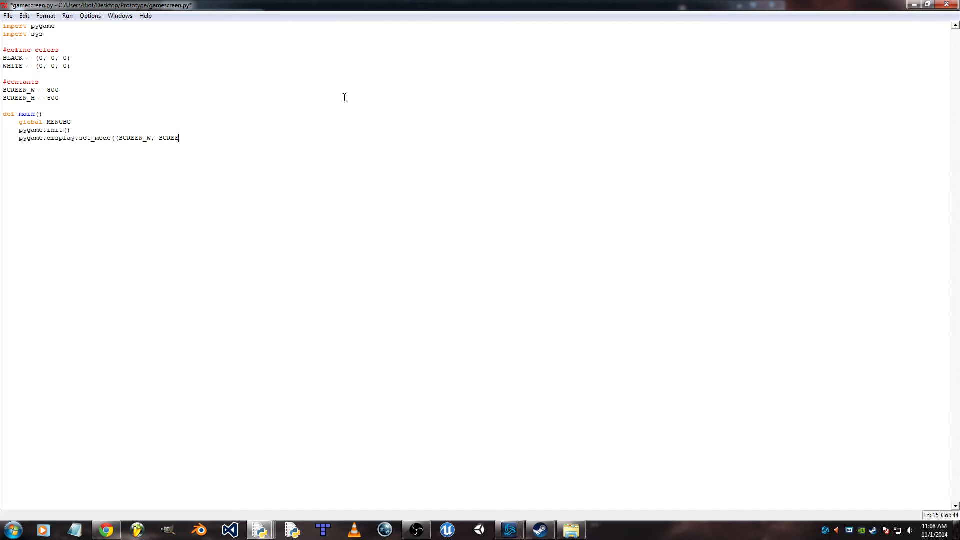
{"action": "type", "text": "N_H"}
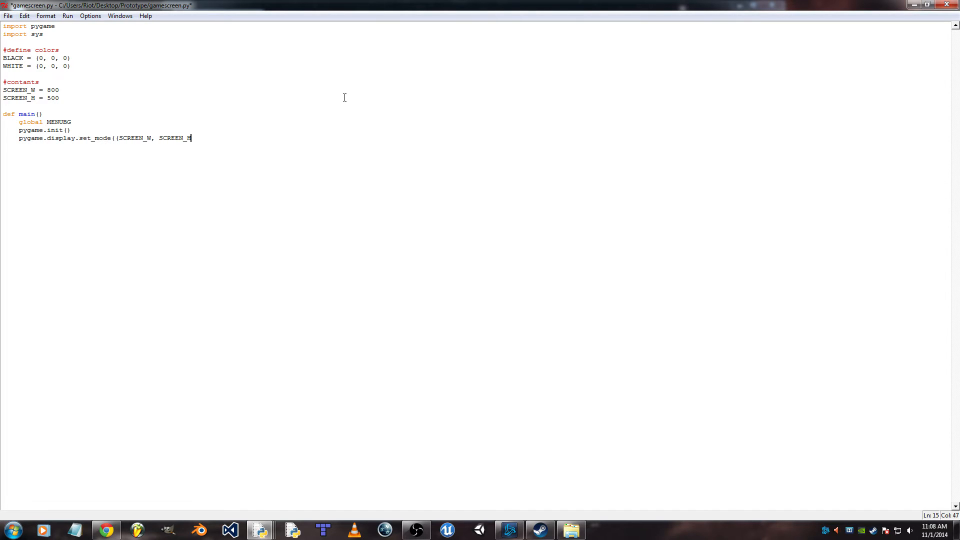
{"action": "type", "text": "))"}
{"action": "type", "text": "p"}
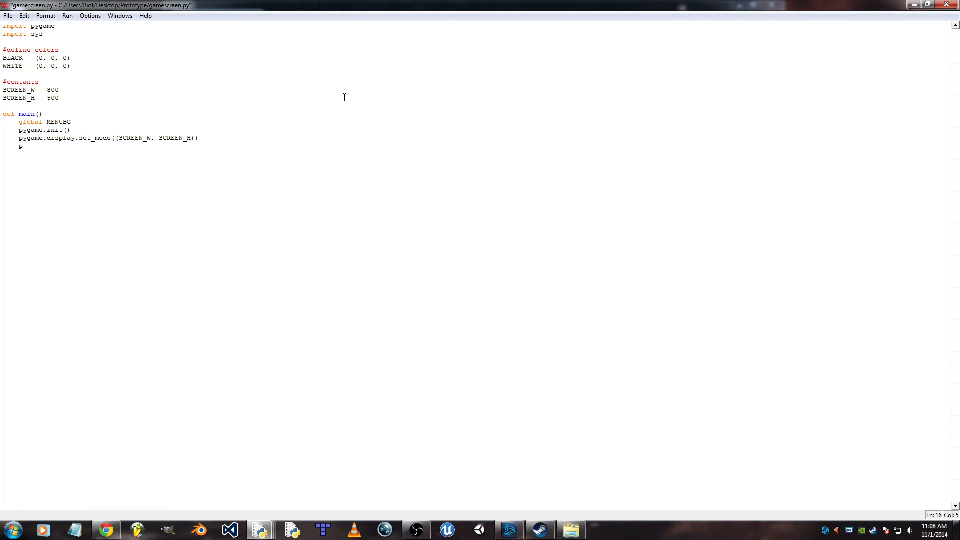
- Set the window caption to "New game" with pygame.display.set_caption
{"action": "type", "text": "ygame.dis"}
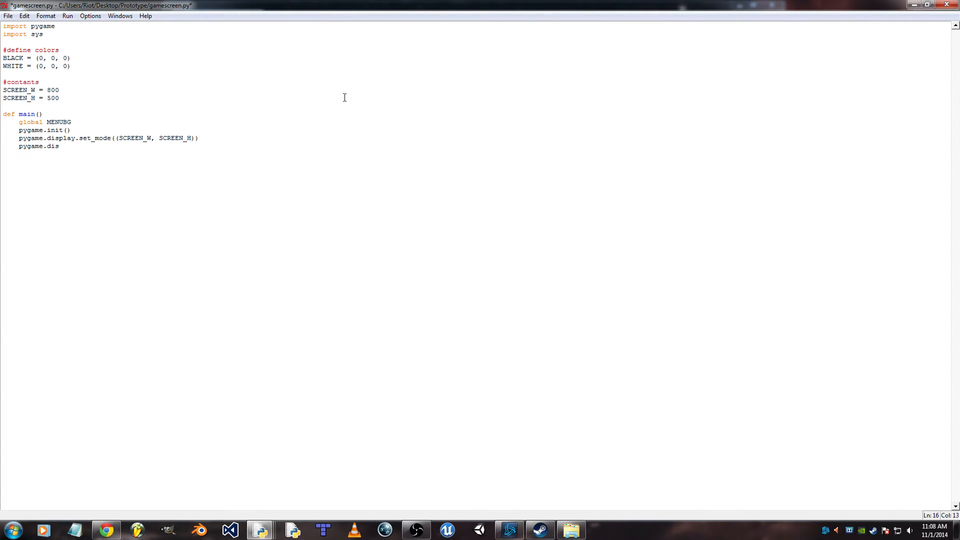
{"action": "type", "text": "play.set_"}
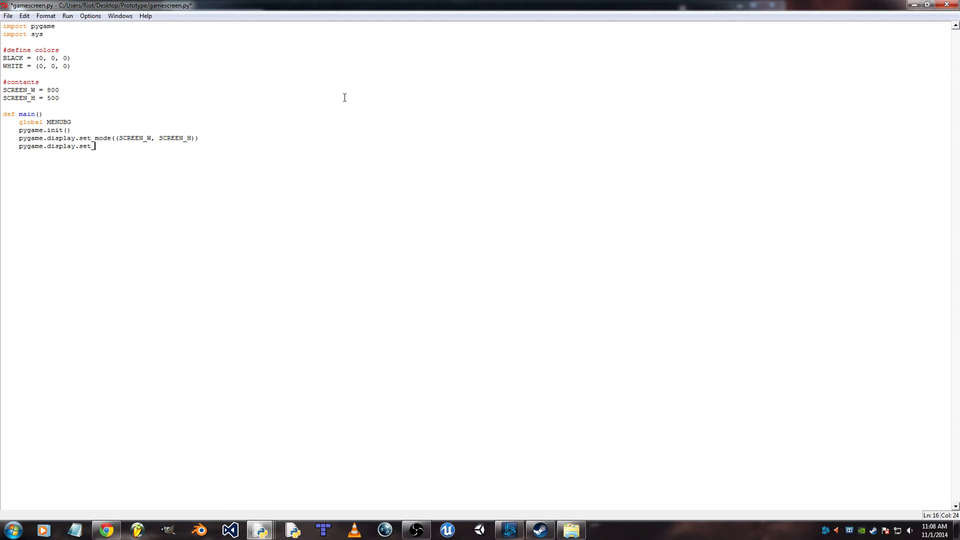
{"action": "type", "text": "caption"}
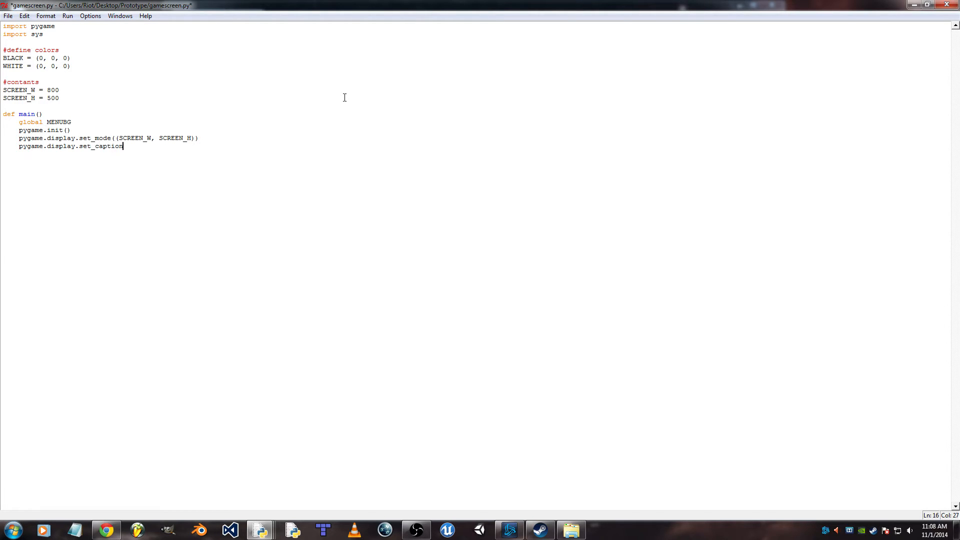
{"action": "type", "text": "(\""}
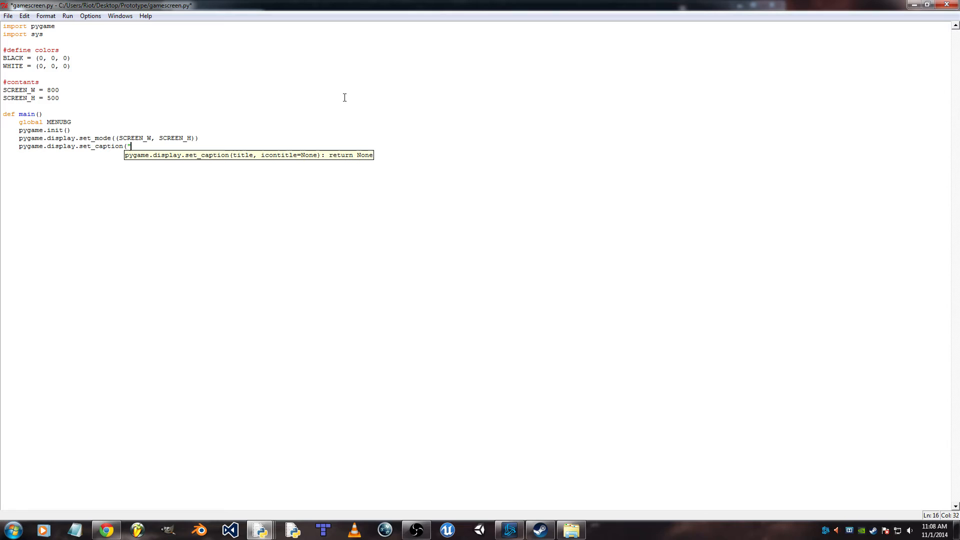
{"action": "type", "text": "New"}
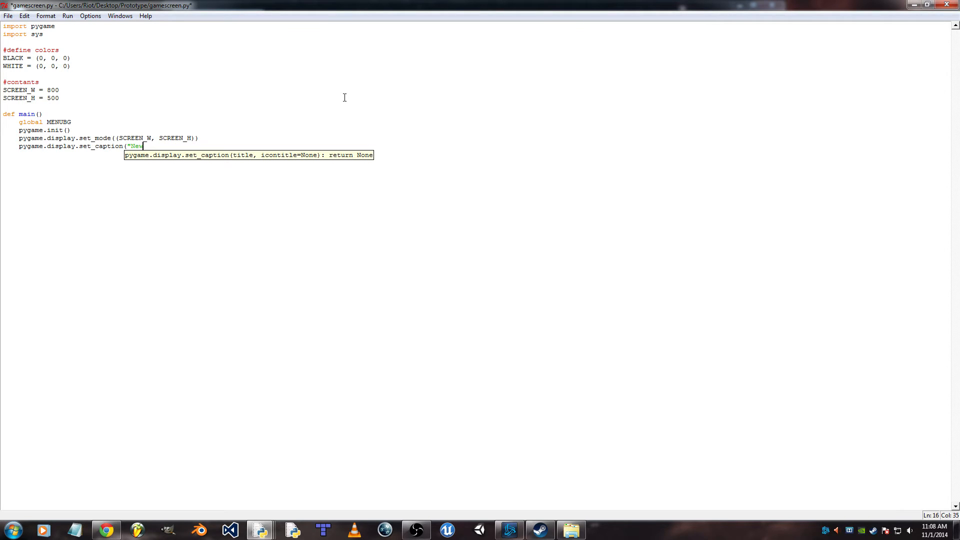
{"action": "type", "text": "game\""}
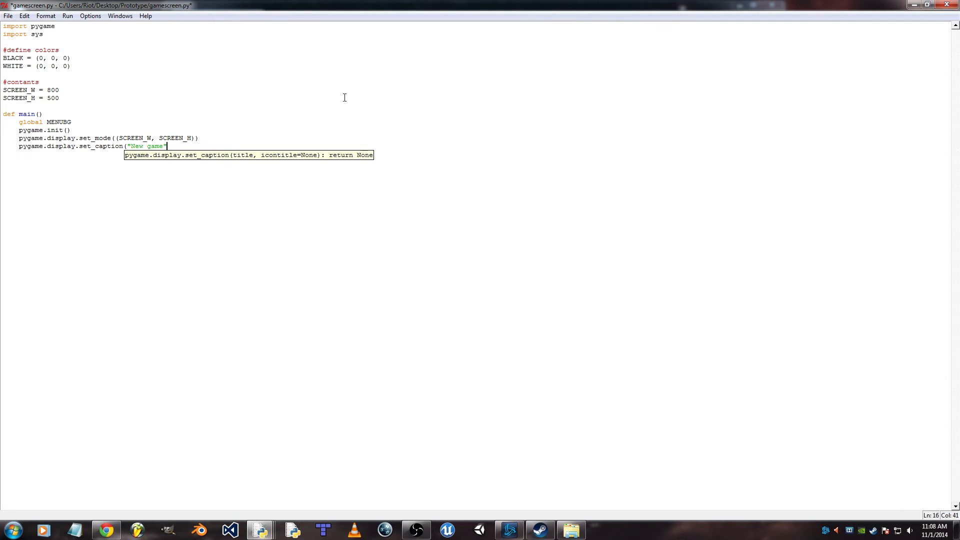
{"action": "key", "text": "Return"}
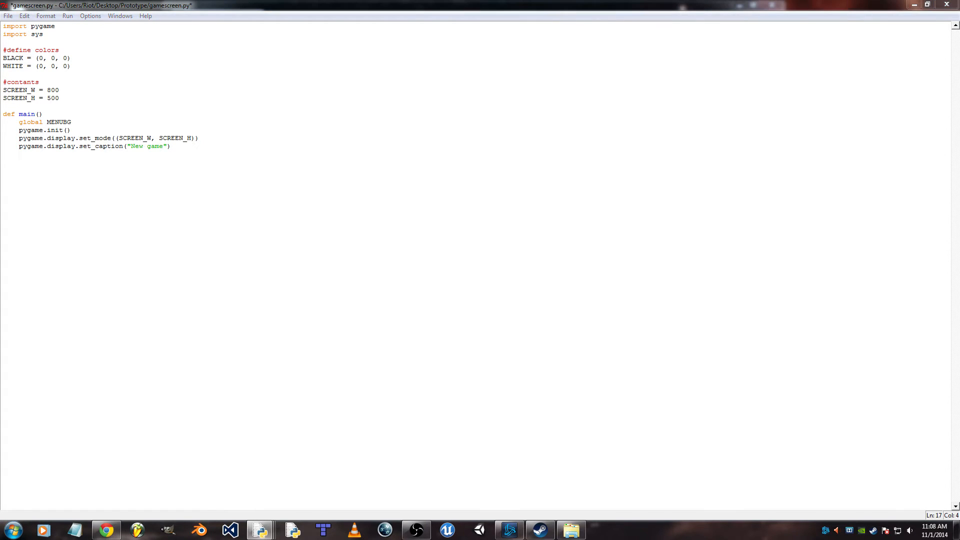
{"action": "mouse_move", "coordinate": [158, 187]}
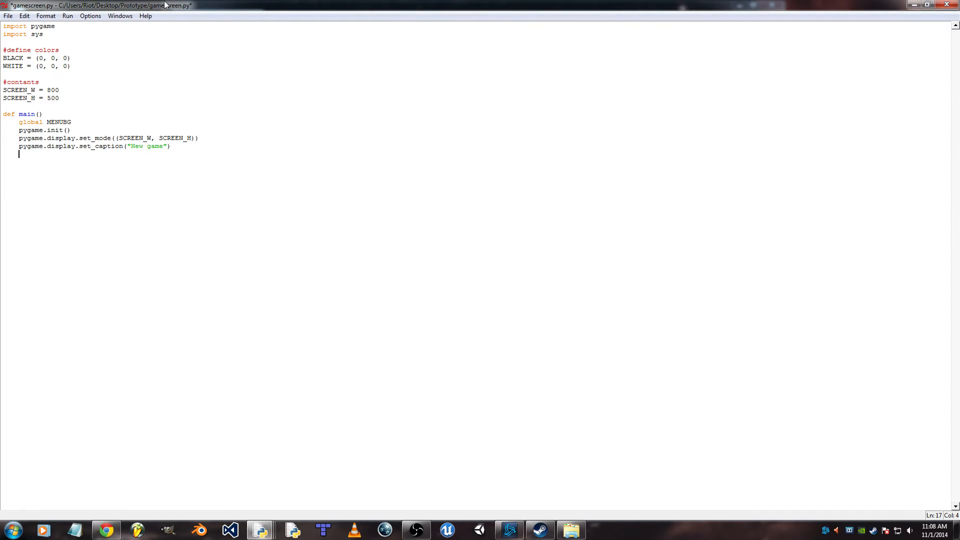
- Create proc = Control() and call proc.startScreen()
{"action": "type", "text": "pro"}
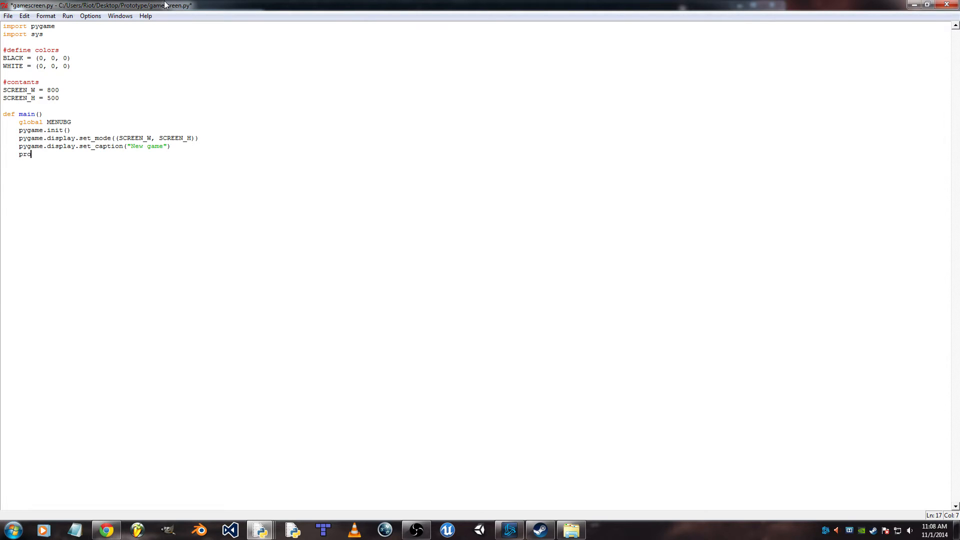
{"action": "type", "text": "c ="}
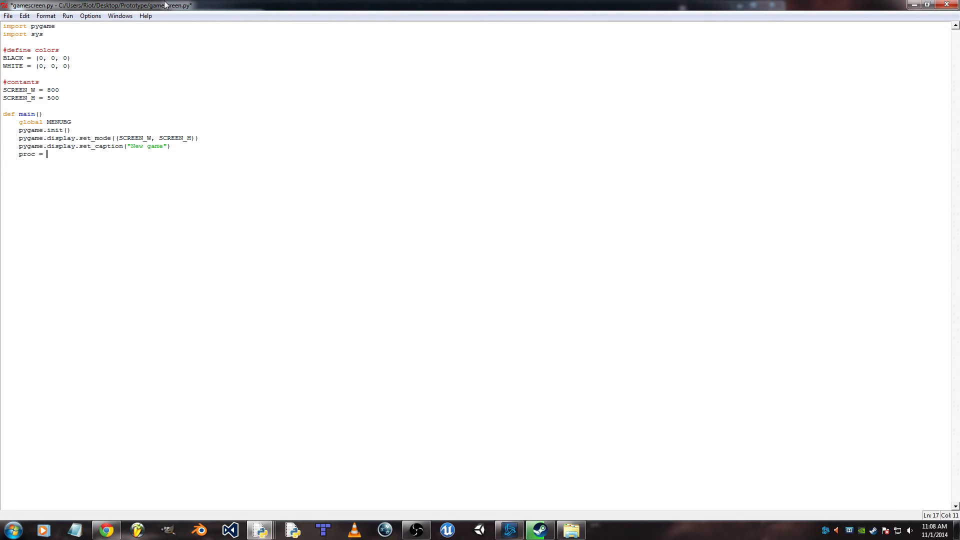
{"action": "type", "text": "C"}
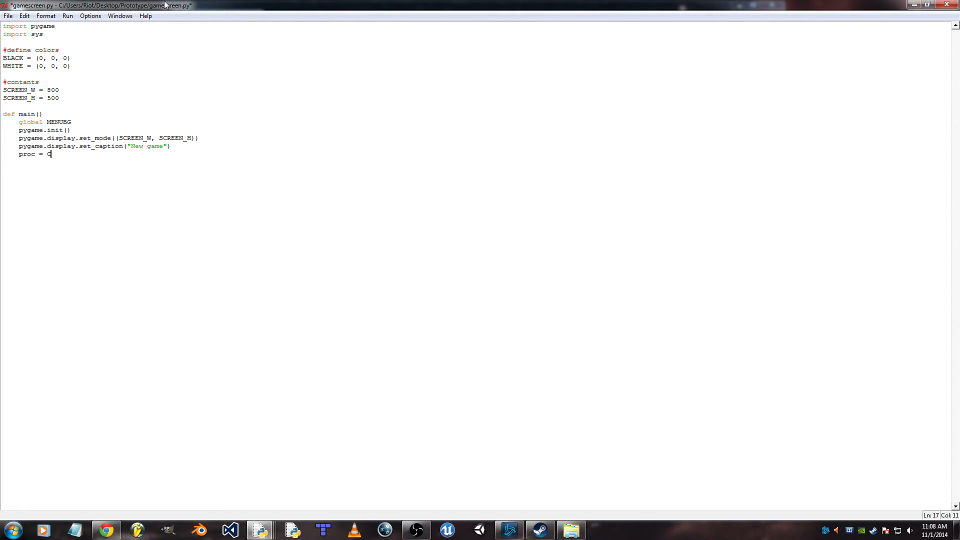
{"action": "type", "text": "ontrol"}
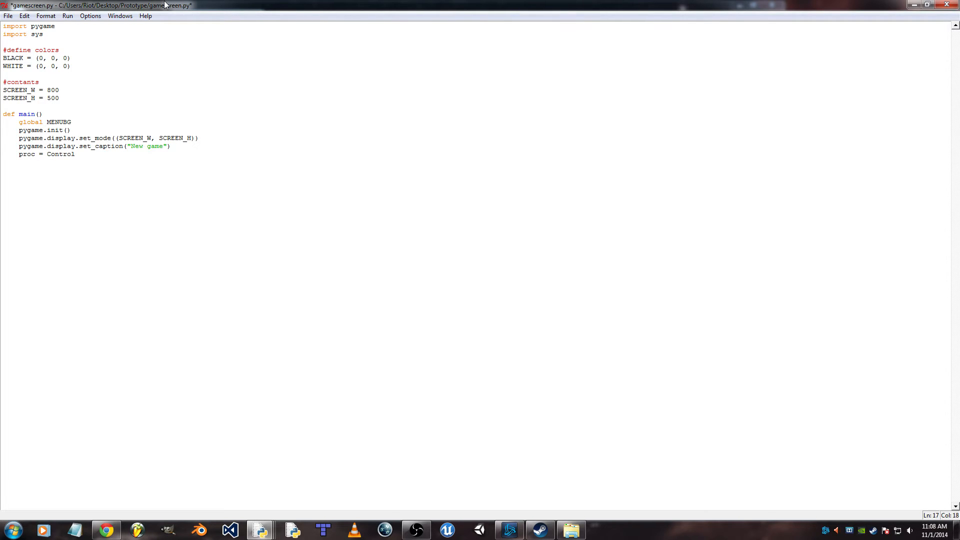
{"action": "type", "text": "()"}
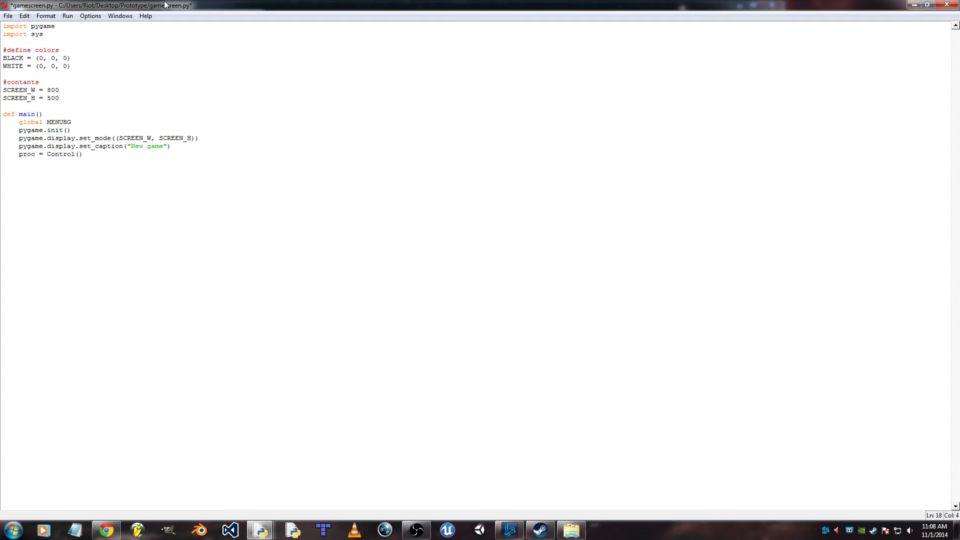
{"action": "type", "text": "proc."}
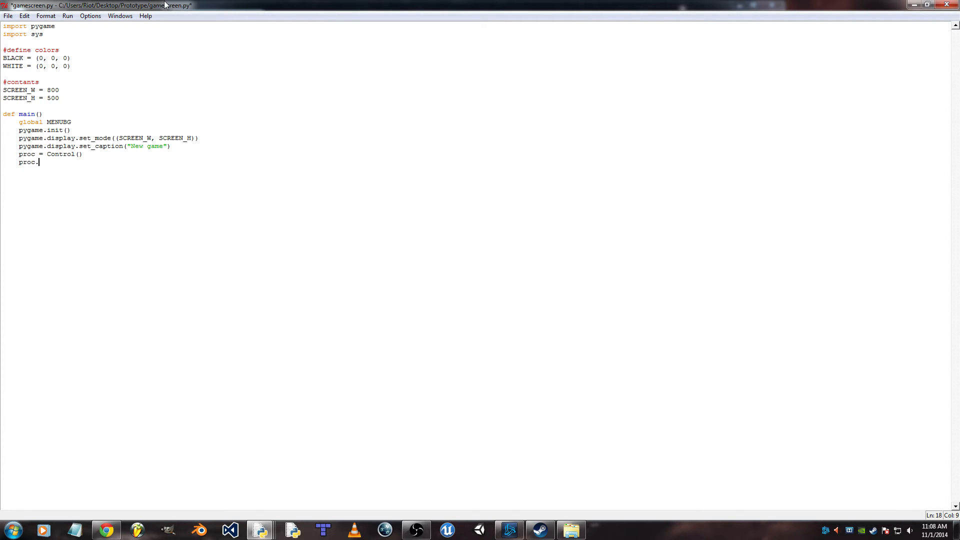
{"action": "type", "text": "startScreen("}
{"action": "type", "text": "pygame.ex"}
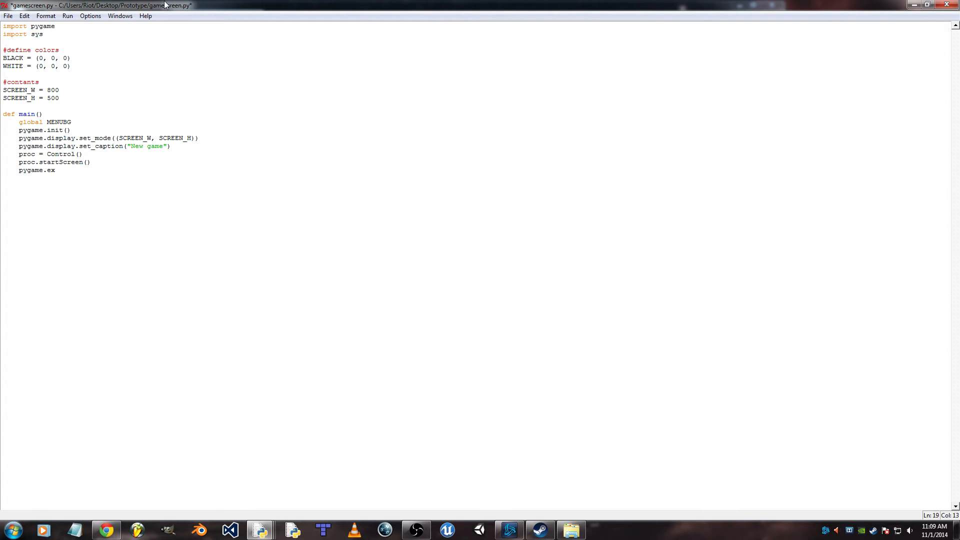
- End main with pygame.quit() and sys.exit()
{"action": "type", "text": "quit("}
{"action": "type", "text": "s"}
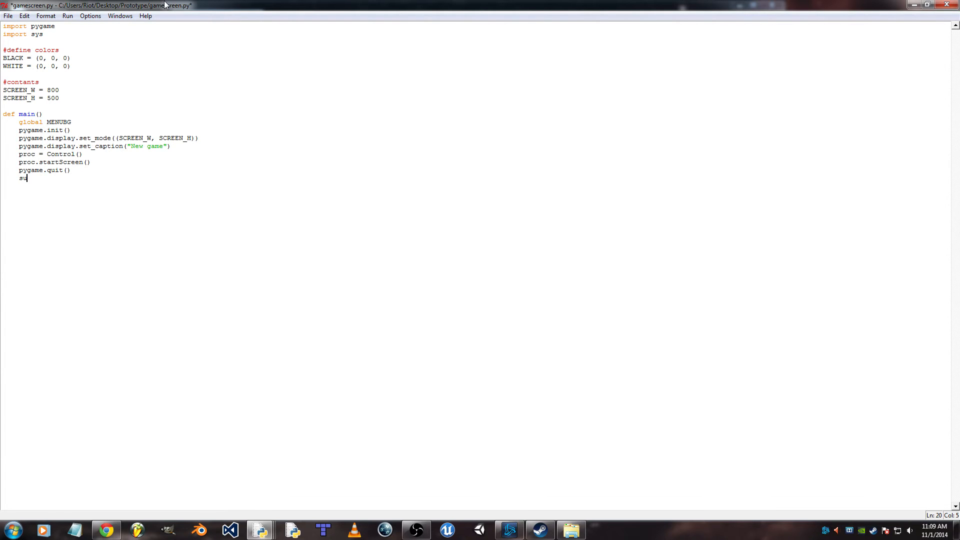
{"action": "type", "text": "ys."}
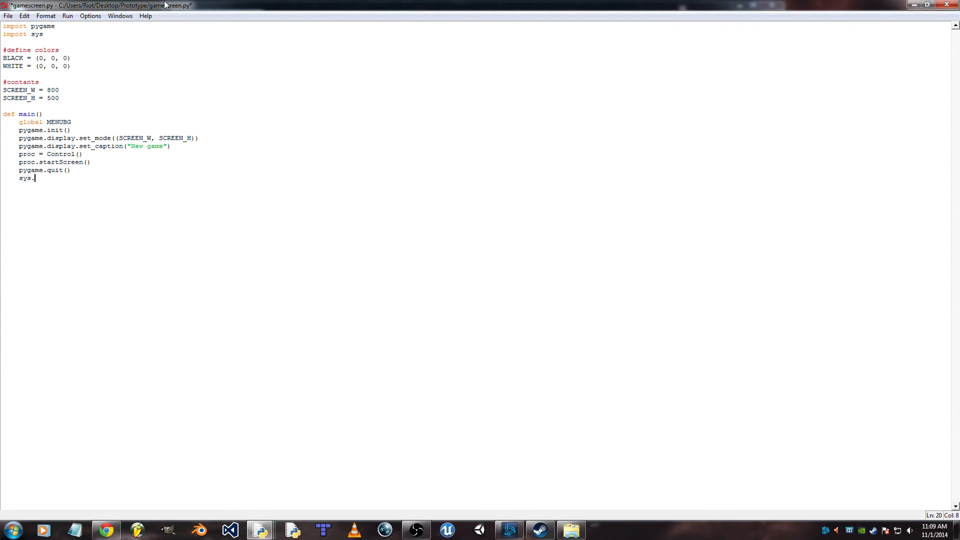
{"action": "type", "text": "exit()"}
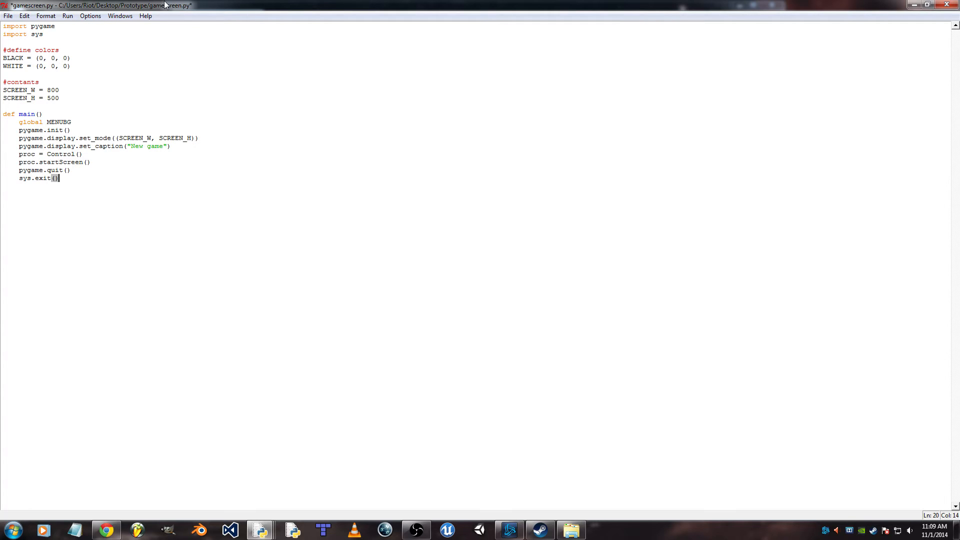
{"action": "key", "text": "Enter"}
{"action": "type", "text": "if "}
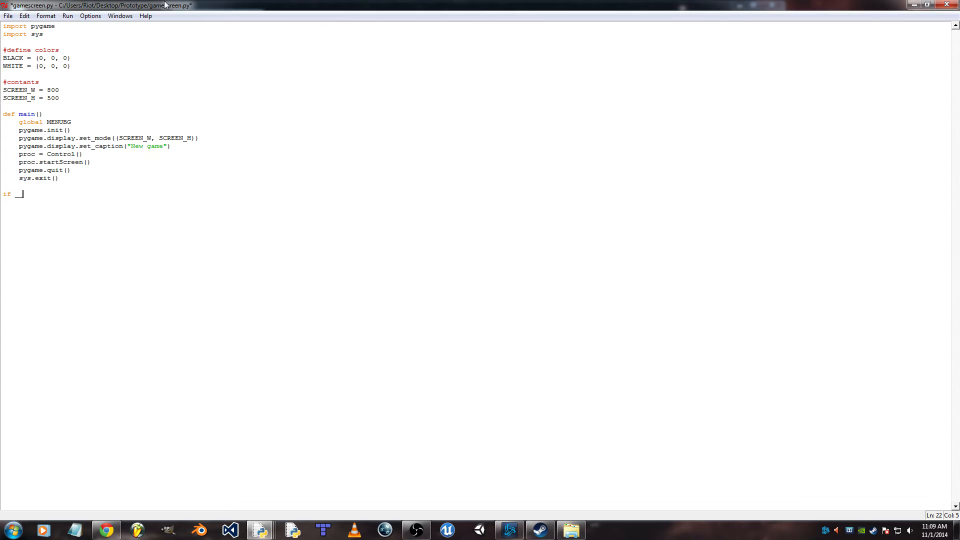
- Add the if __name__ == '__main__': guard that calls main()
{"action": "type", "text": "_name__ =="}
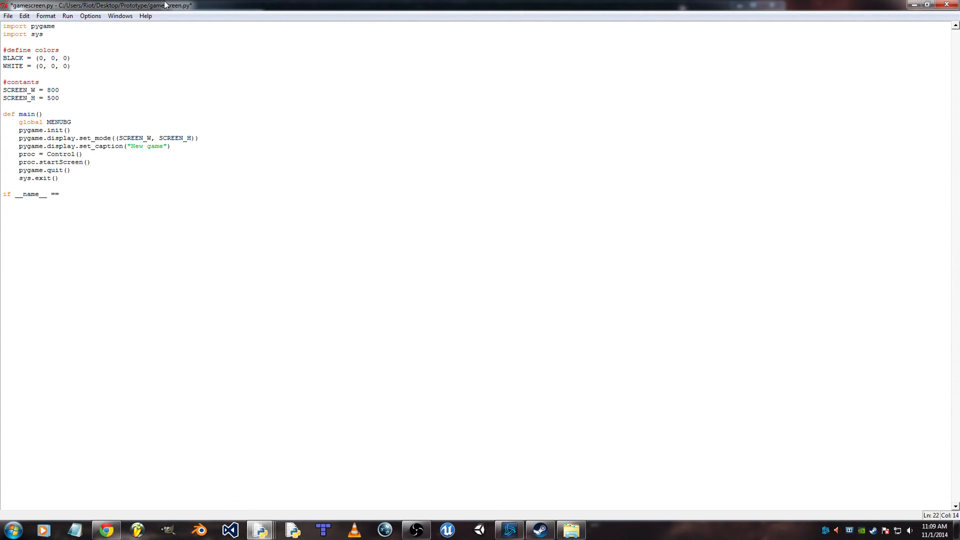
{"action": "type", "text": "'"}
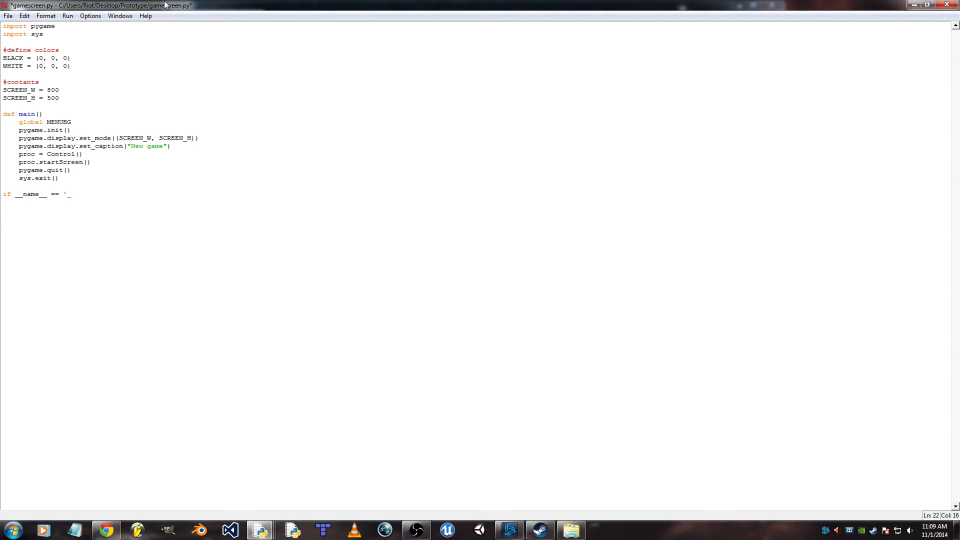
{"action": "type", "text": "__main"}
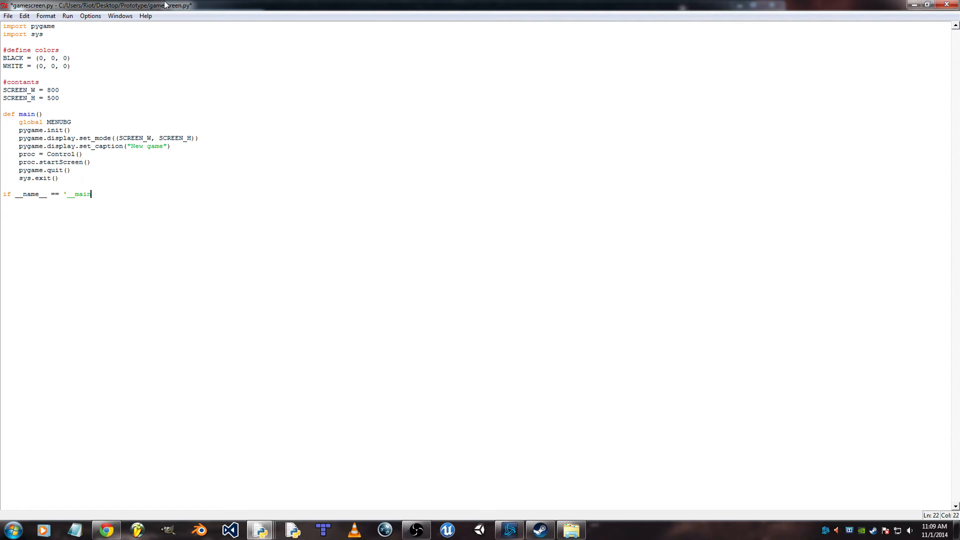
{"action": "type", "text": "__':"}
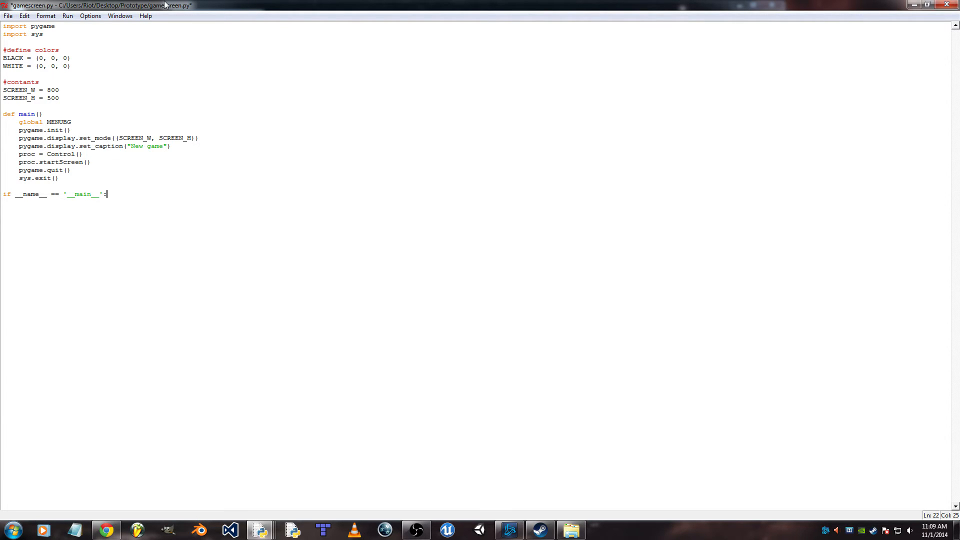
{"action": "type", "text": "main"}
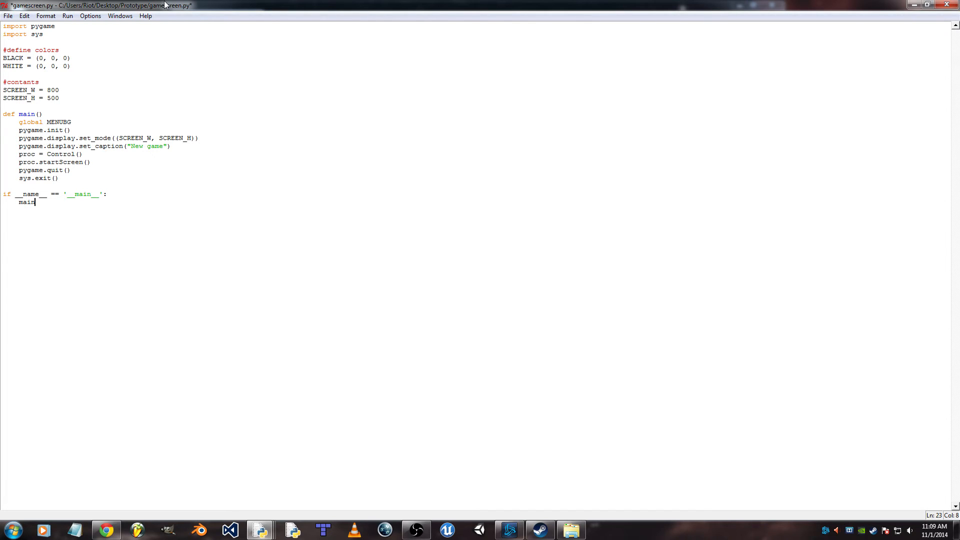
{"action": "type", "text": "()"}
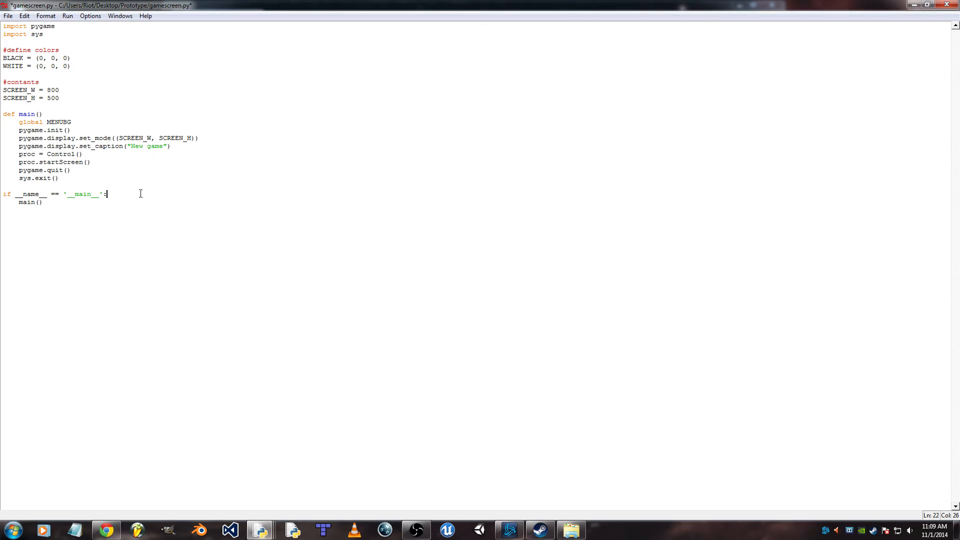
{"action": "mouse_move", "coordinate": [69, 42]}
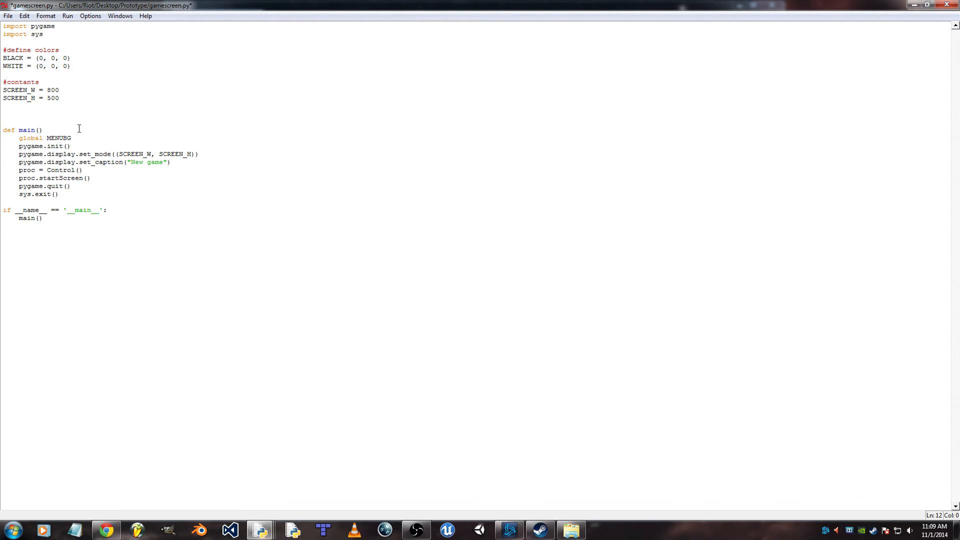
- Declare class Control(object) with an __init__(self) method
{"action": "type", "text": "class"}
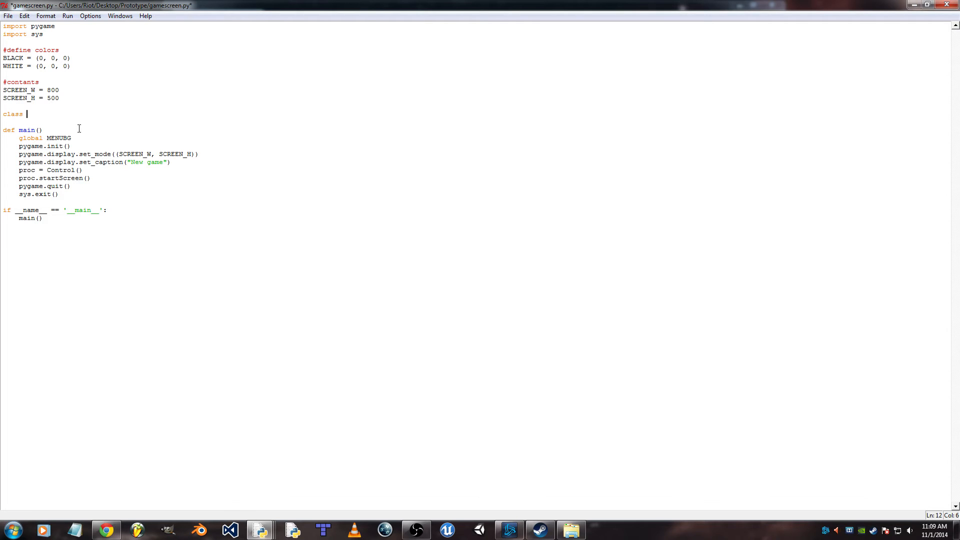
{"action": "type", "text": "Control"}
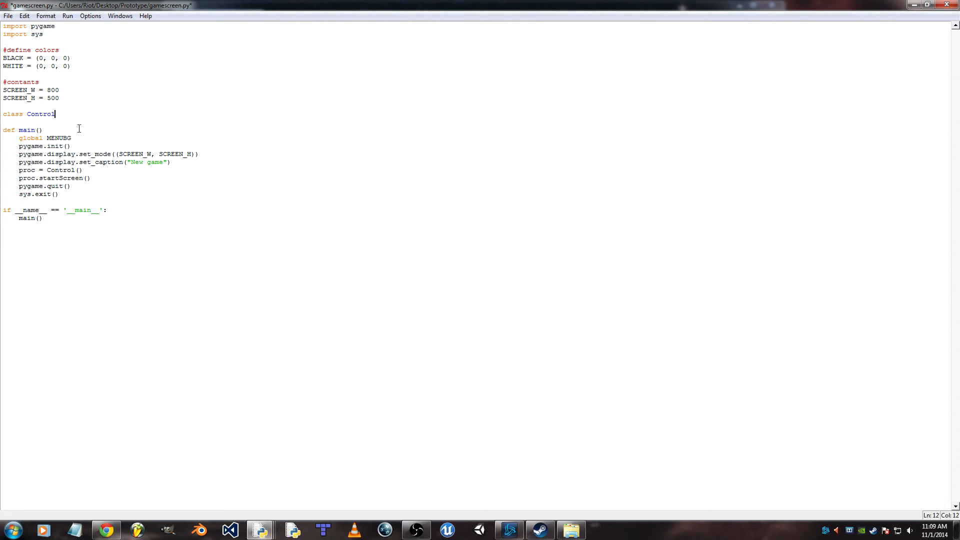
{"action": "type", "text": "(object):"}
{"action": "type", "text": "def"}
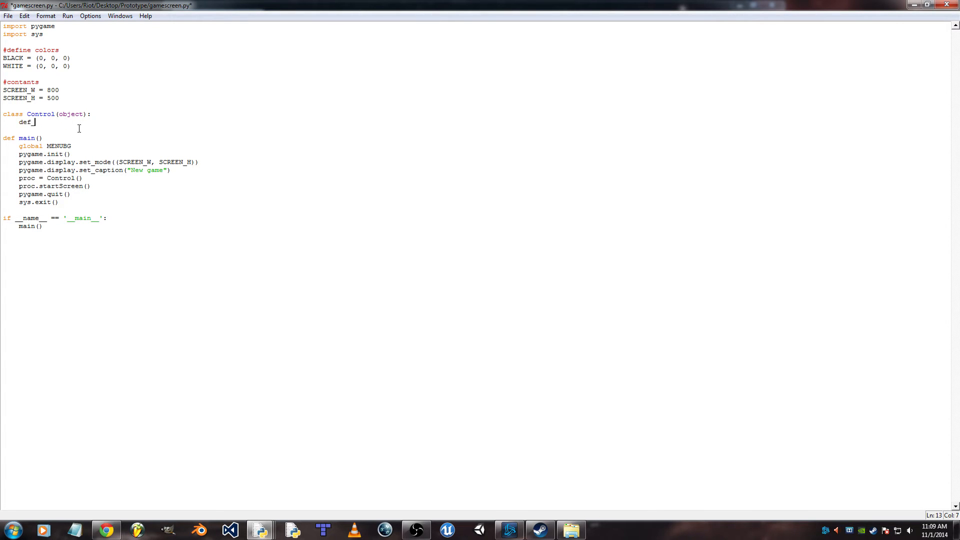
{"action": "type", "text": "__i"}
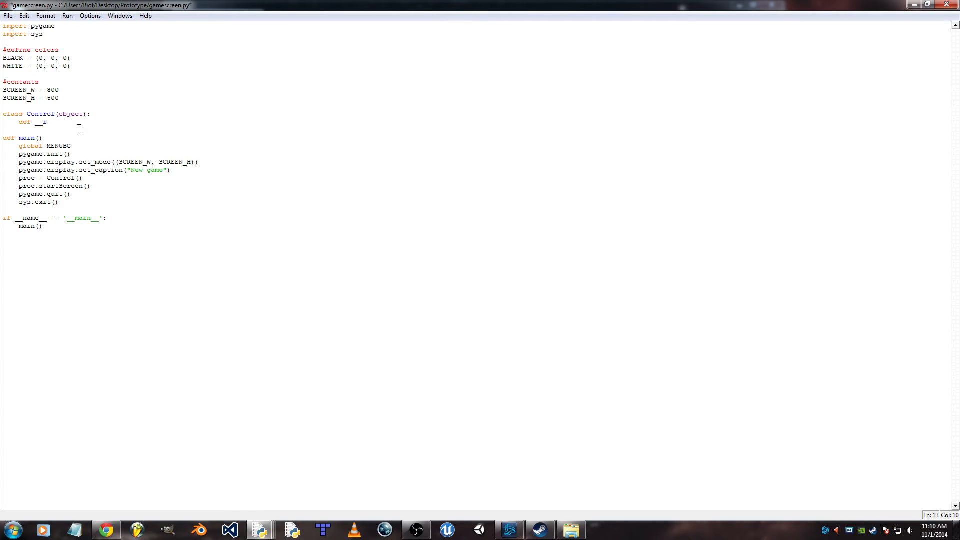
{"action": "type", "text": "nit__"}
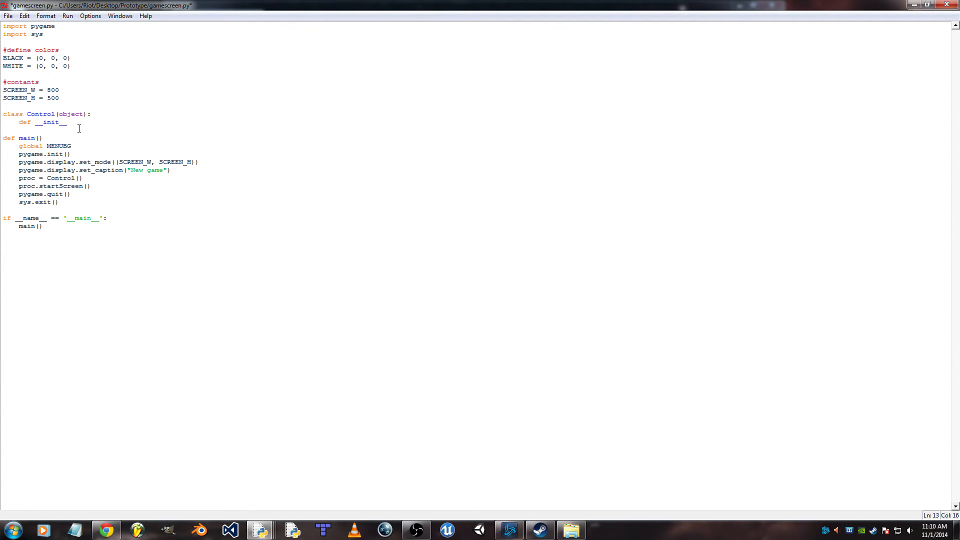
{"action": "type", "text": "(self):"}
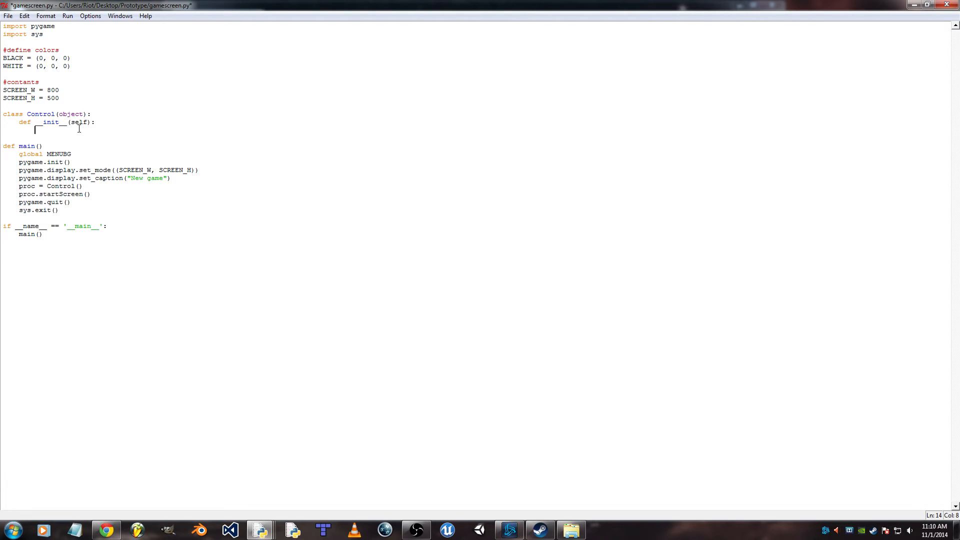
- Store pygame.display.get_surface() as self.screen and its get_rect() as the screen rect
{"action": "type", "text": "self.scre"}
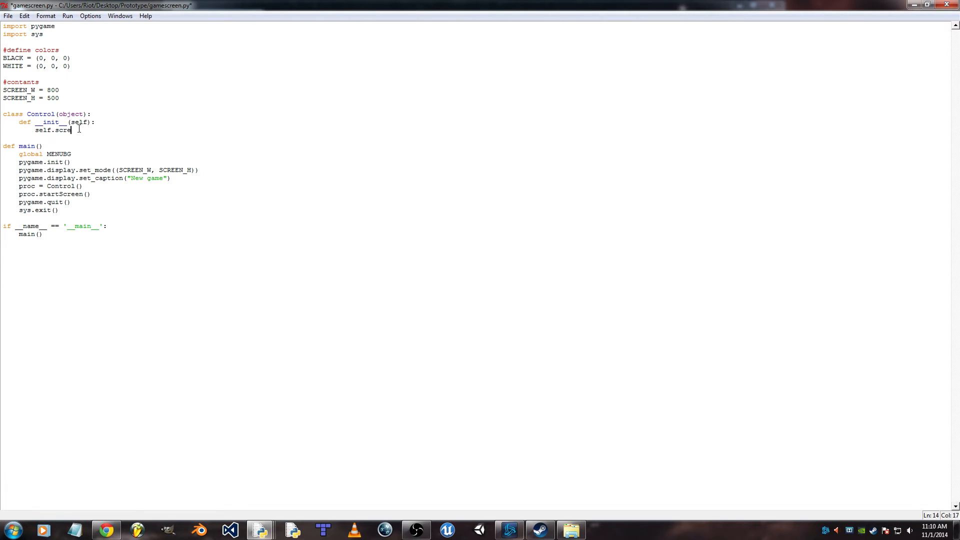
{"action": "type", "text": "en = py"}
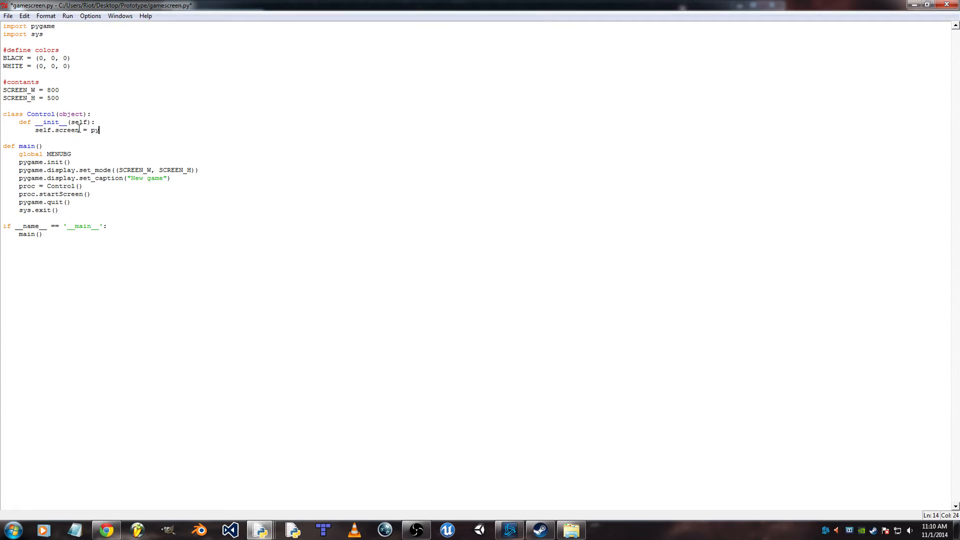
{"action": "type", "text": "game."}
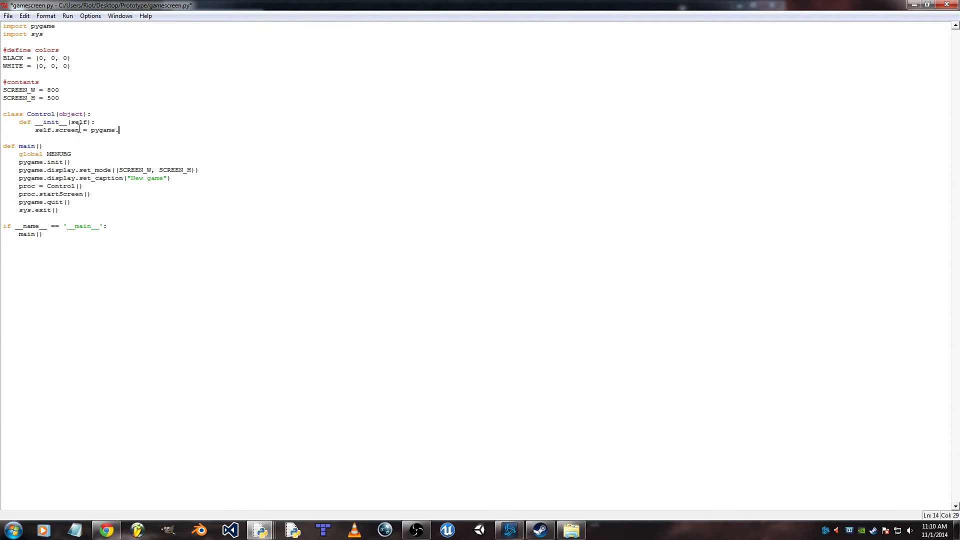
{"action": "type", "text": "display"}
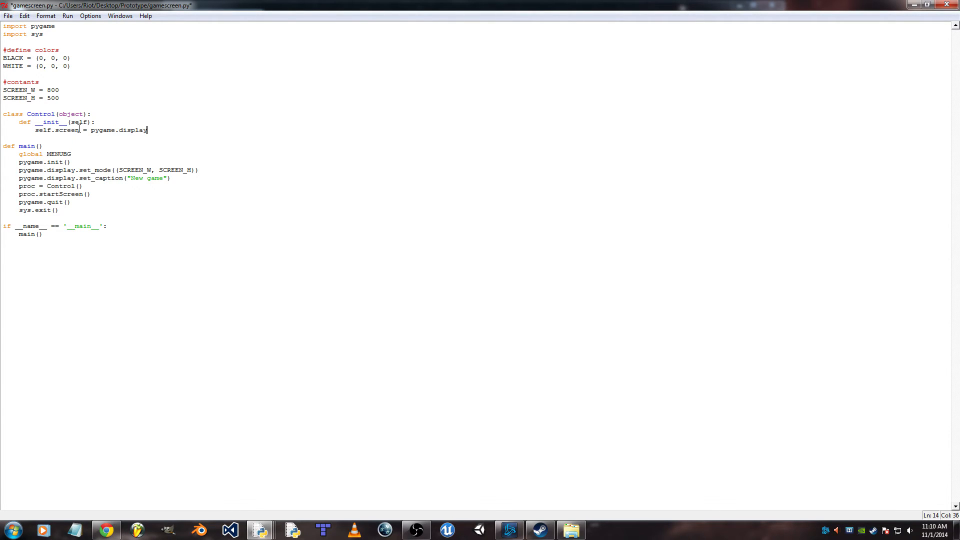
{"action": "type", "text": ".get_surface("}
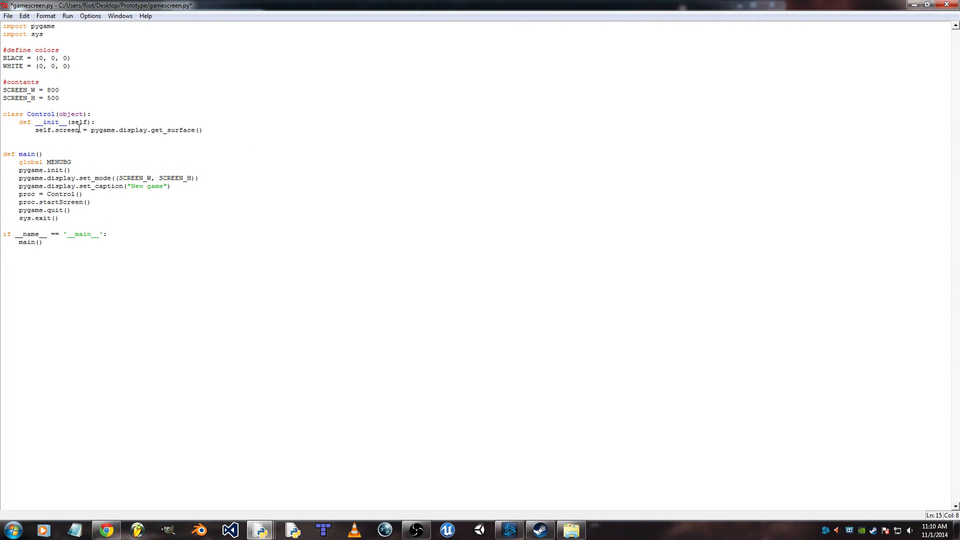
{"action": "type", "text": "self.screen"}
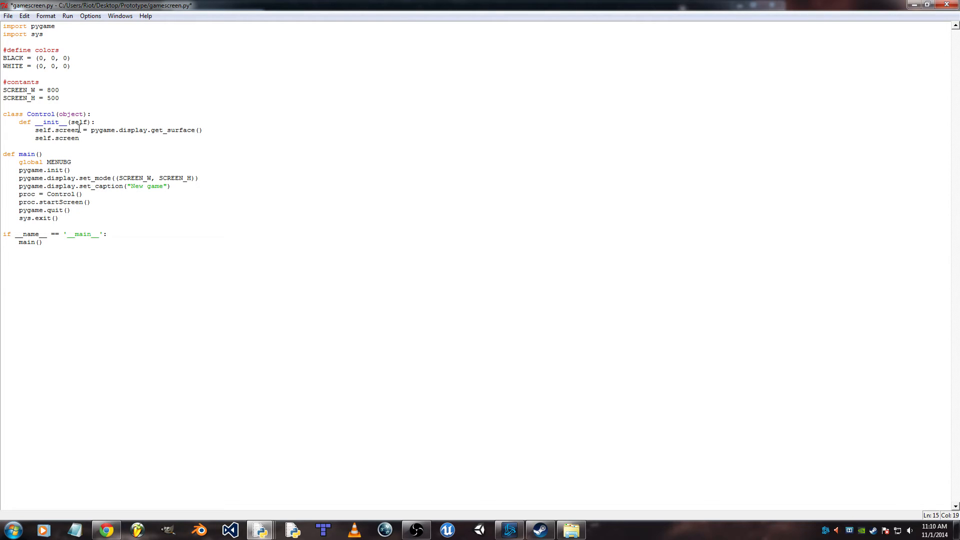
{"action": "type", "text": "_rect ="}
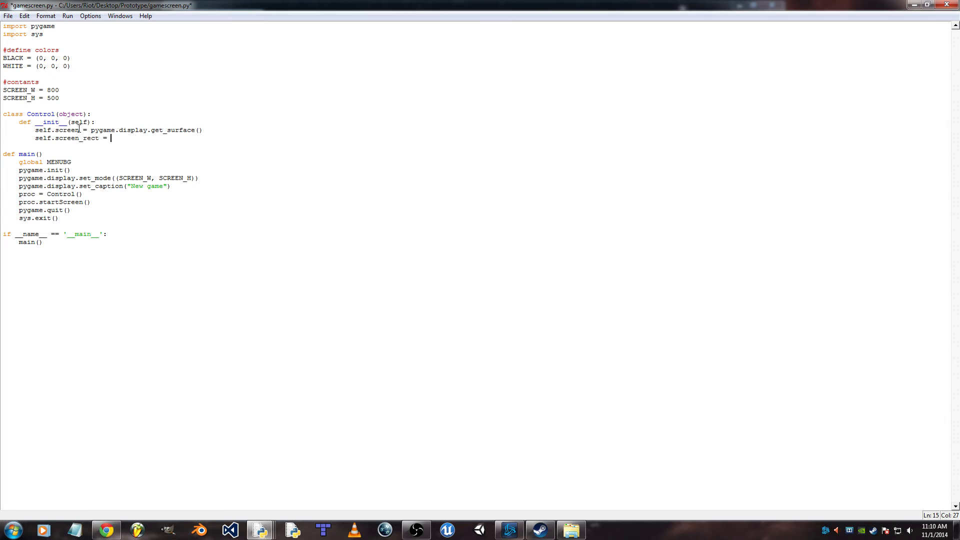
{"action": "type", "text": "self."}
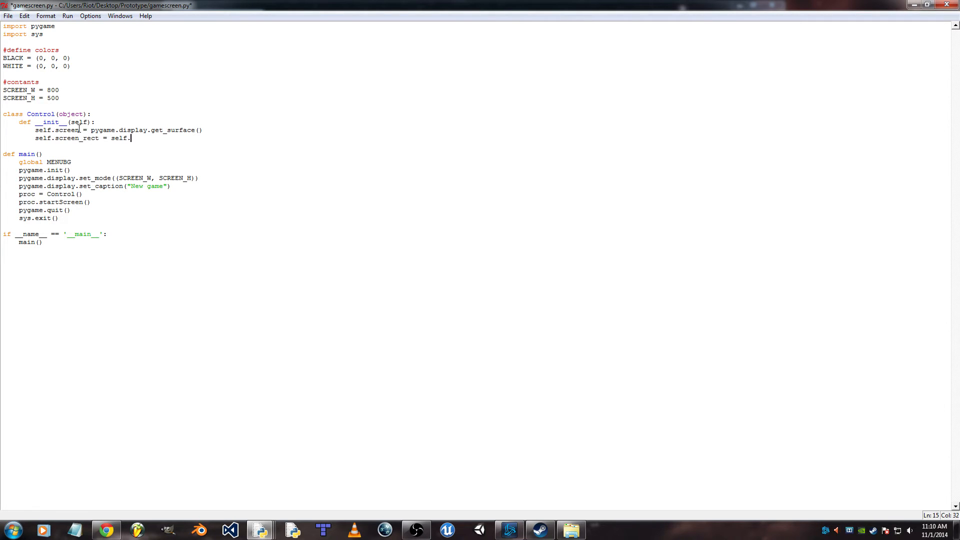
{"action": "type", "text": "screen"}
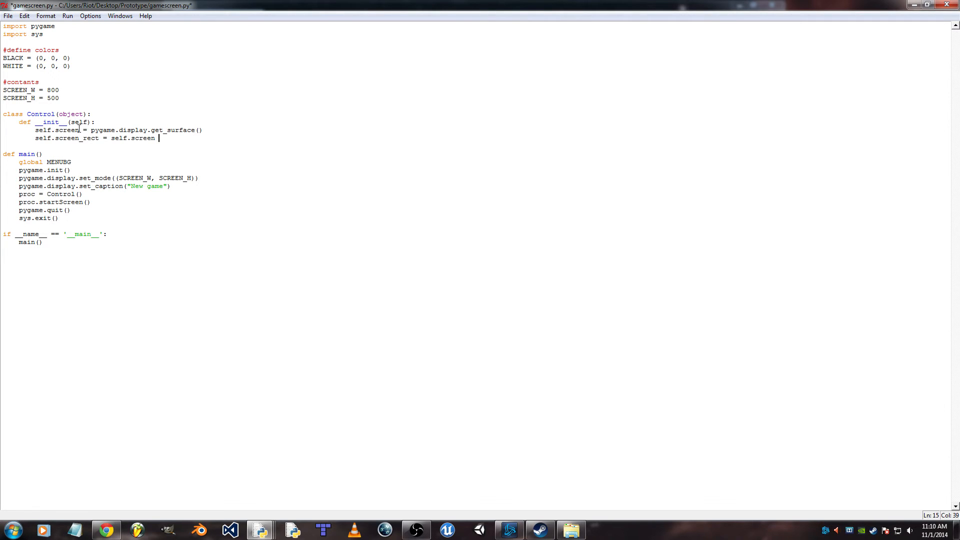
{"action": "type", "text": ".get"}
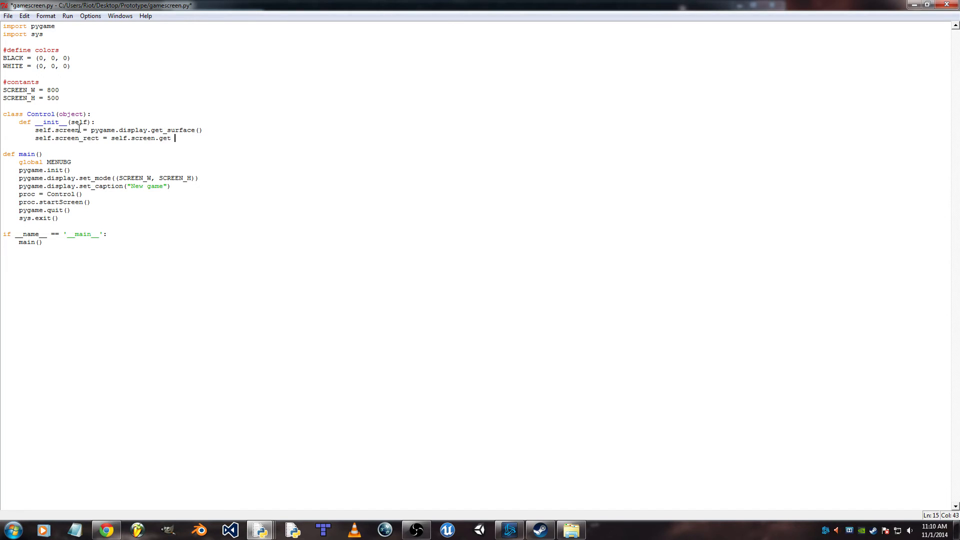
{"action": "key", "text": "Backspace"}
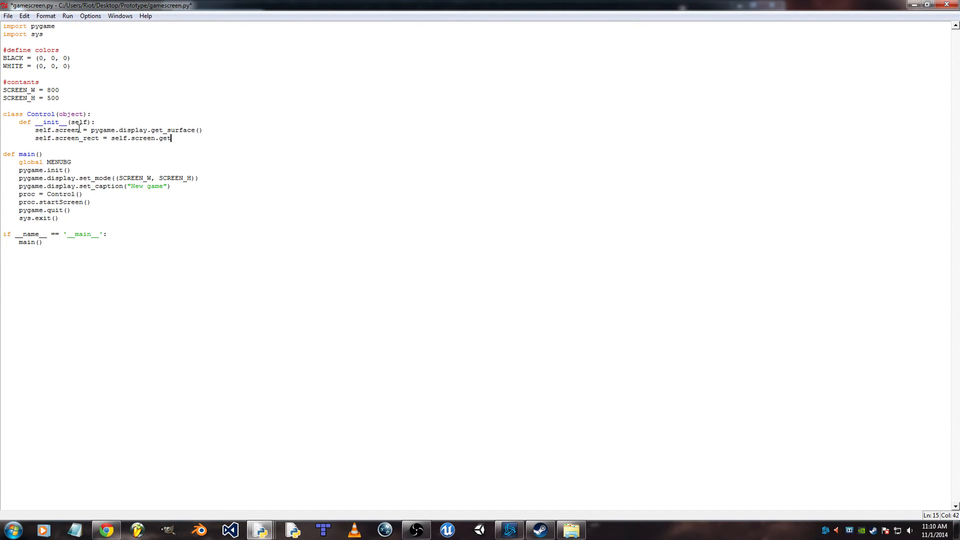
{"action": "type", "text": "_rect()"}
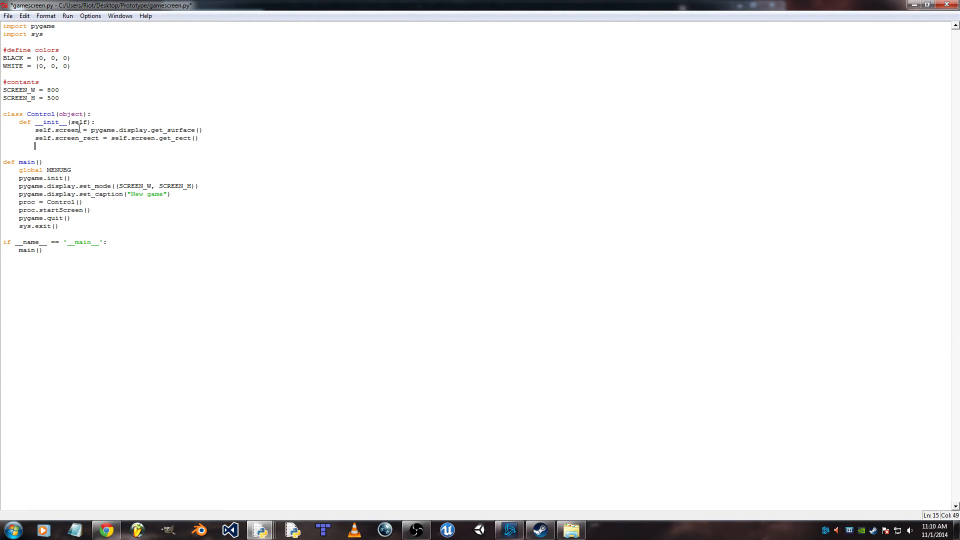
- Store a pygame.time.Clock() and a pygame.font.Font(None, 24) on self
{"action": "type", "text": "self.clock ="}
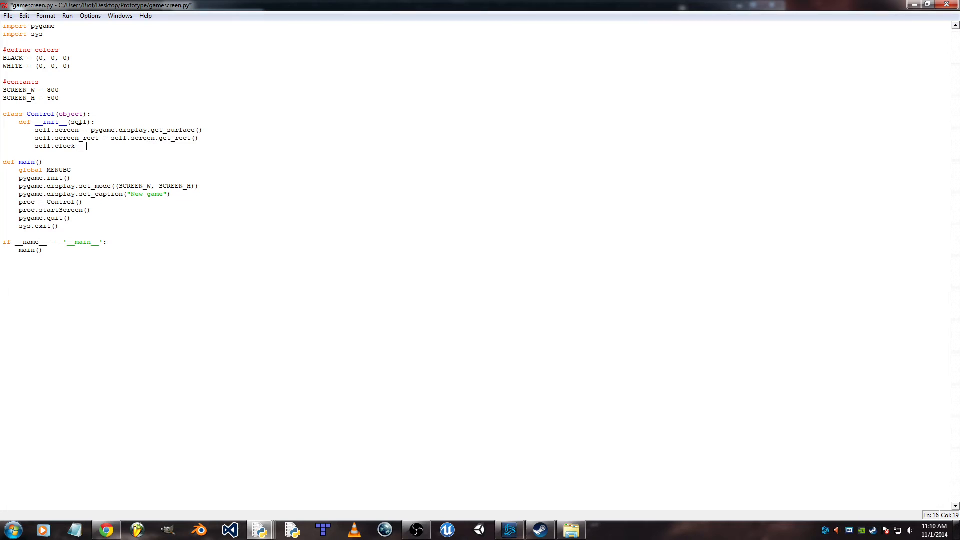
{"action": "type", "text": "pygame.time"}
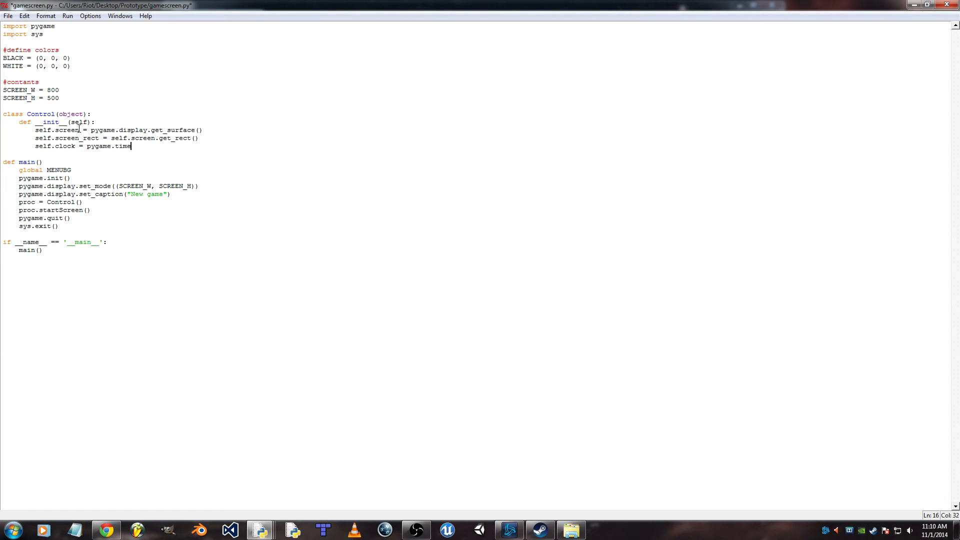
{"action": "type", "text": ".Clock("}
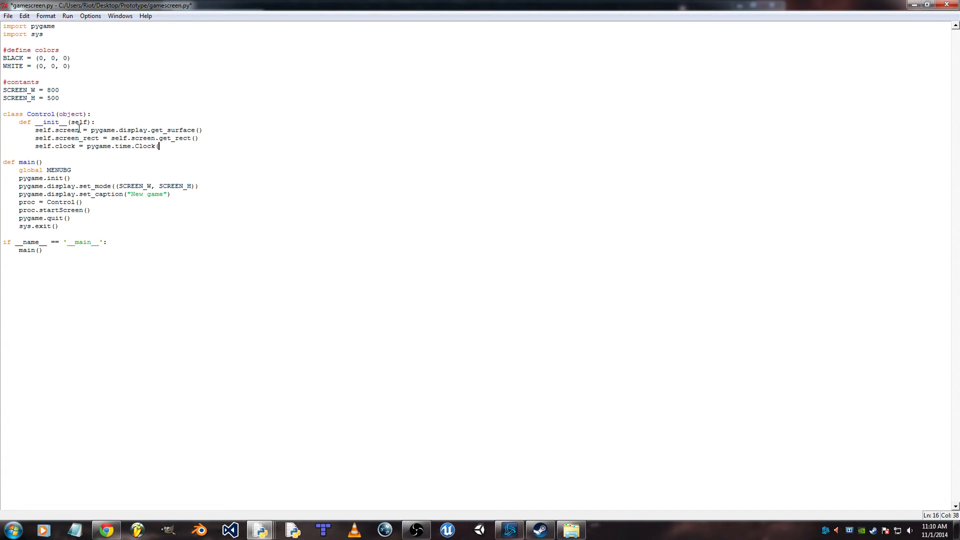
{"action": "key", "text": "Return"}
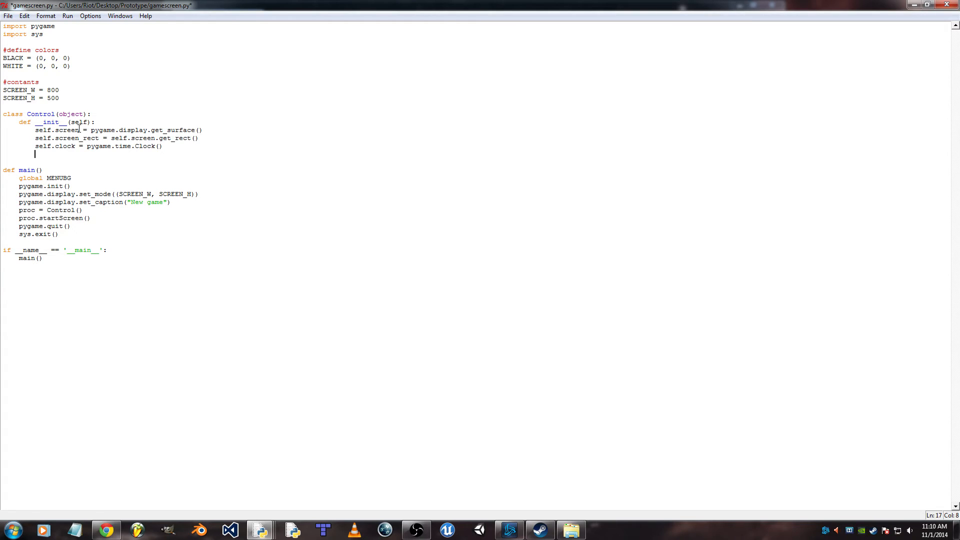
{"action": "type", "text": "self.font"}
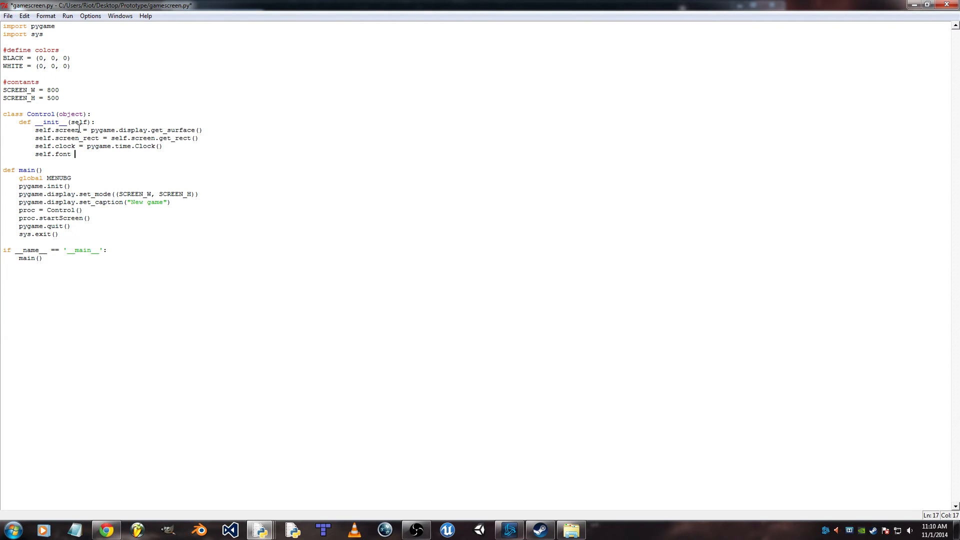
{"action": "type", "text": "= p"}
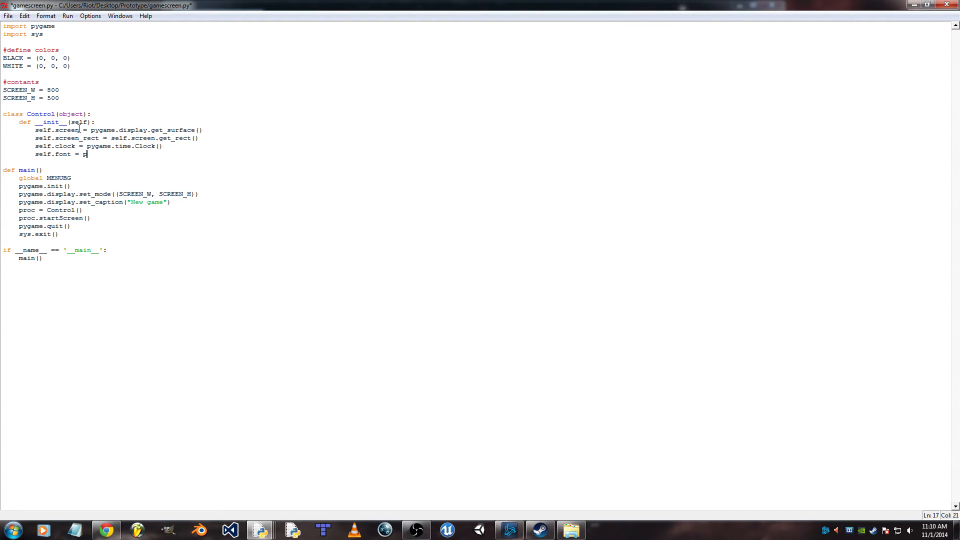
{"action": "type", "text": "ygame.font"}
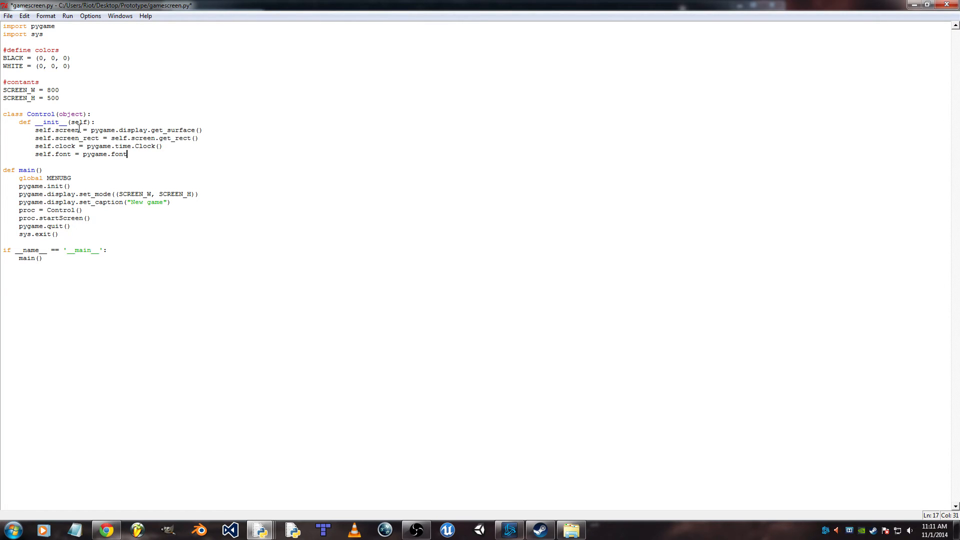
{"action": "type", "text": ".Font"}
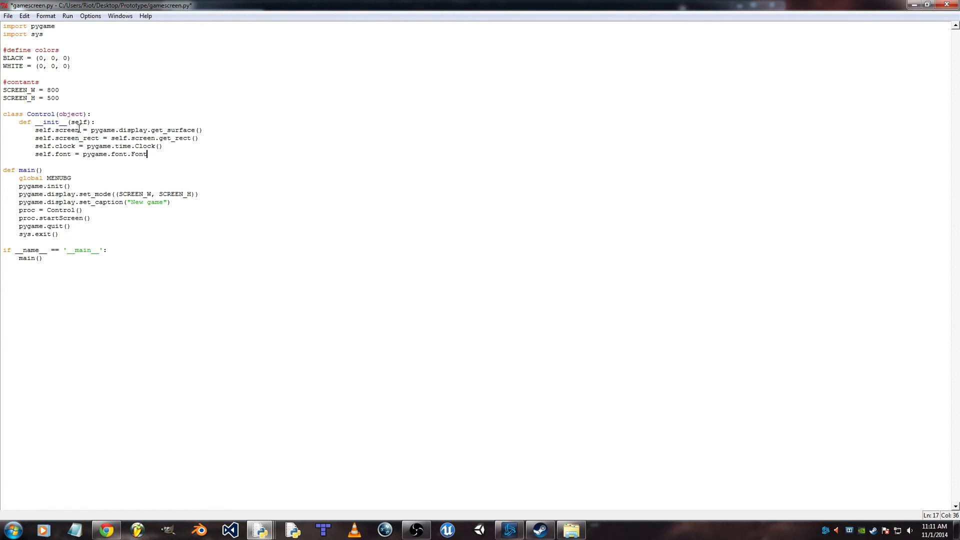
{"action": "type", "text": "(None,"}
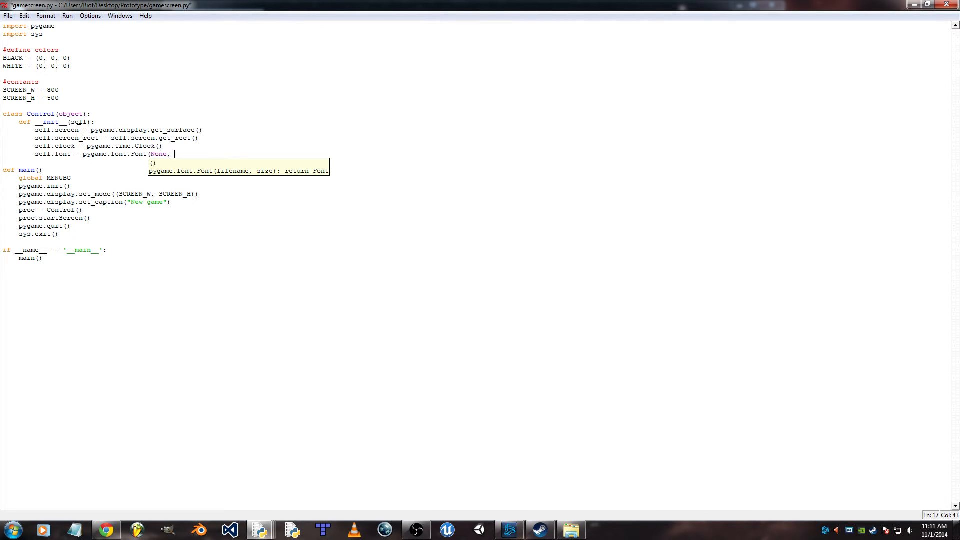
{"action": "type", "text": "24)"}
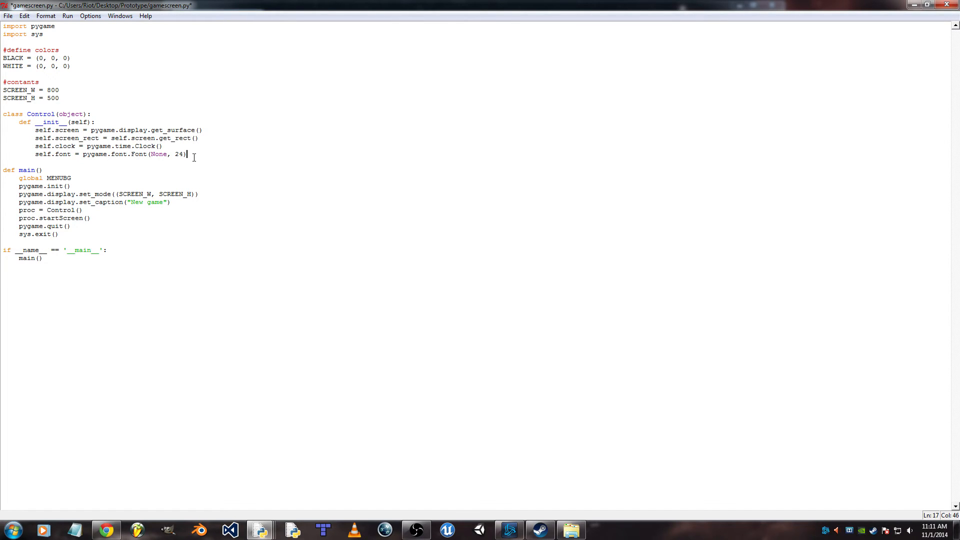
{"action": "mouse_move", "coordinate": [175, 185]}
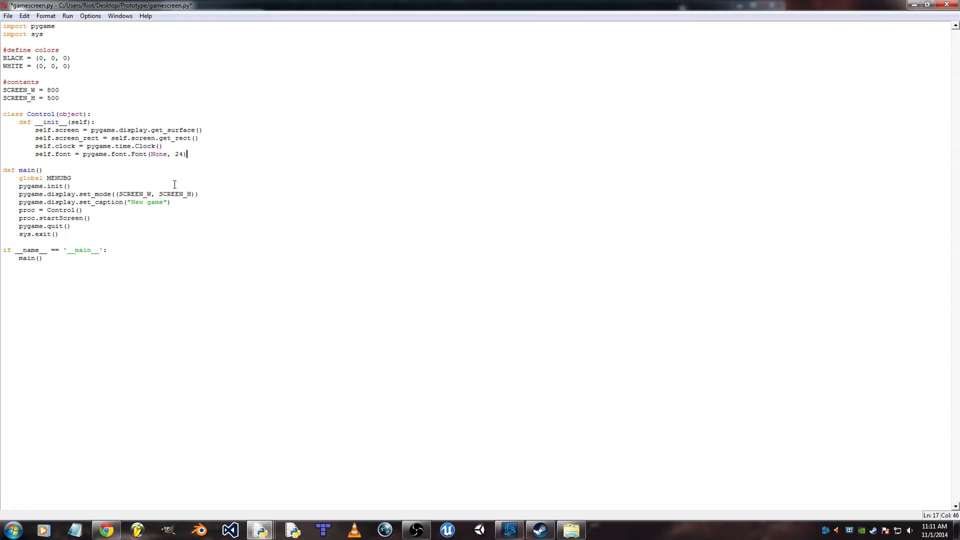
{"action": "mouse_move", "coordinate": [267, 139]}
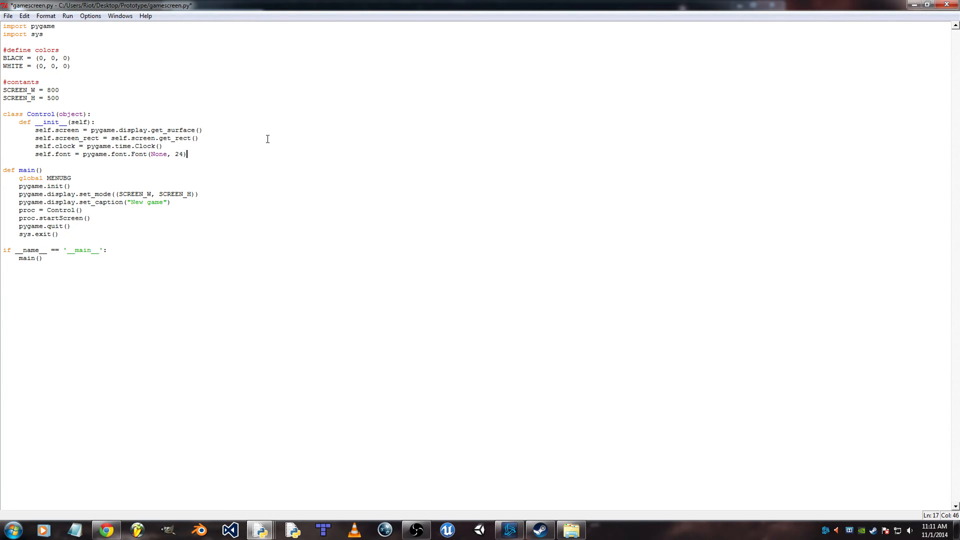
{"action": "key", "text": "enter"}
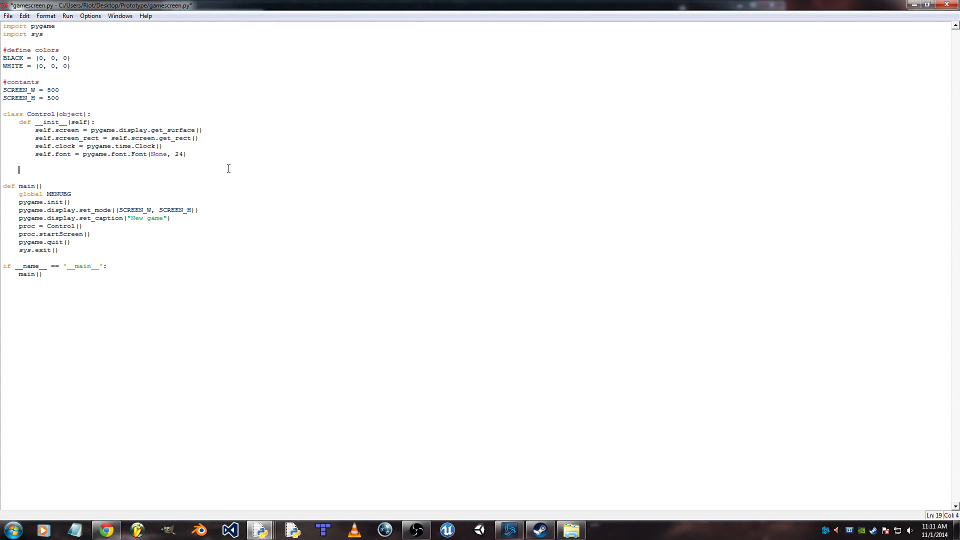
- Declare the startScreen(self) method in Control
{"action": "type", "text": "def"}
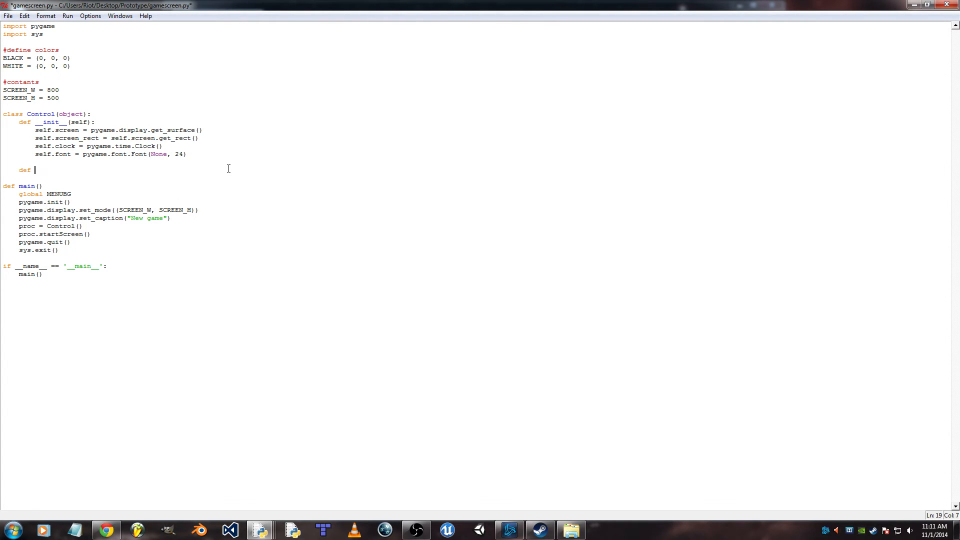
{"action": "type", "text": "startScreen"}
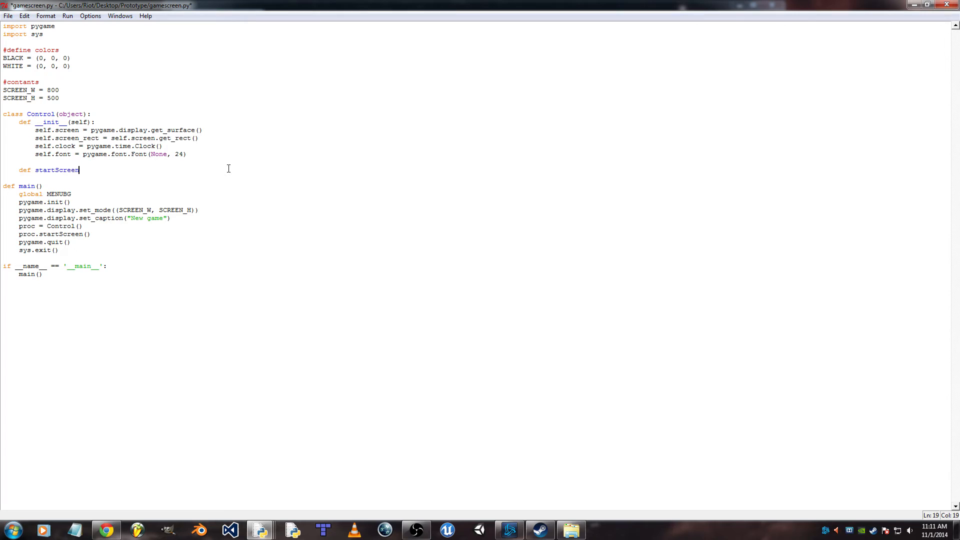
{"action": "type", "text": "(self"}
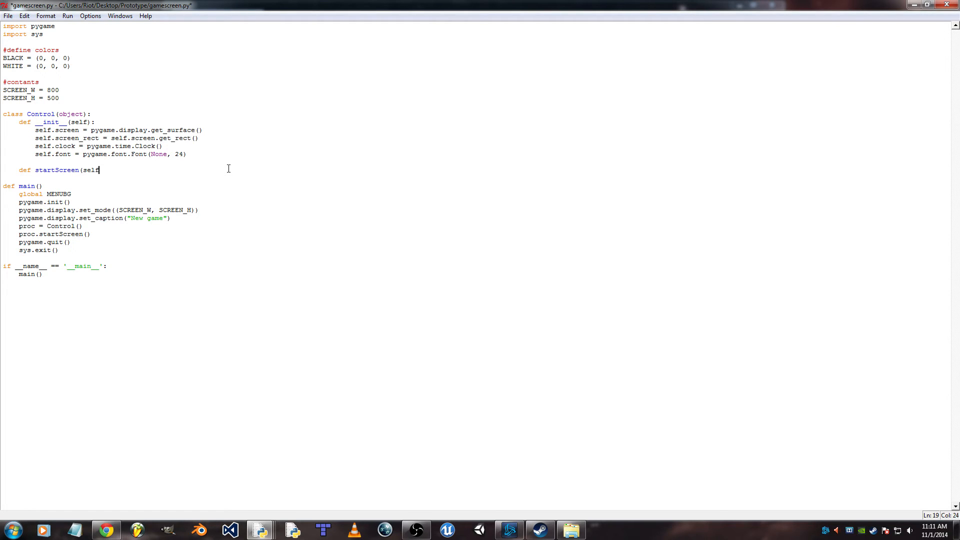
{"action": "type", "text": "):"}
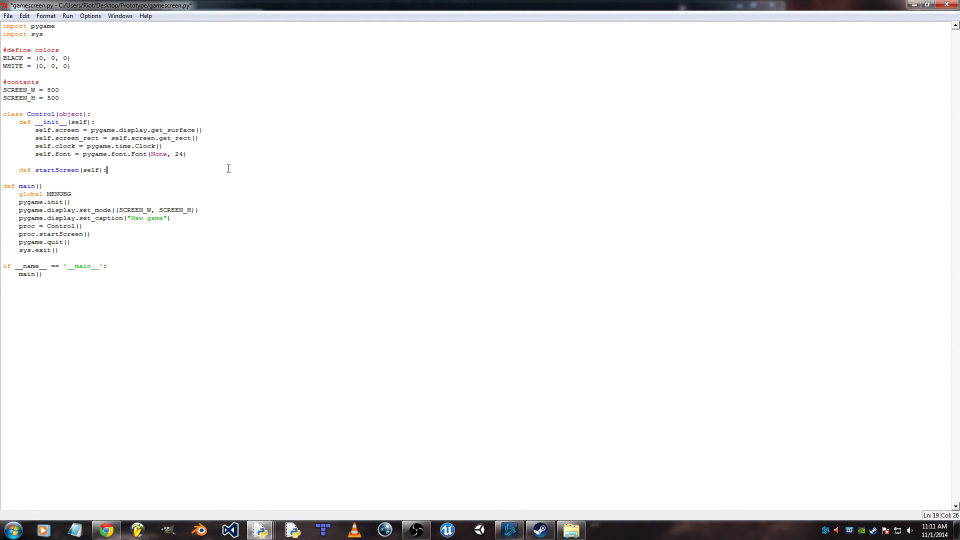
{"action": "key", "text": "enter"}
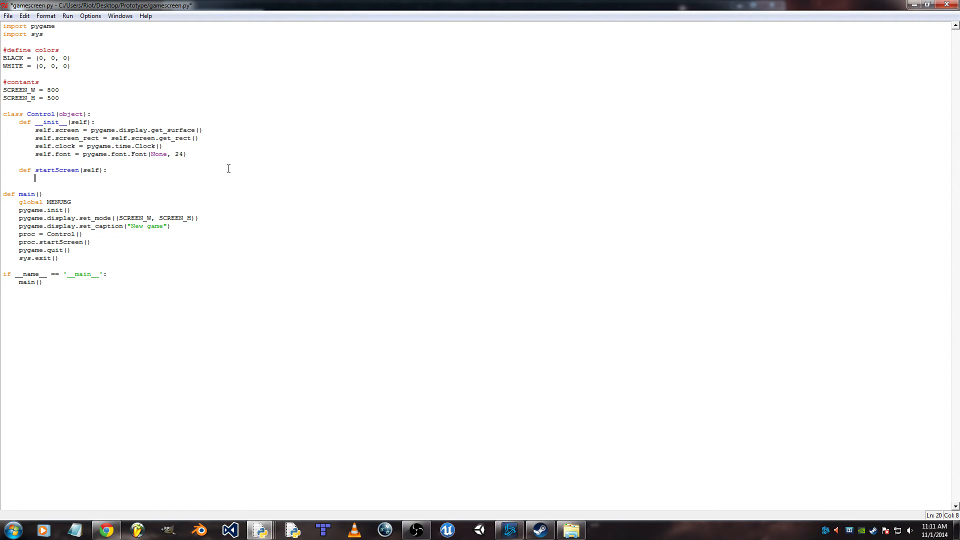
- Set size = [SCREEN_W, SCREEN_H] inside startScreen
{"action": "type", "text": "size"}
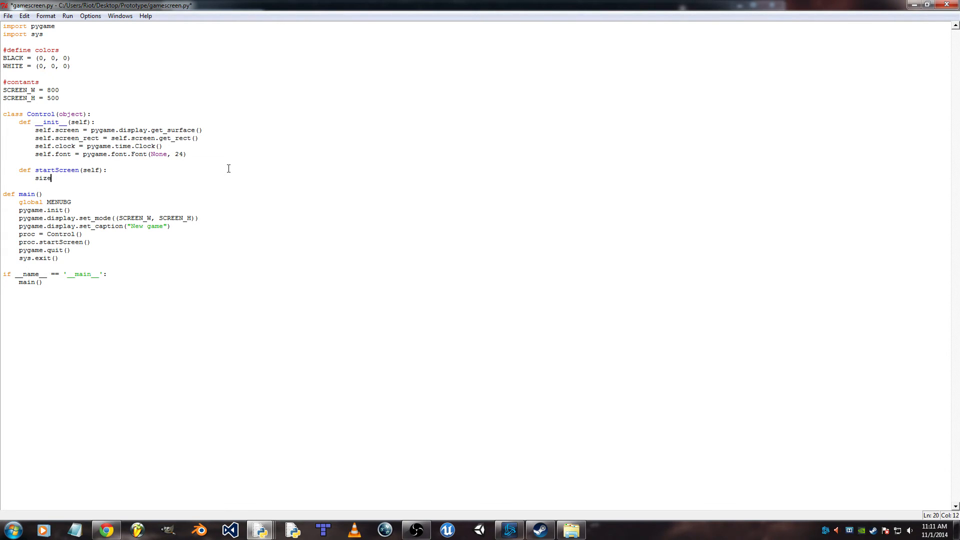
{"action": "type", "text": "= ["}
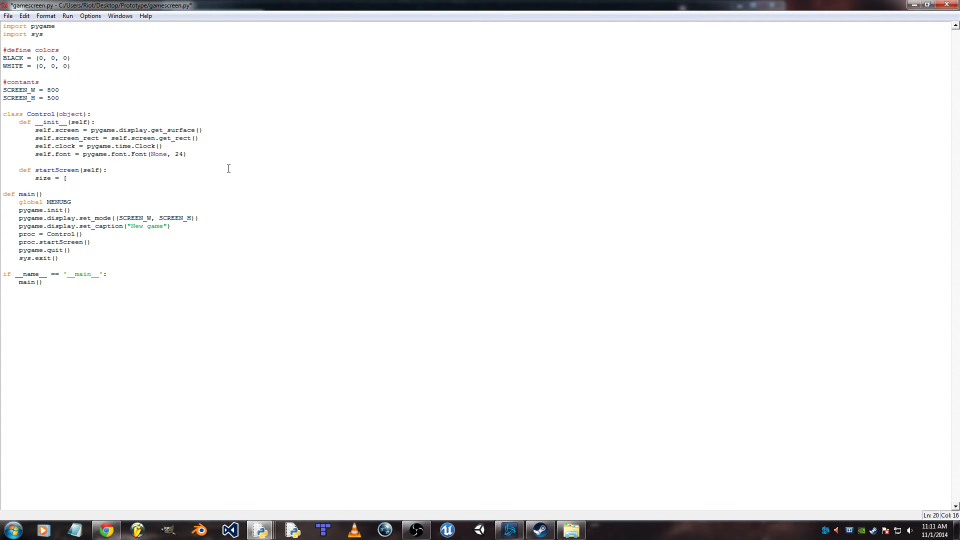
{"action": "type", "text": "SCREEN"}
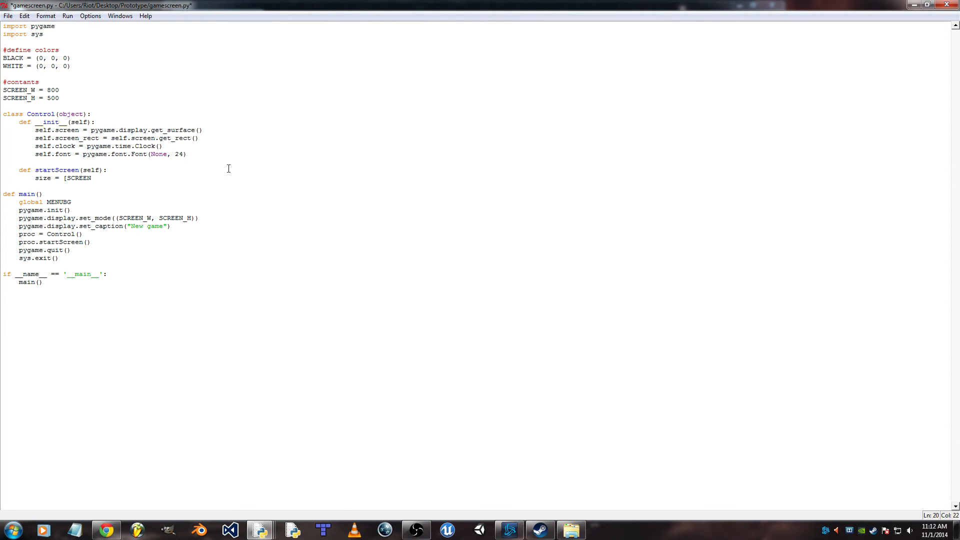
{"action": "type", "text": "_W,"}
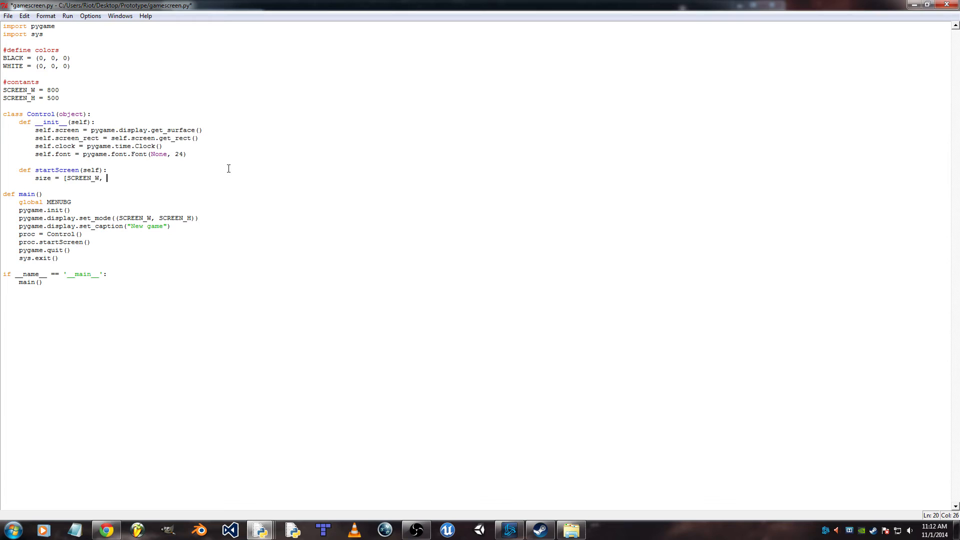
{"action": "type", "text": "SC"}
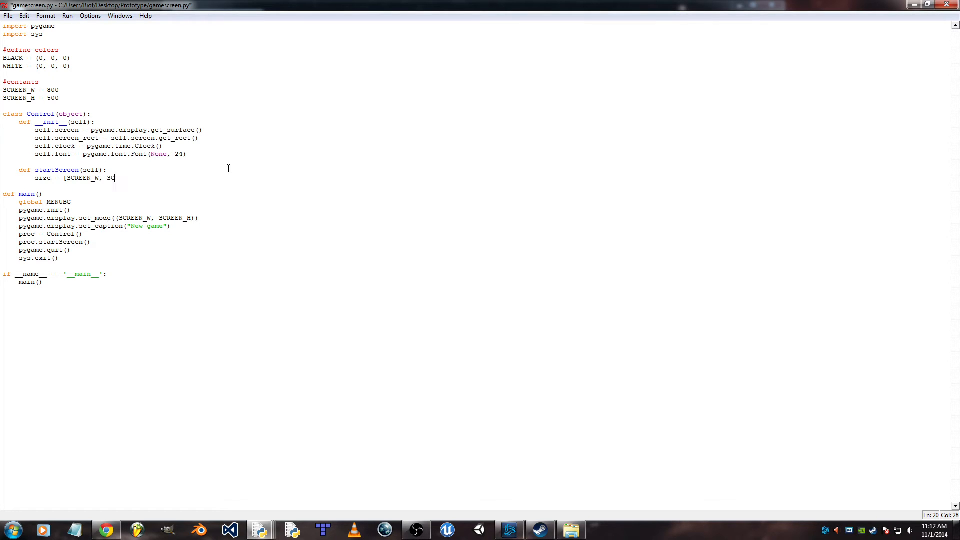
{"action": "type", "text": "CREEN"}
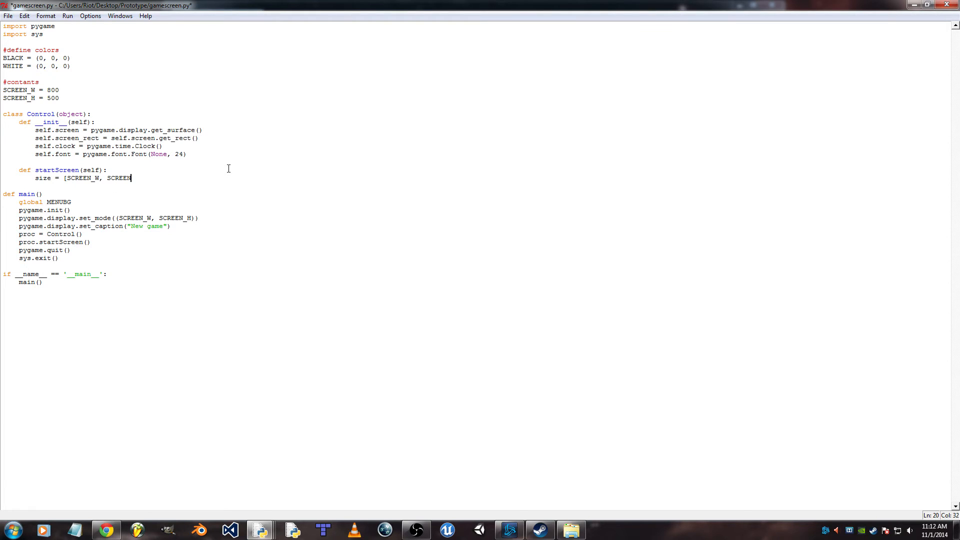
{"action": "type", "text": "_H]"}
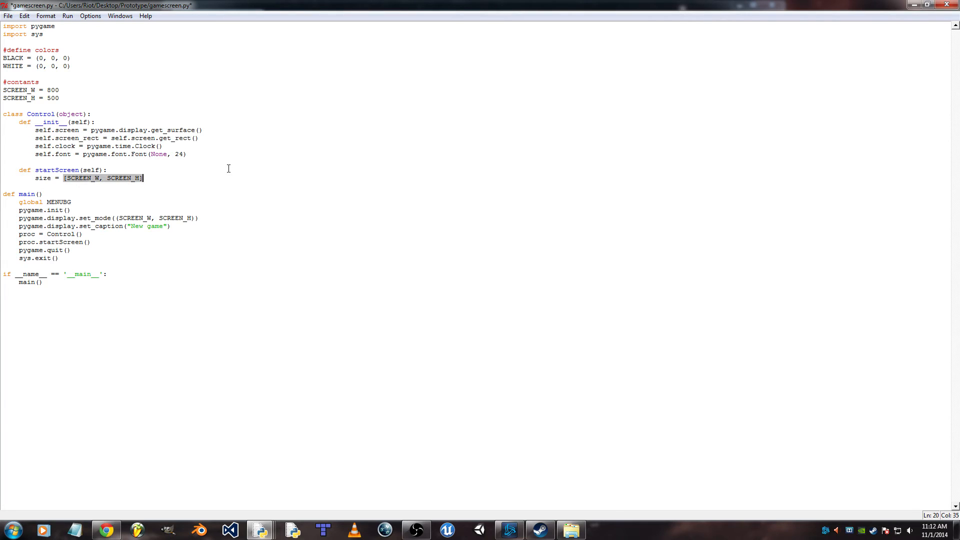
{"action": "key", "text": "enter"}
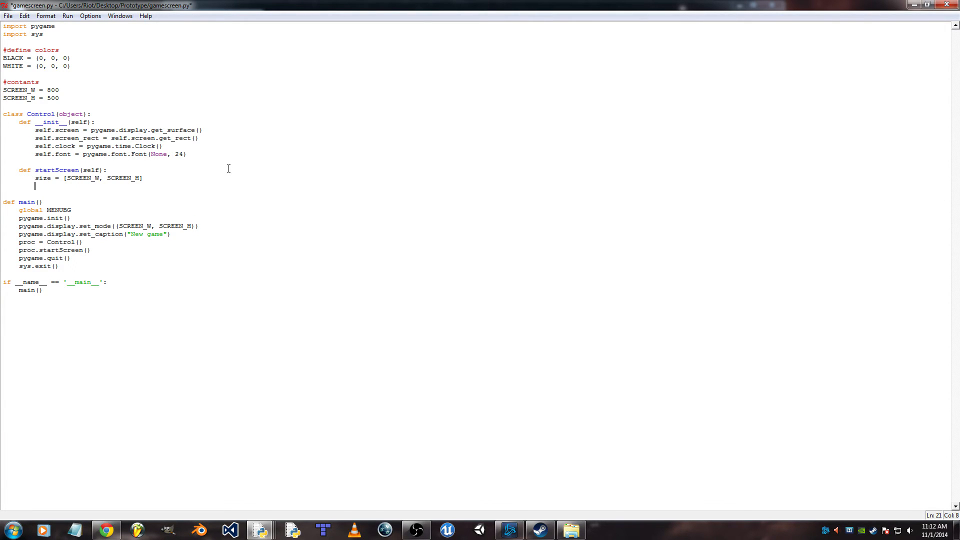
- Assign screen = pygame.display.set_mode(size)
{"action": "type", "text": "sc"}
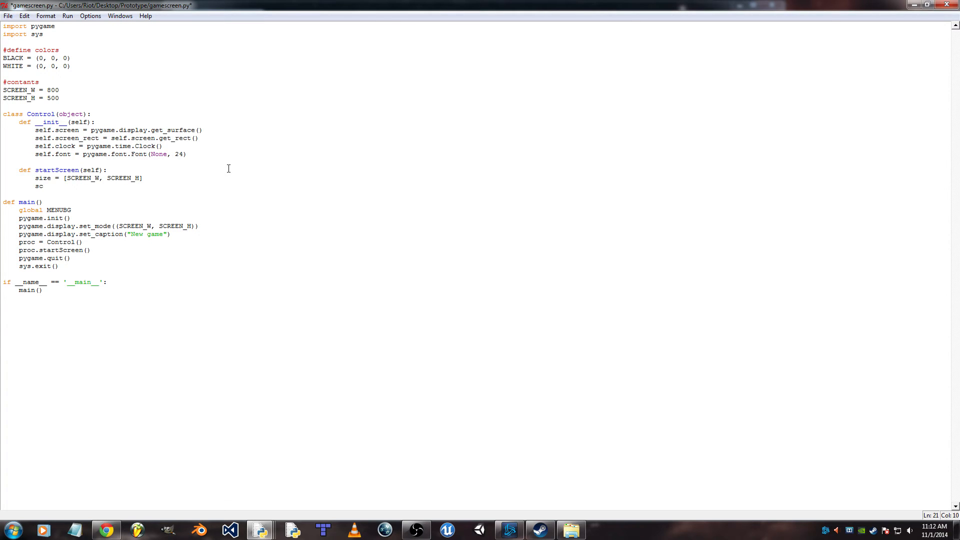
{"action": "type", "text": "reen ="}
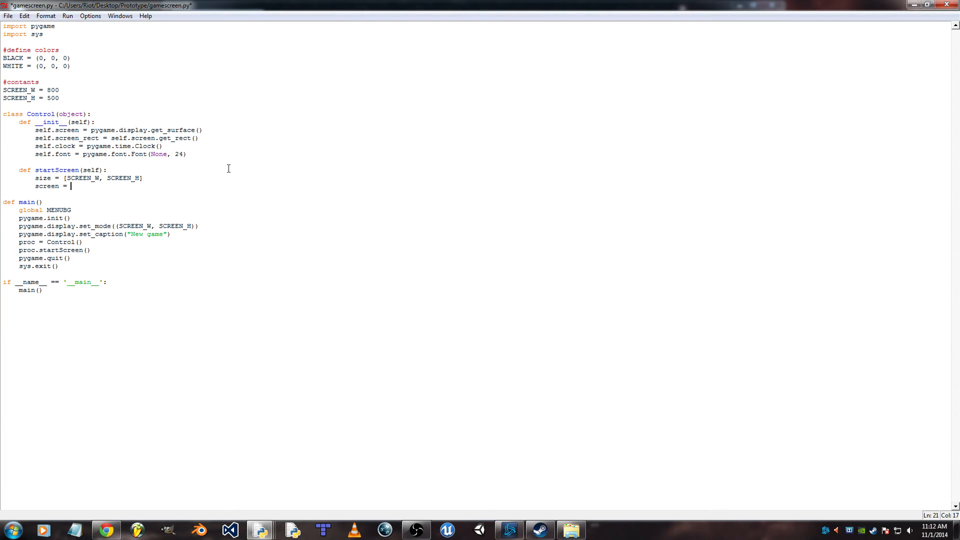
{"action": "type", "text": "pygame.display.s"}
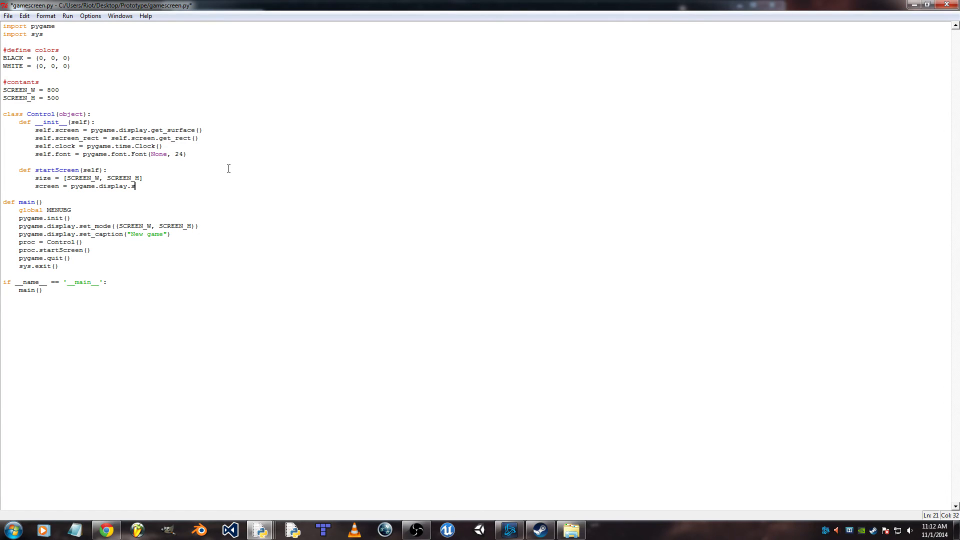
{"action": "type", "text": "et_mode"}
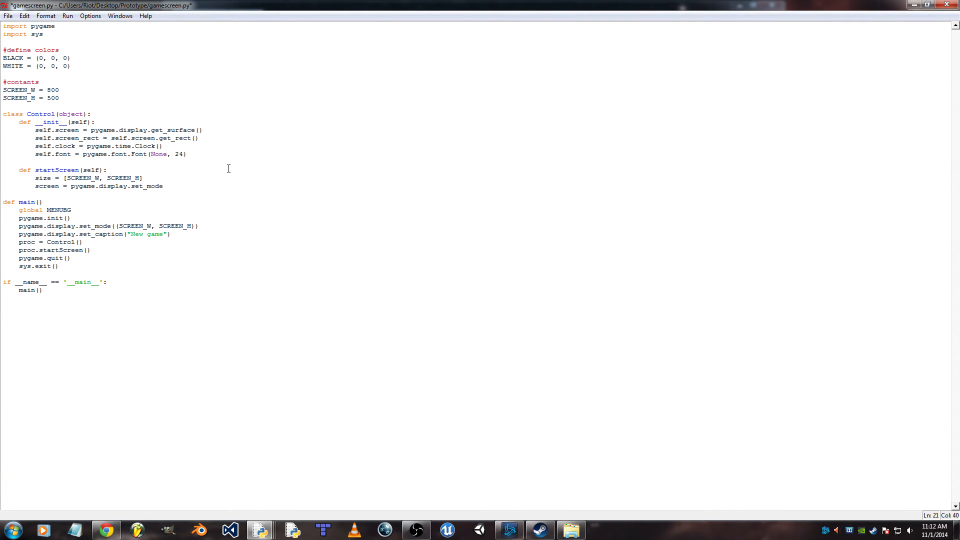
{"action": "type", "text": "(size"}
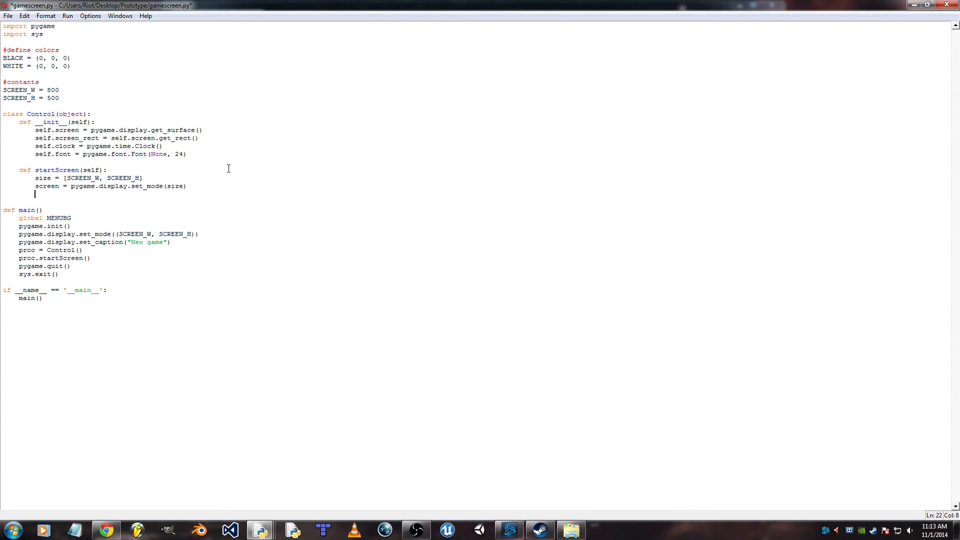
- Set done = False, display_startscreen = True, startscreen = 1 and begin a '#scr' comment
{"action": "type", "text": "done = Fal"}
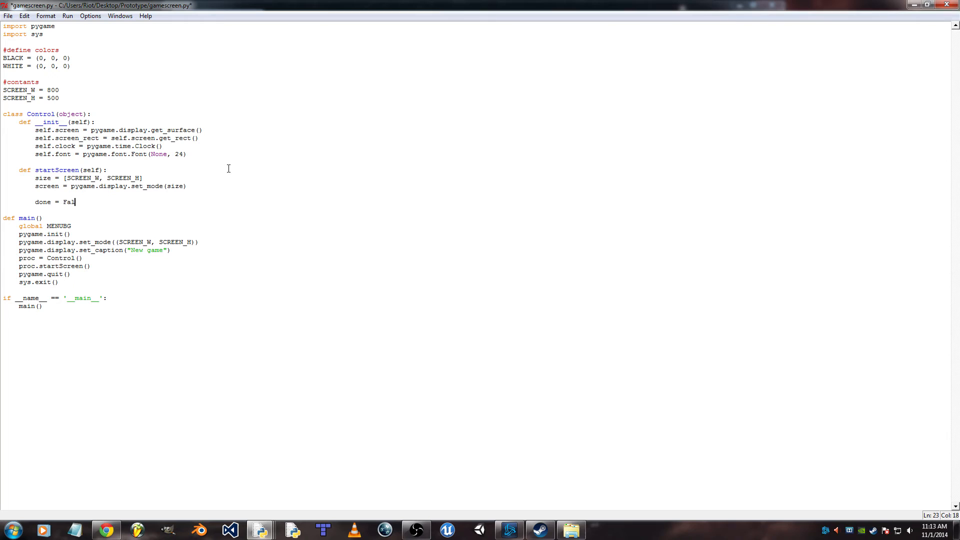
{"action": "type", "text": "se"}
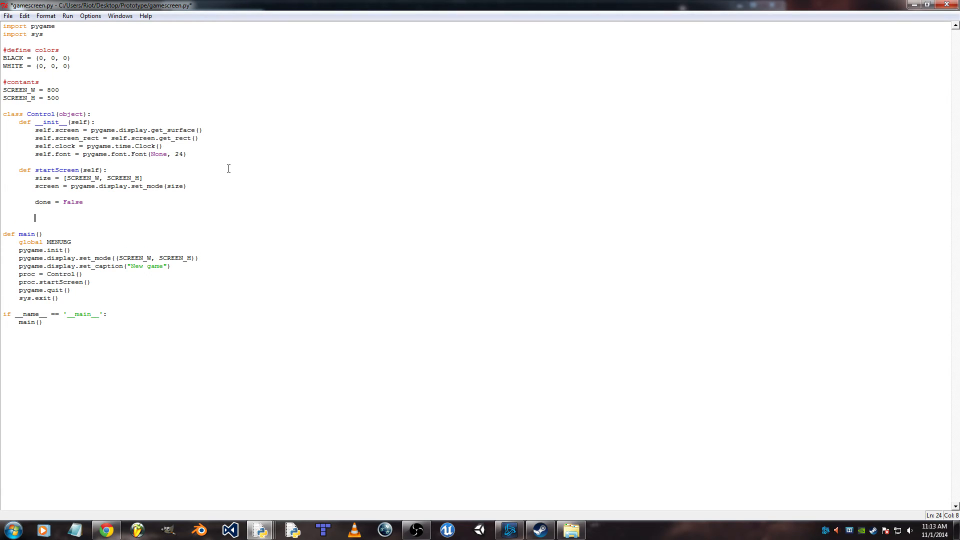
{"action": "type", "text": "display"}
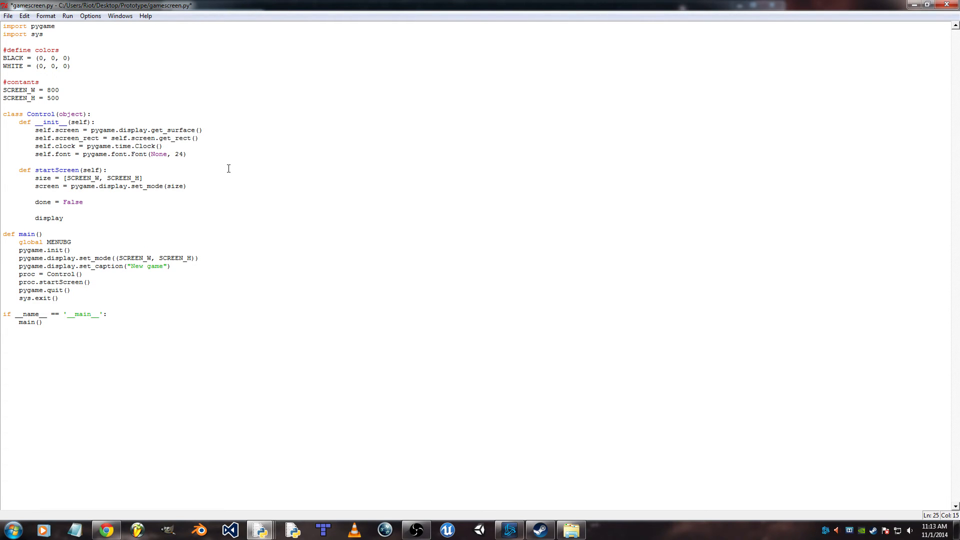
{"action": "type", "text": "_start"}
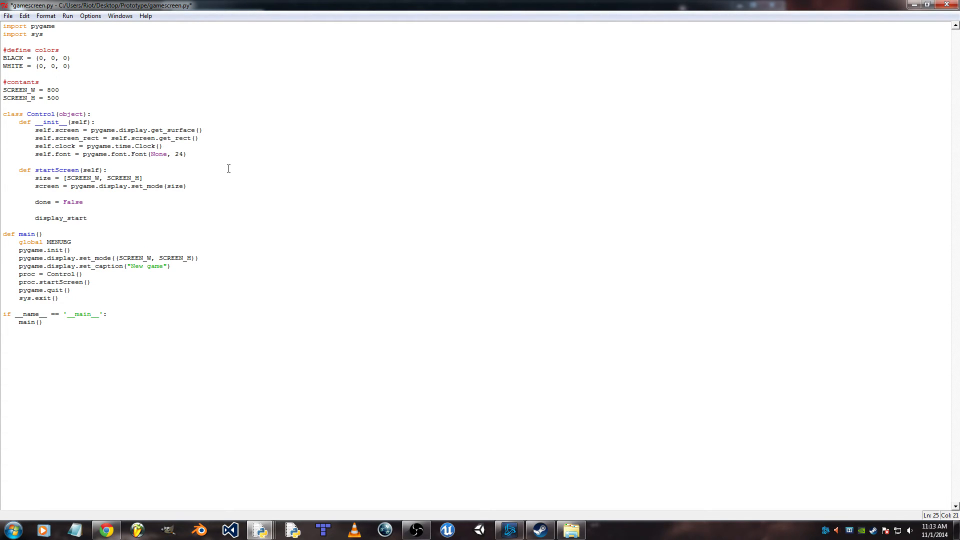
{"action": "type", "text": "screen"}
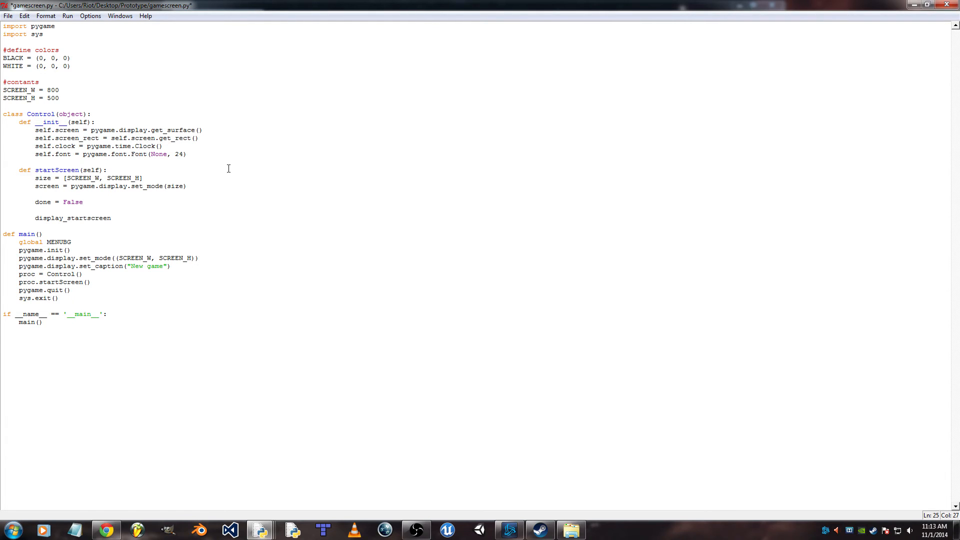
{"action": "type", "text": "= T"}
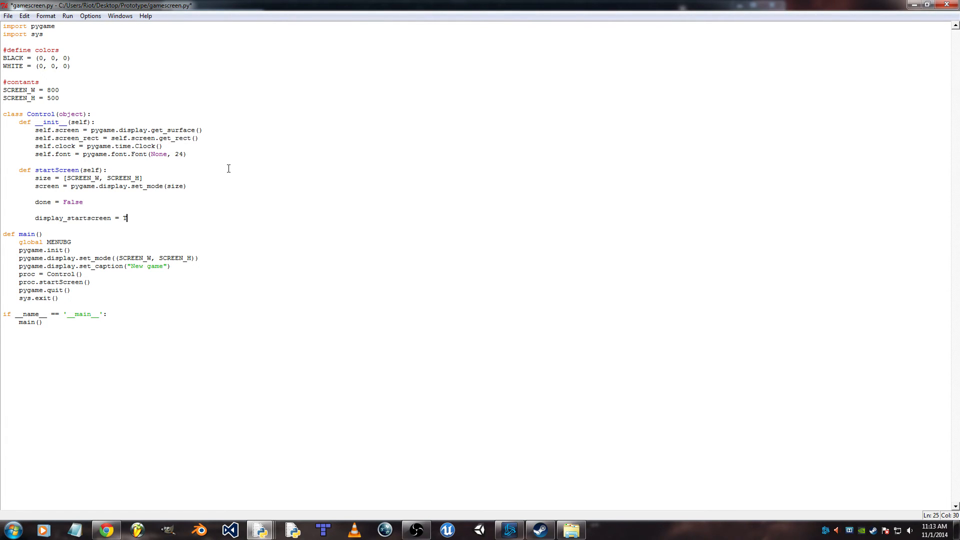
{"action": "type", "text": "r"}
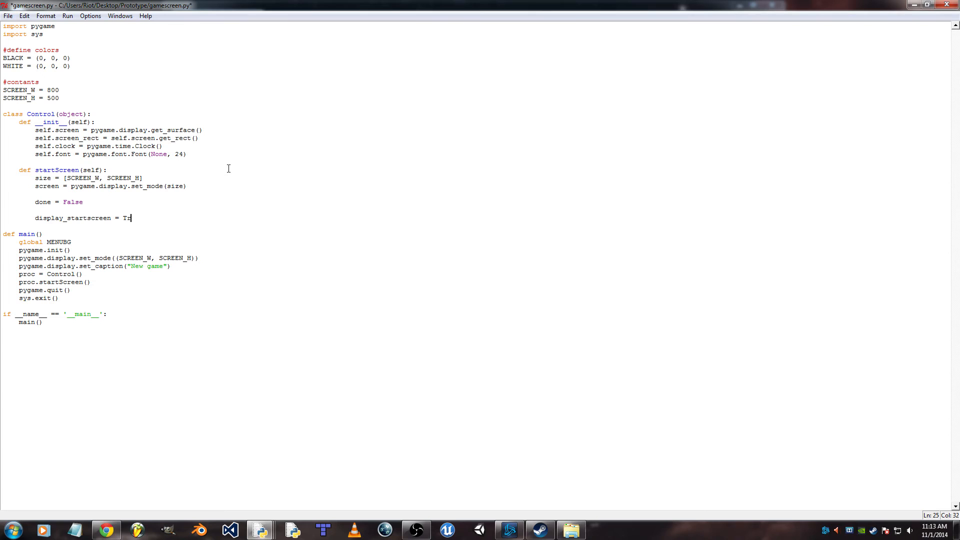
{"action": "type", "text": "rue"}
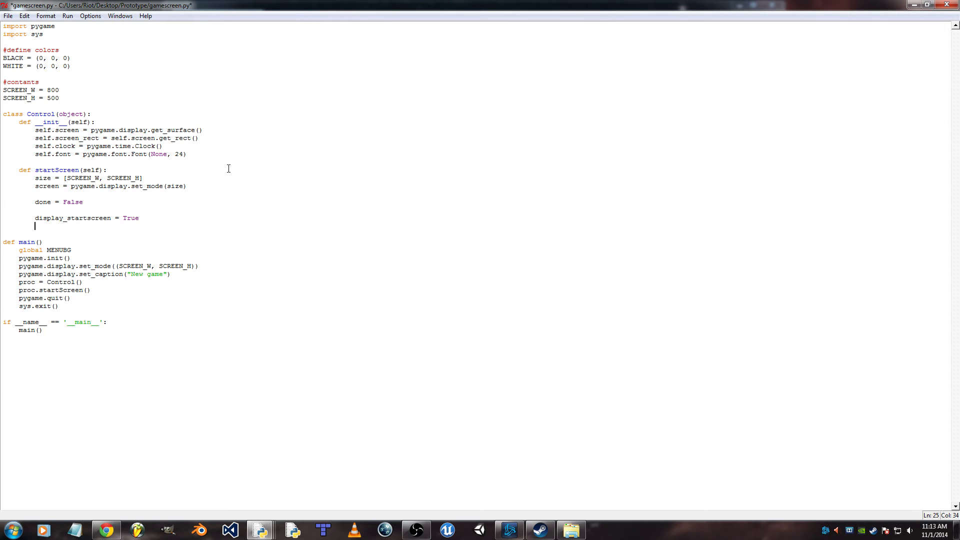
{"action": "type", "text": "startscreen = 1"}
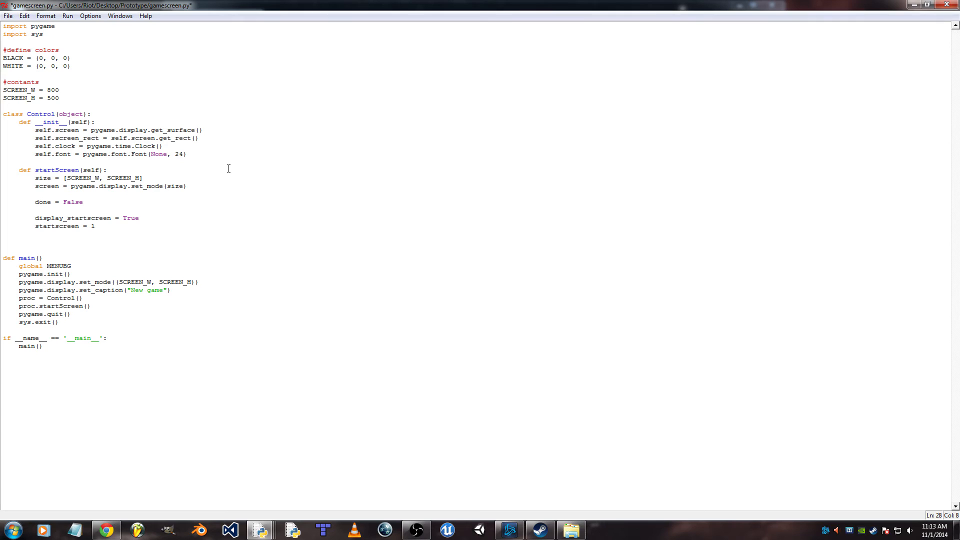
{"action": "type", "text": "#screen event loop"}
{"action": "type", "text": "while"}
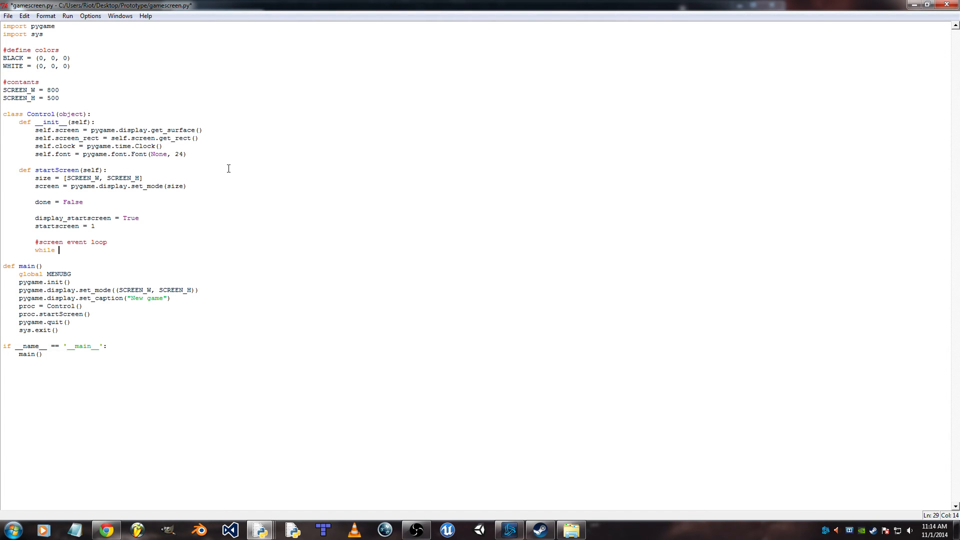
- Write 'while done == False and display_startscreen:' with a for loop over pygame.event.get()
{"action": "type", "text": "done == False and di"}
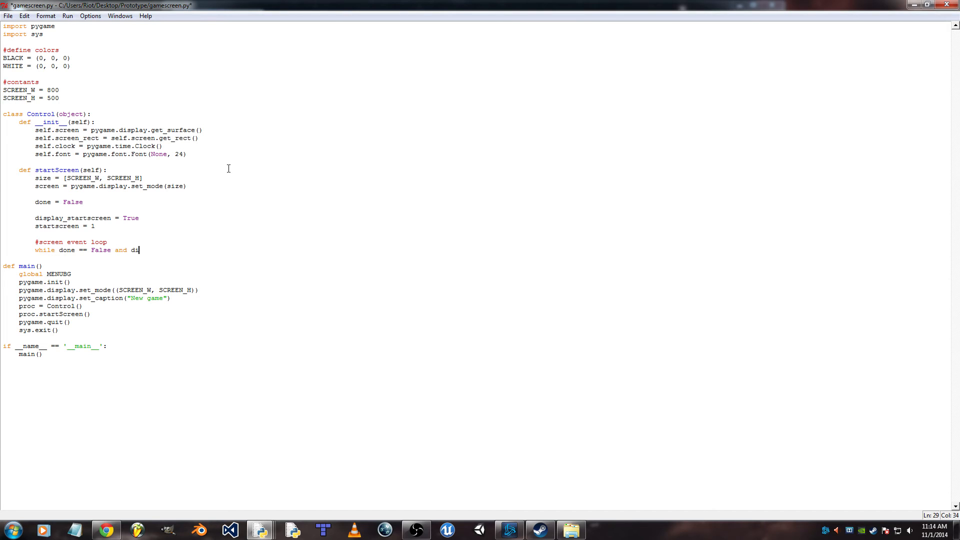
{"action": "type", "text": "splay"}
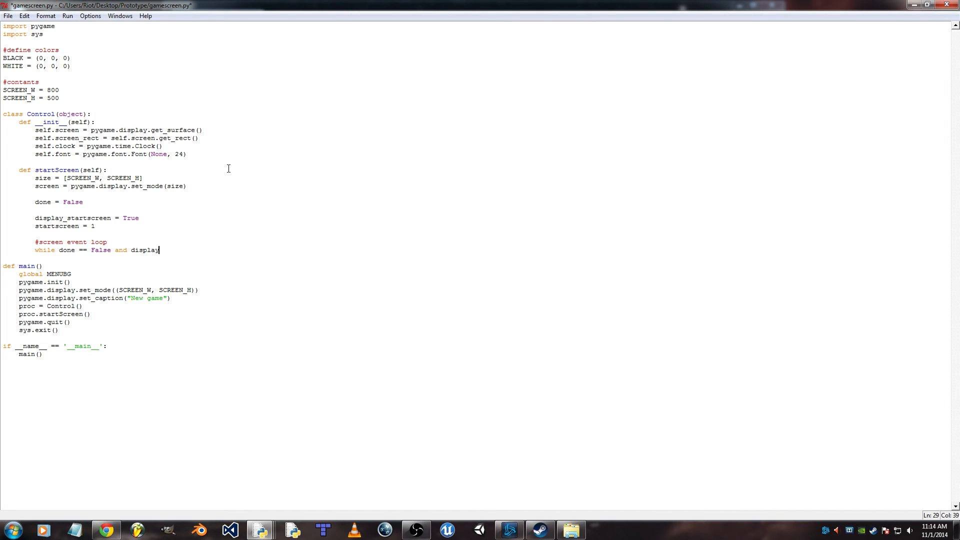
{"action": "type", "text": "_startscreen:"}
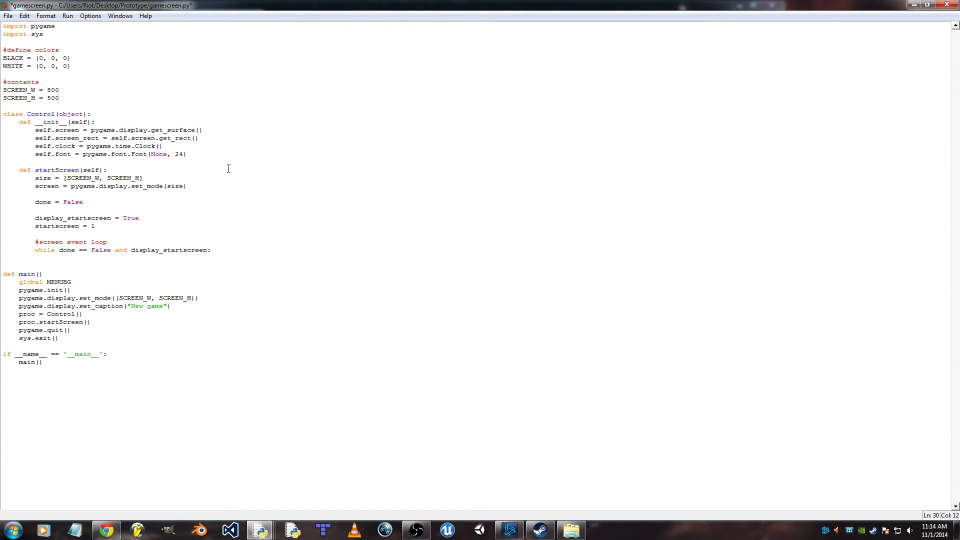
{"action": "type", "text": "for event in pygame."}
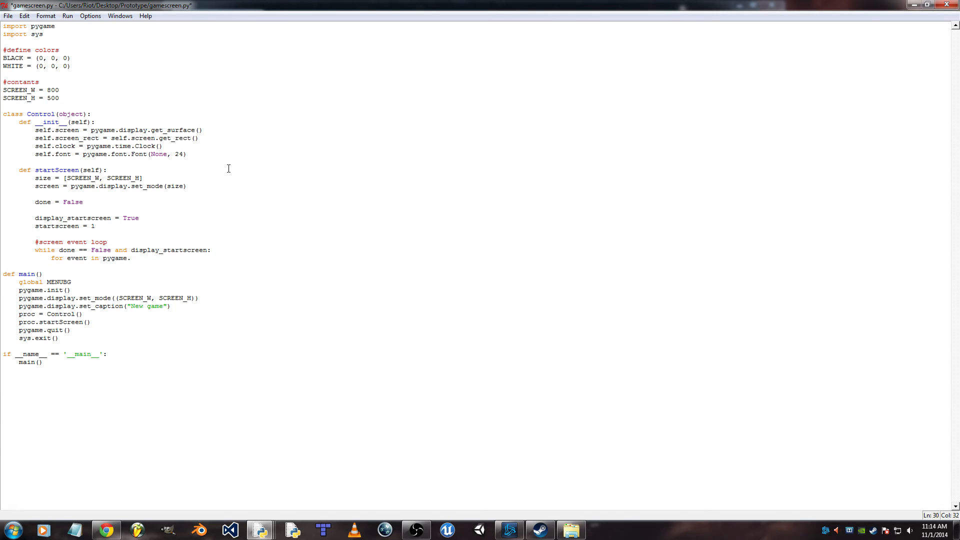
{"action": "type", "text": "event.get():"}
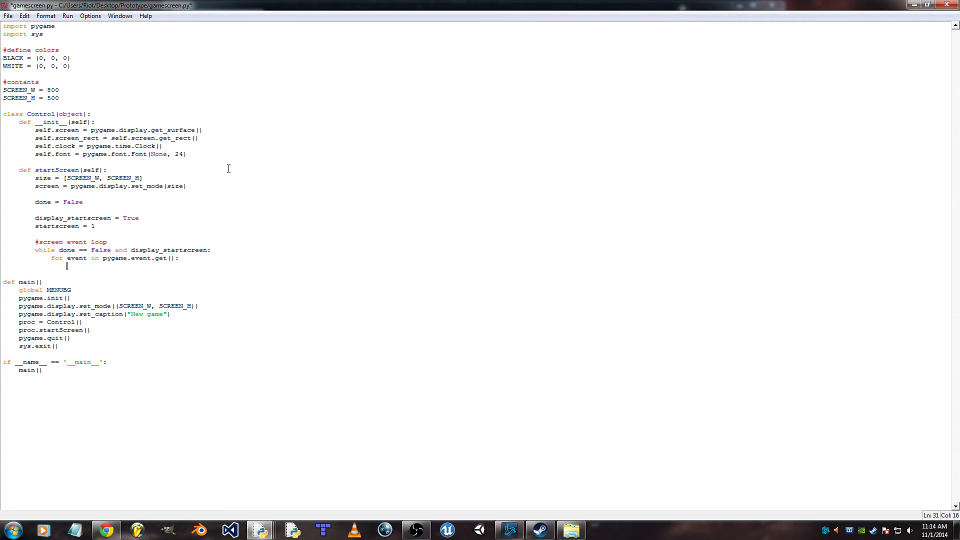
- Set done = True when event.type == pygame.QUIT, and begin a second event.type check
{"action": "type", "text": "if"}
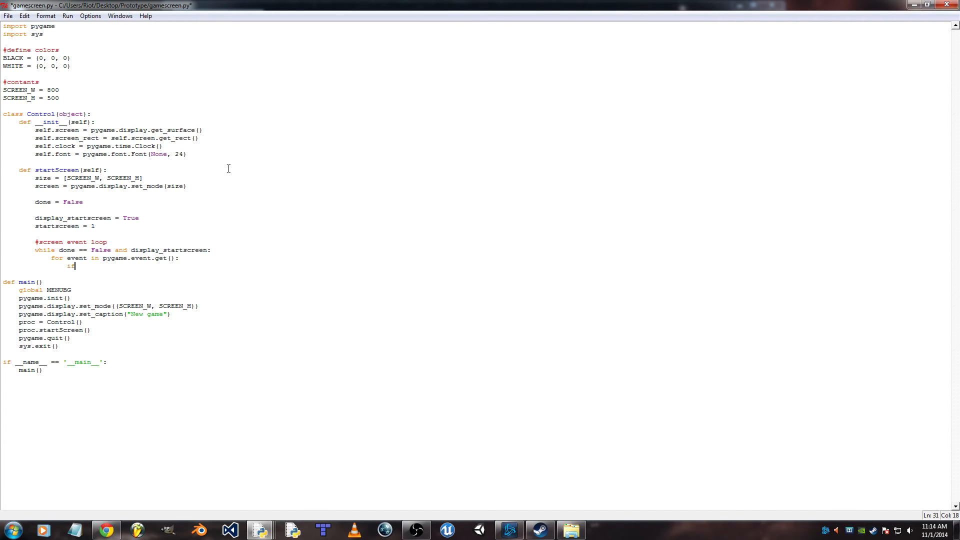
{"action": "type", "text": "even."}
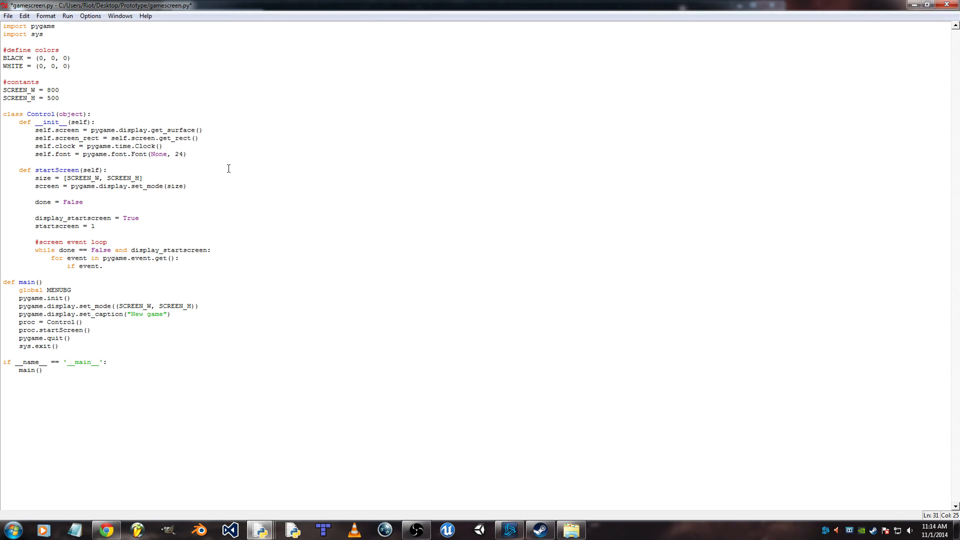
{"action": "type", "text": "type"}
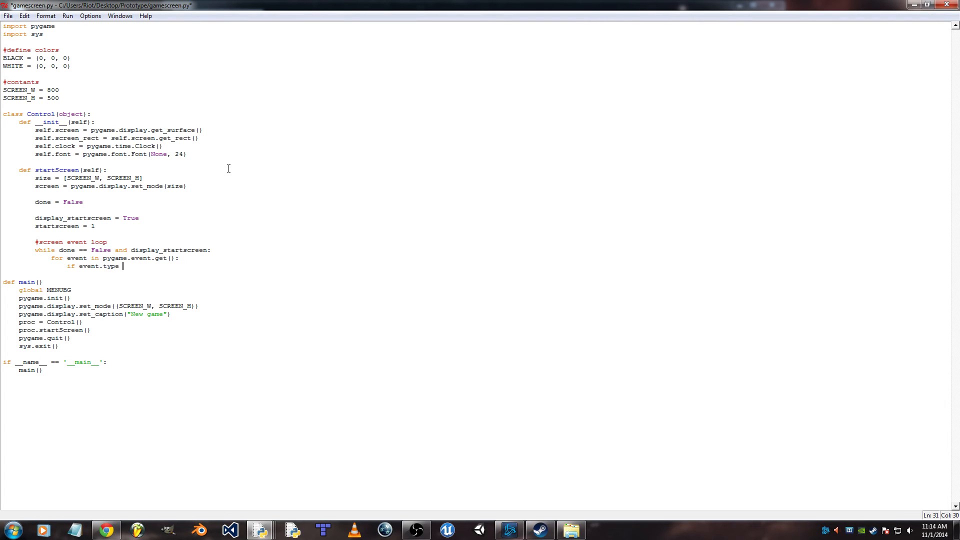
{"action": "type", "text": "== pygame.QUIT:"}
{"action": "type", "text": "done = True"}
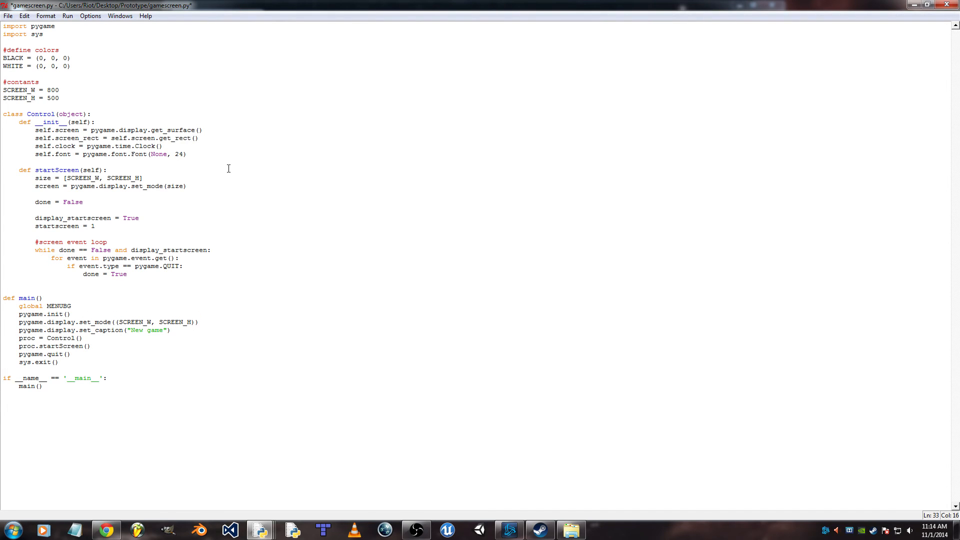
{"action": "type", "text": "if"}
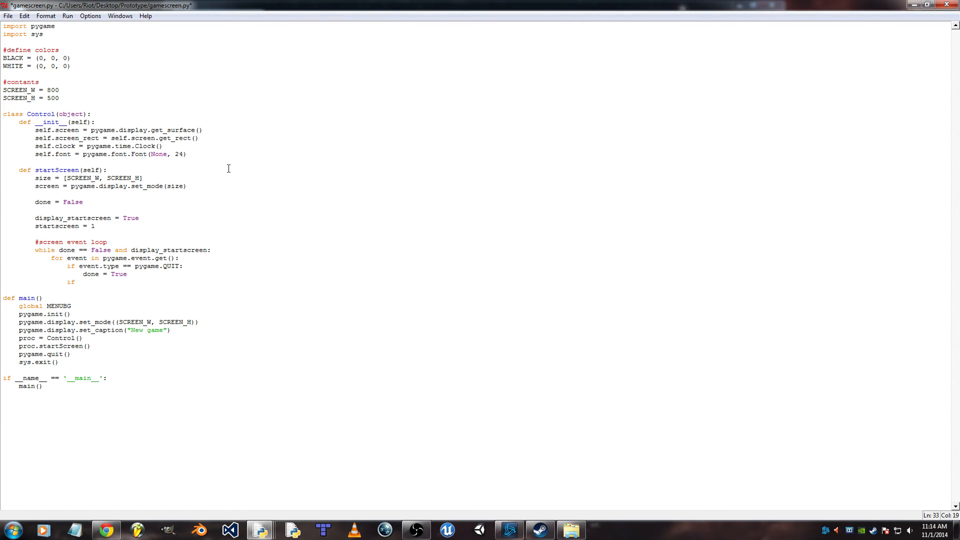
{"action": "type", "text": "event."}
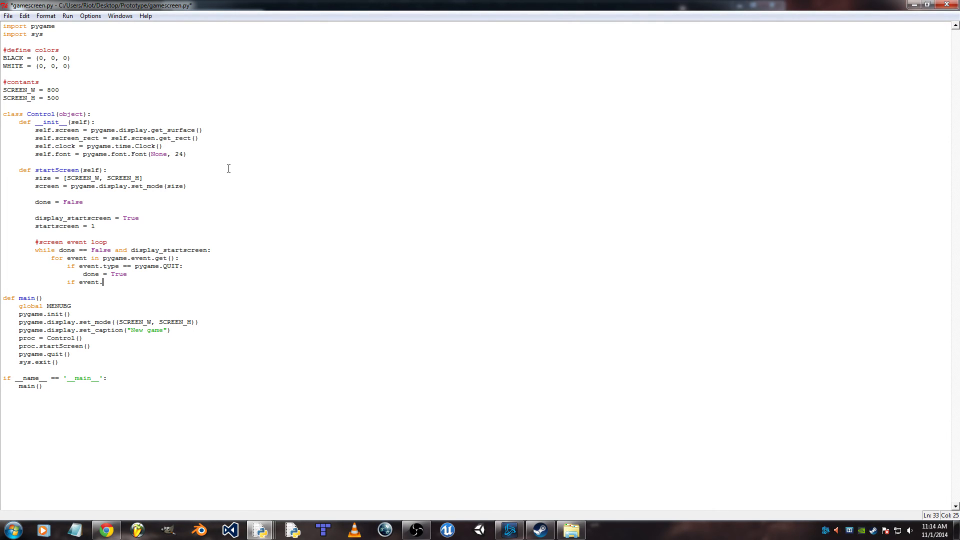
- Add 1 to startscreen when event.type == pygame.MOUSEBUTTONDOWN
{"action": "type", "text": "type"}
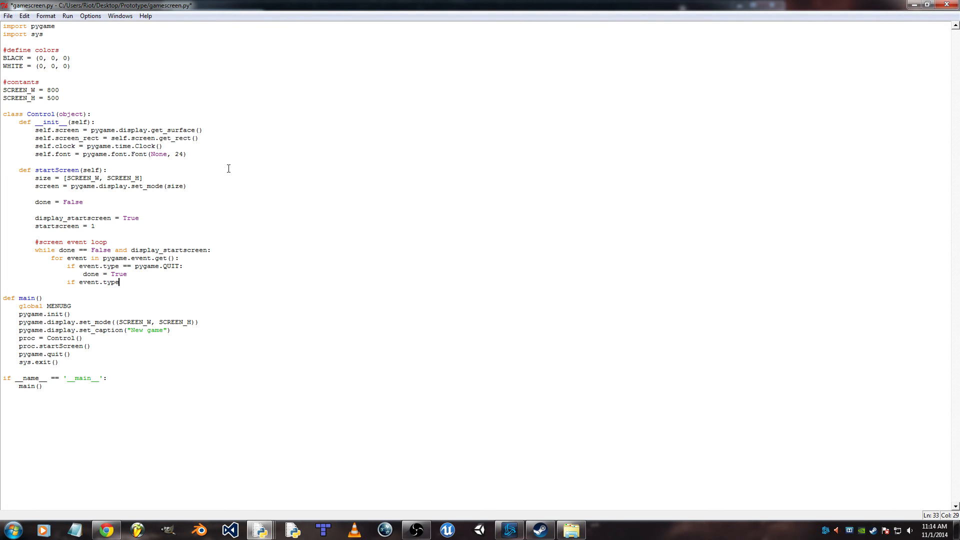
{"action": "type", "text": "=="}
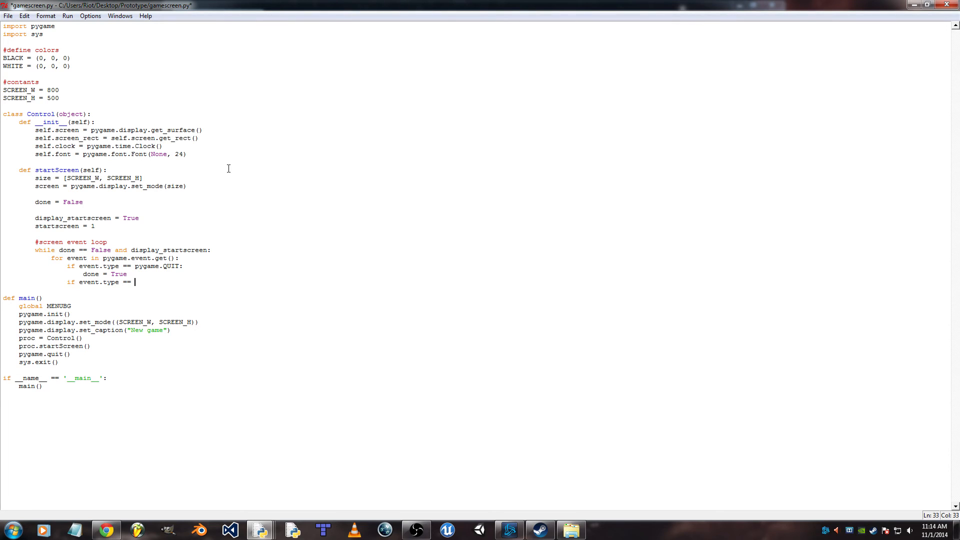
{"action": "type", "text": "pygame.M"}
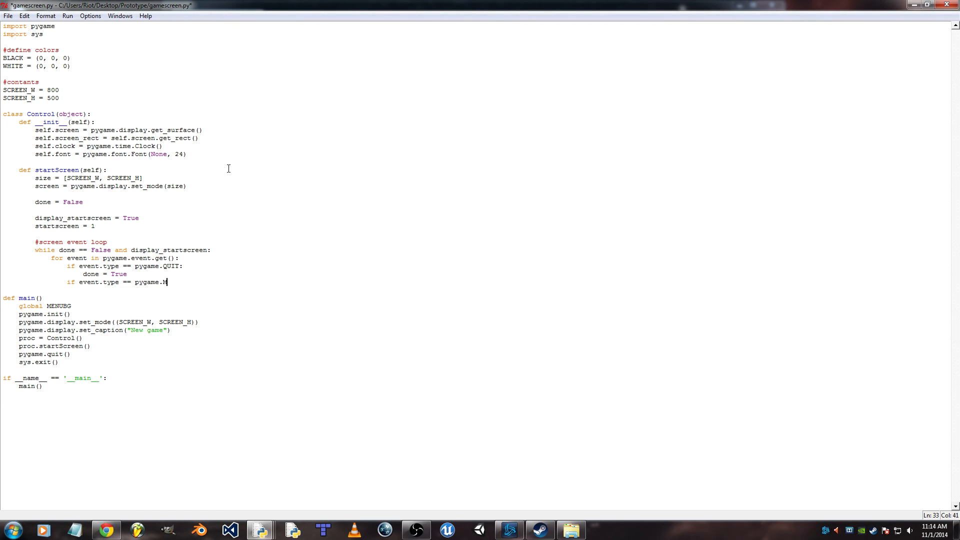
{"action": "type", "text": "OUSEBUTTONDOWN:"}
{"action": "type", "text": "sta"}
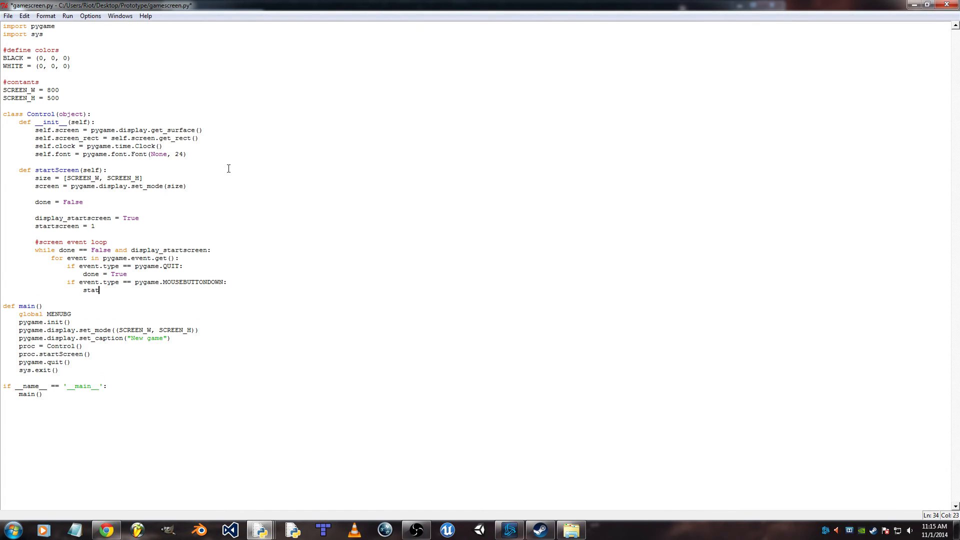
{"action": "type", "text": "tscreen +"}
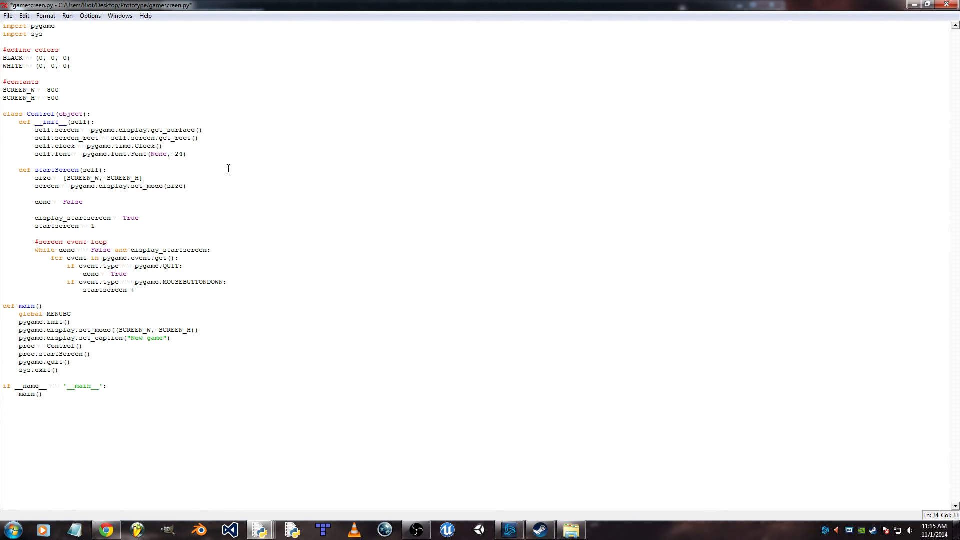
{"action": "type", "text": "= 1"}
{"action": "type", "text": "if"}
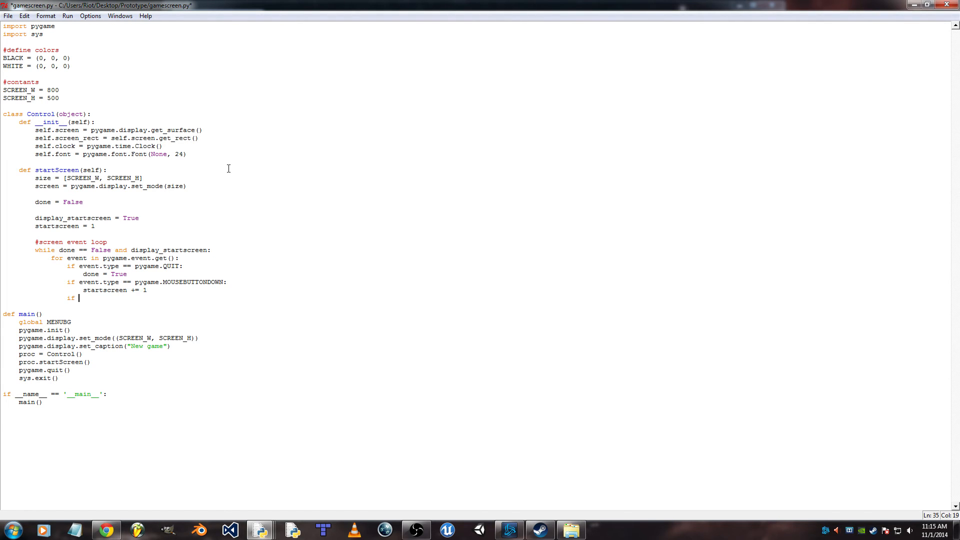
- Set display_startscreen = False when display_startscreen == 2
{"action": "type", "text": "displ"}
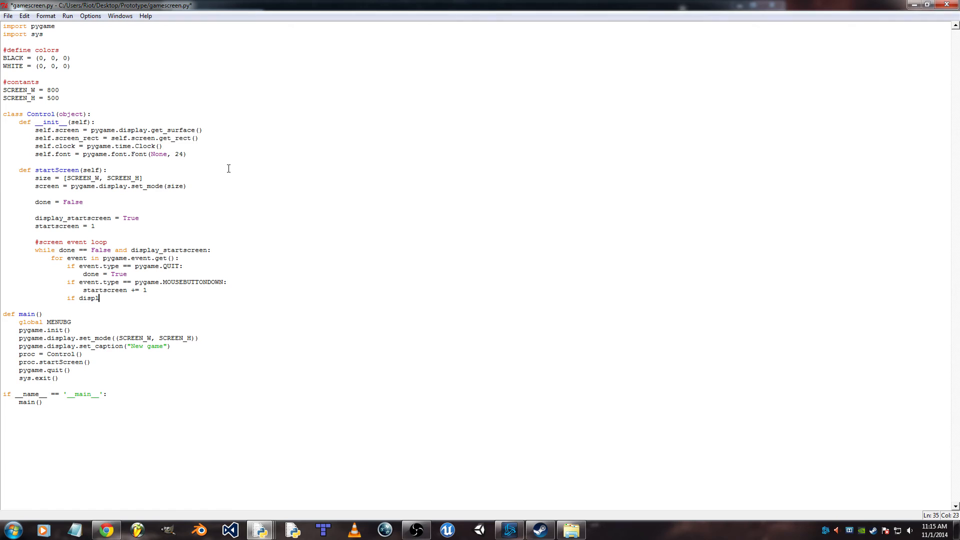
{"action": "type", "text": "ay_s"}
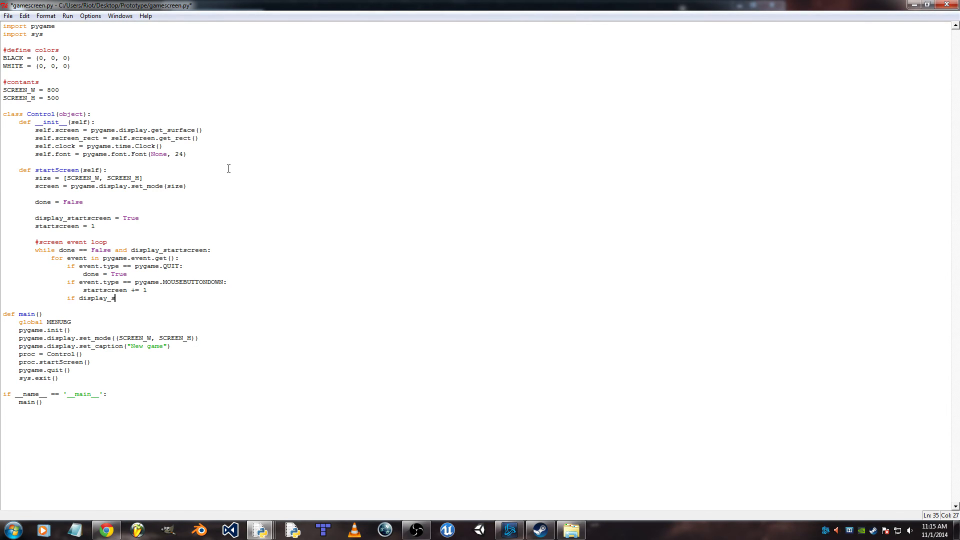
{"action": "type", "text": "tartscreen"}
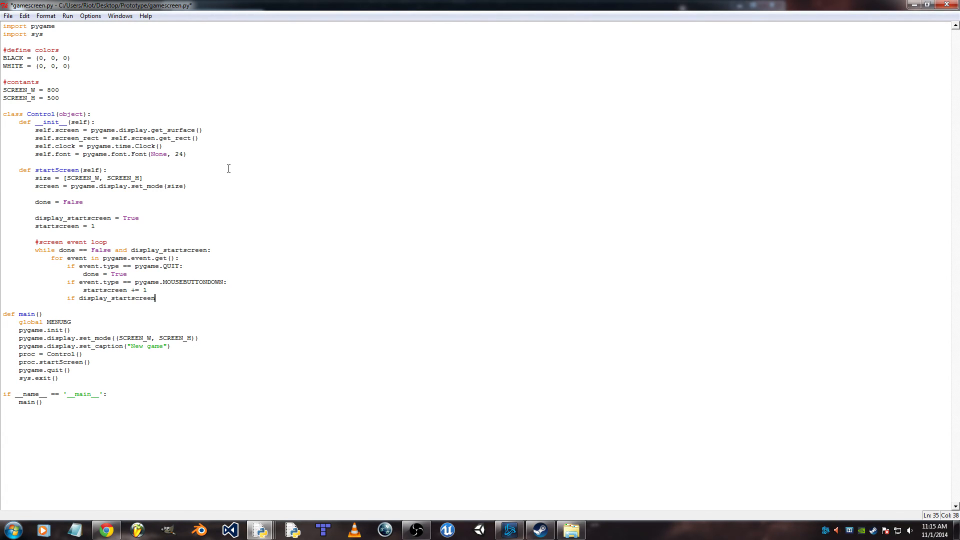
{"action": "type", "text": "== 2:"}
{"action": "type", "text": "display"}
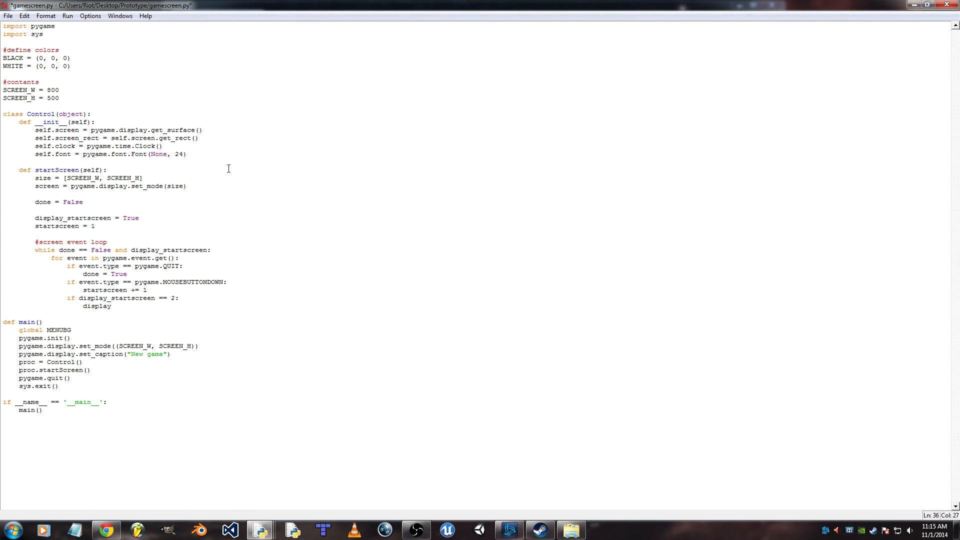
{"action": "type", "text": "_starts"}
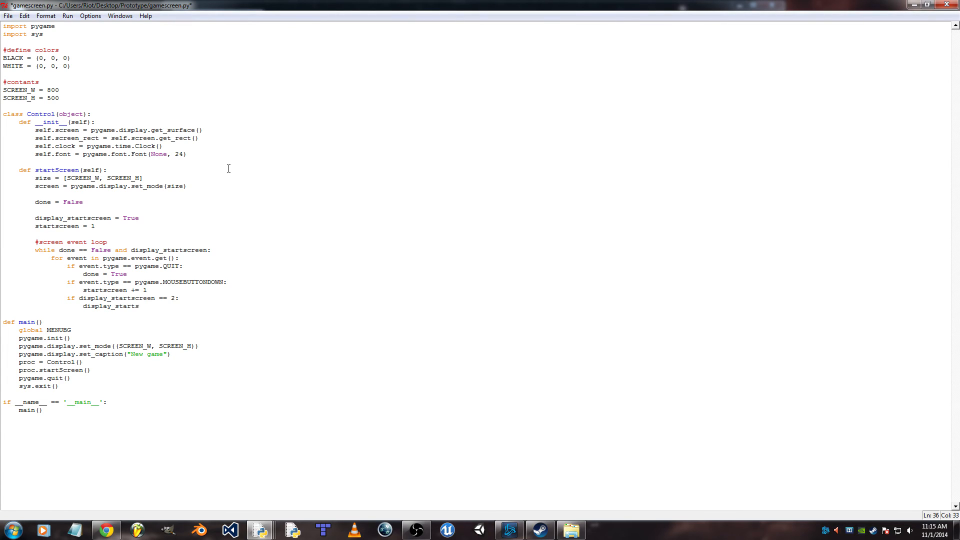
{"action": "type", "text": "creen"}
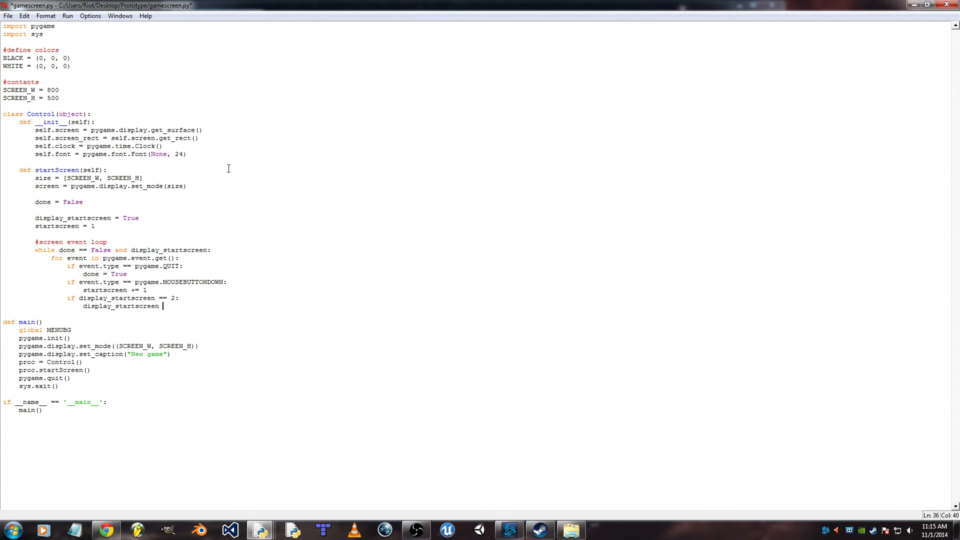
{"action": "type", "text": "= False"}
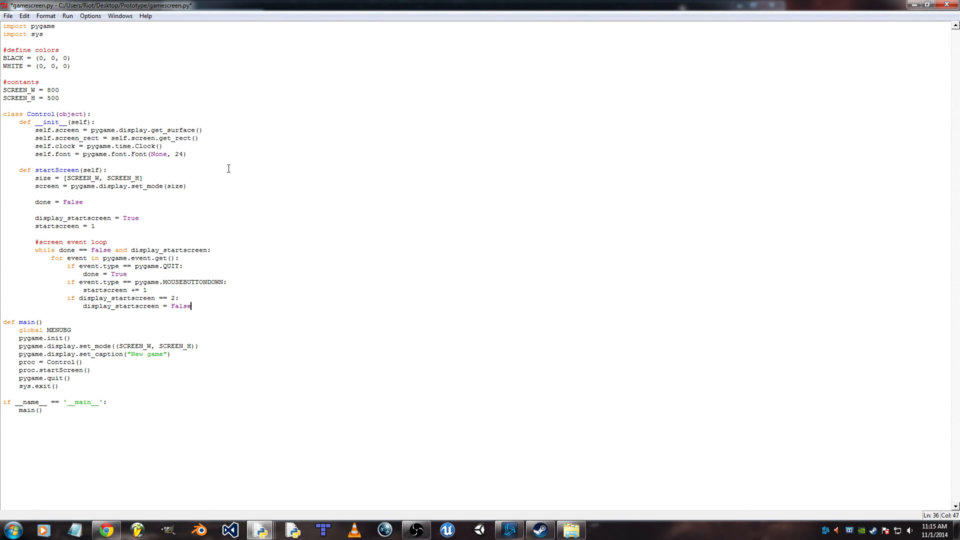
{"action": "key", "text": "enter"}
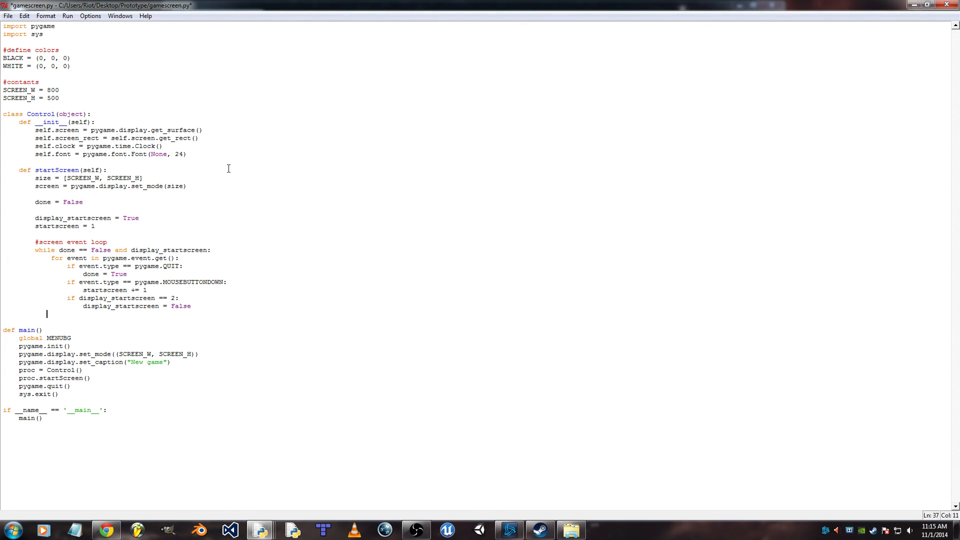
- Add a '#draw image and text' comment in the start screen loop with a line below it
{"action": "type", "text": "#draw image and"}
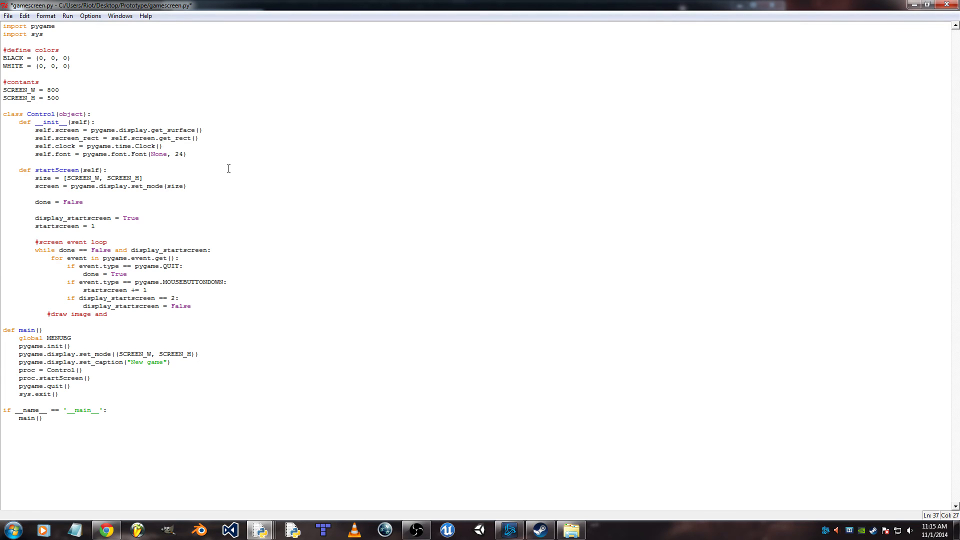
{"action": "type", "text": "text"}
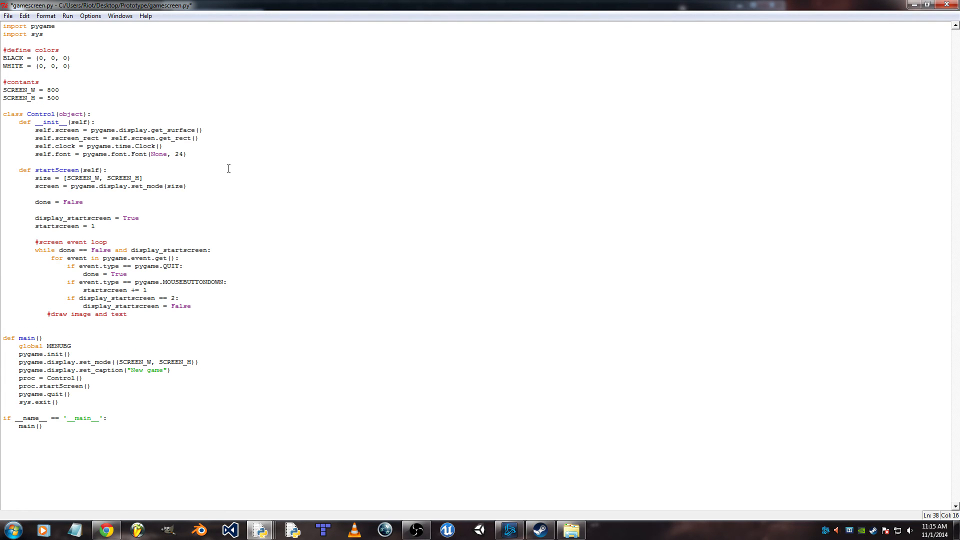
{"action": "left_click", "coordinate": [67, 322]}
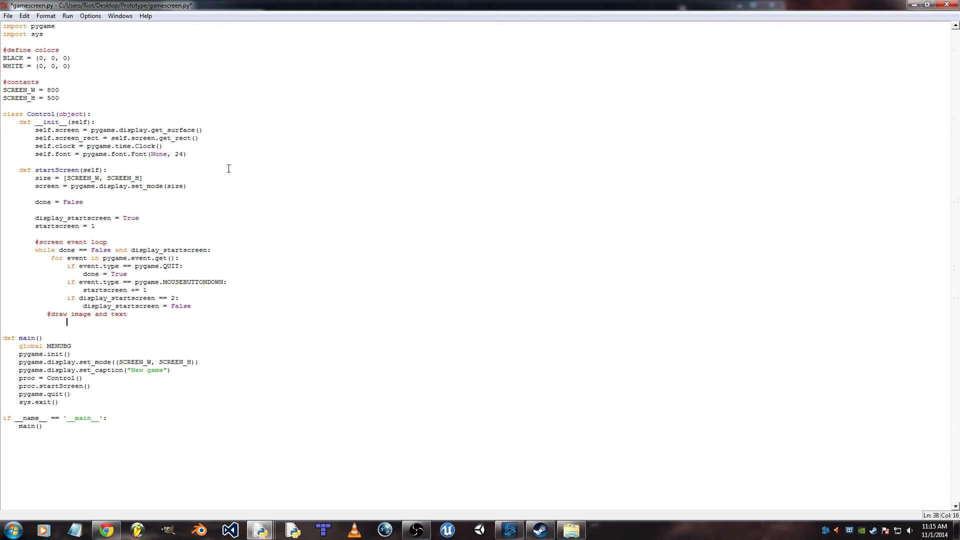
{"action": "key", "text": "enter"}
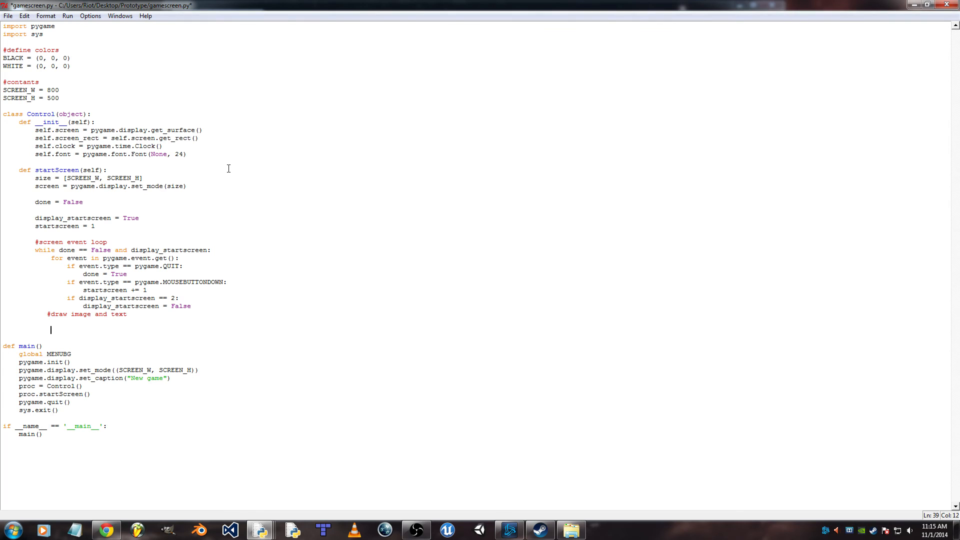
- Write screen.fill(BLACK) and screen.blit(MENUBG, [0,0]), then begin an if statement
{"action": "type", "text": "screen"}
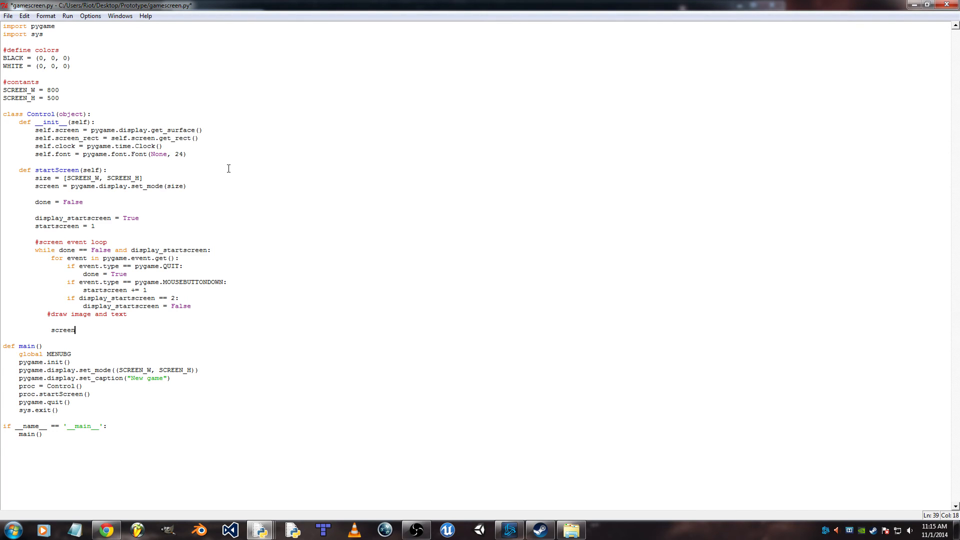
{"action": "type", "text": "."}
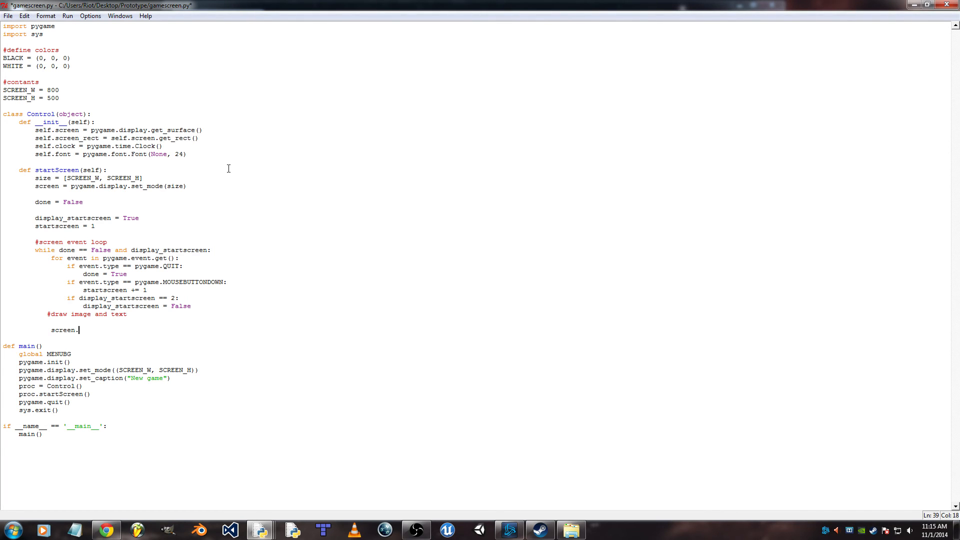
{"action": "type", "text": "fil"}
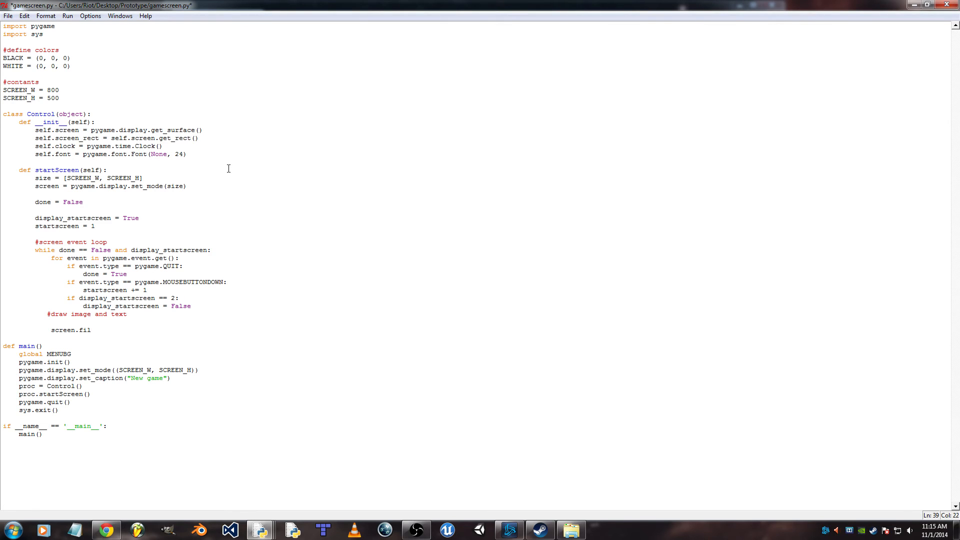
{"action": "type", "text": "l(BLACK"}
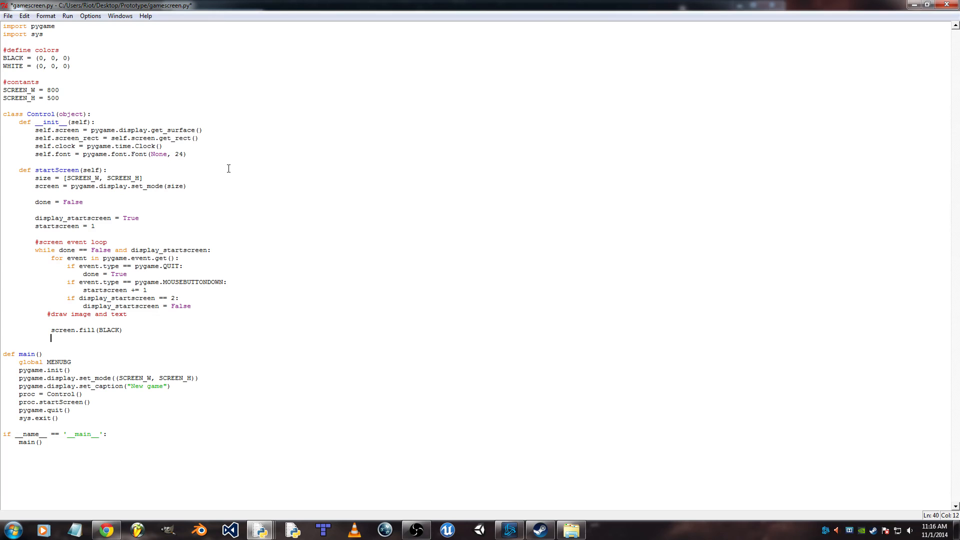
{"action": "type", "text": "screen.bli"}
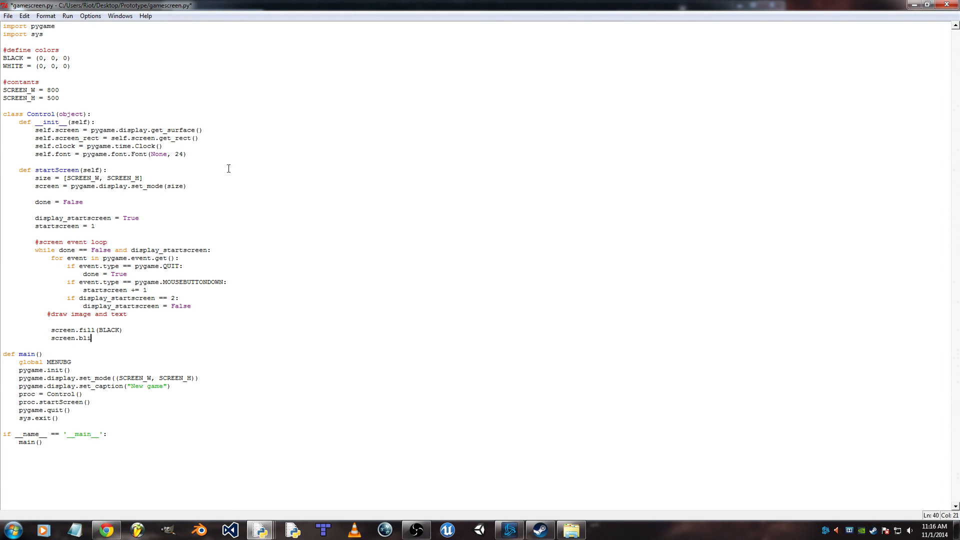
{"action": "type", "text": "MENUBG, [0,0"}
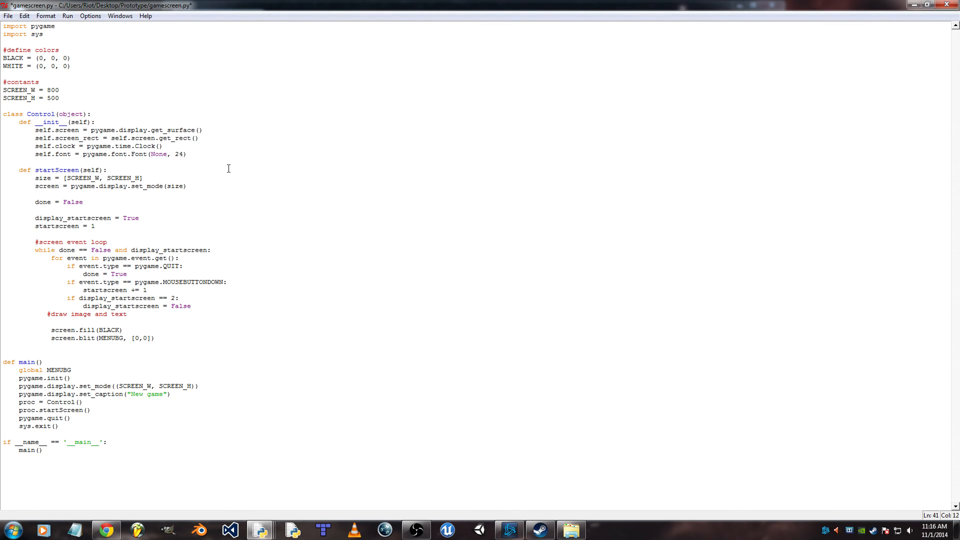
{"action": "type", "text": "if"}
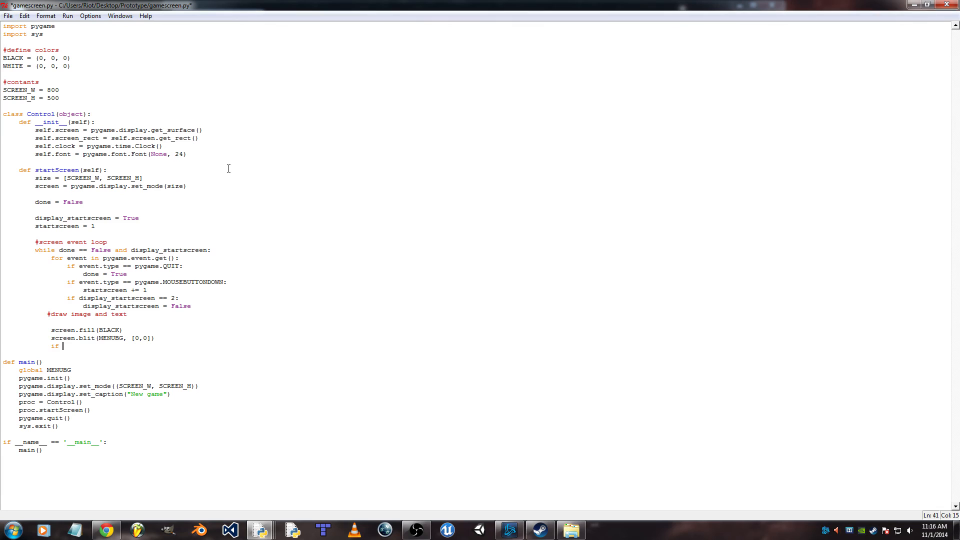
- Under if startscreen == 1, render white 'CLICK TO START.' text with self.font.render
{"action": "type", "text": "startscreen == 1:"}
{"action": "type", "text": "text"}
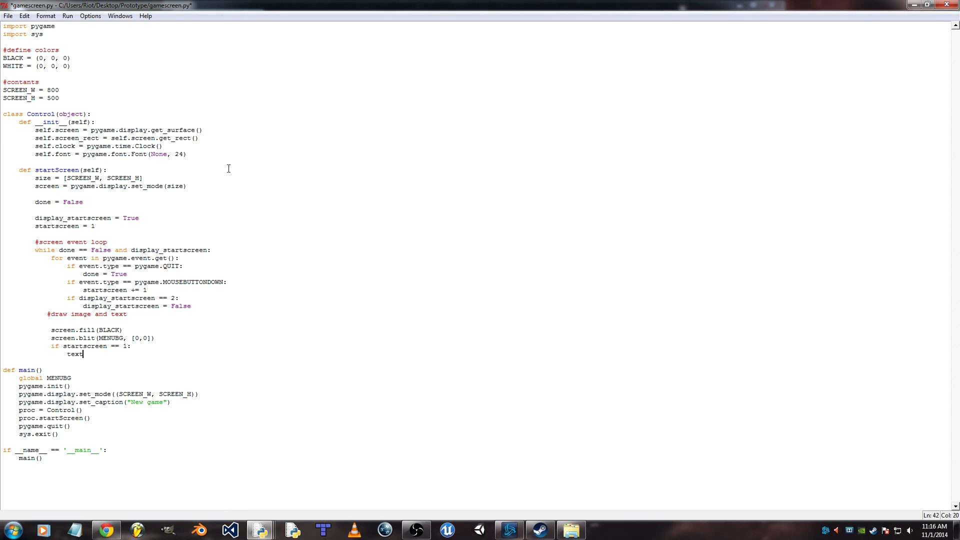
{"action": "type", "text": "= self."}
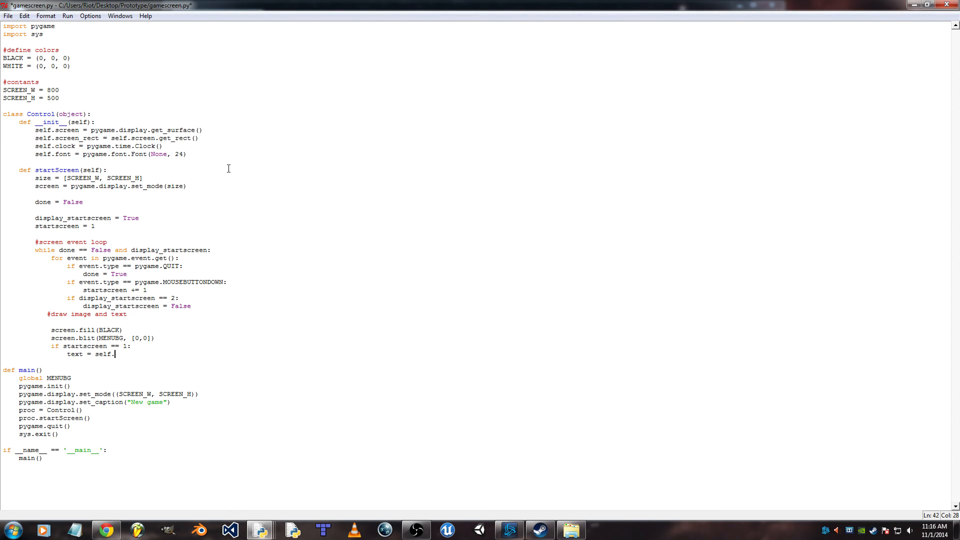
{"action": "type", "text": "font.render"}
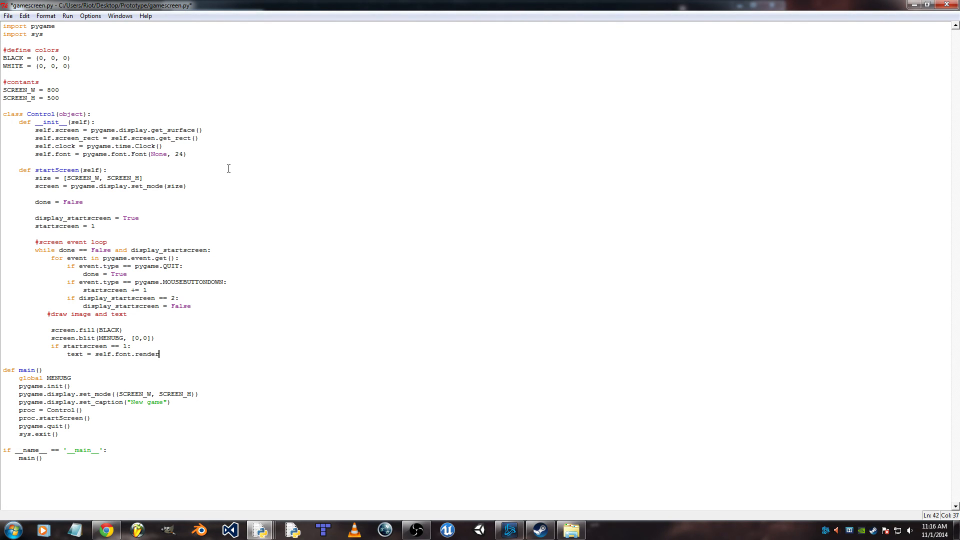
{"action": "type", "text": "(\"CLICK TO START."}
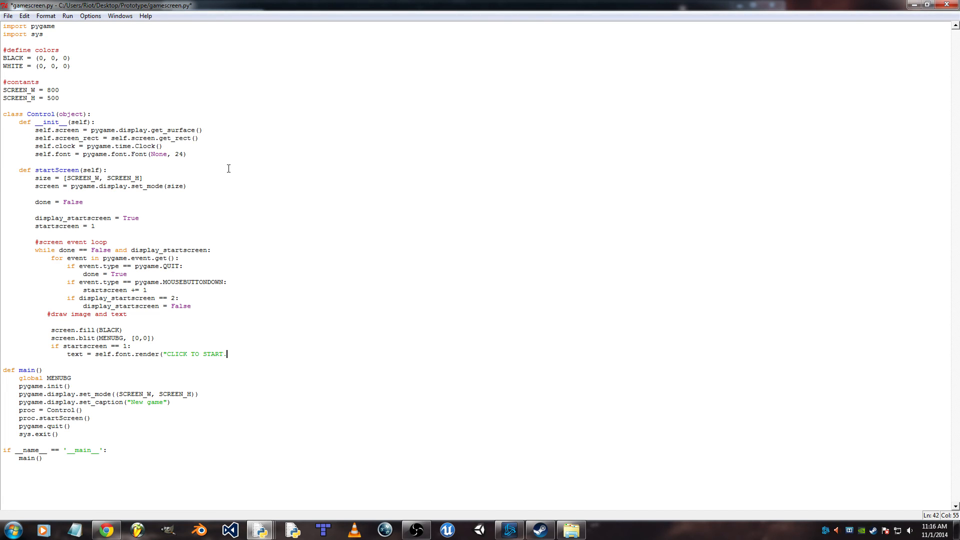
{"action": "type", "text": "\","}
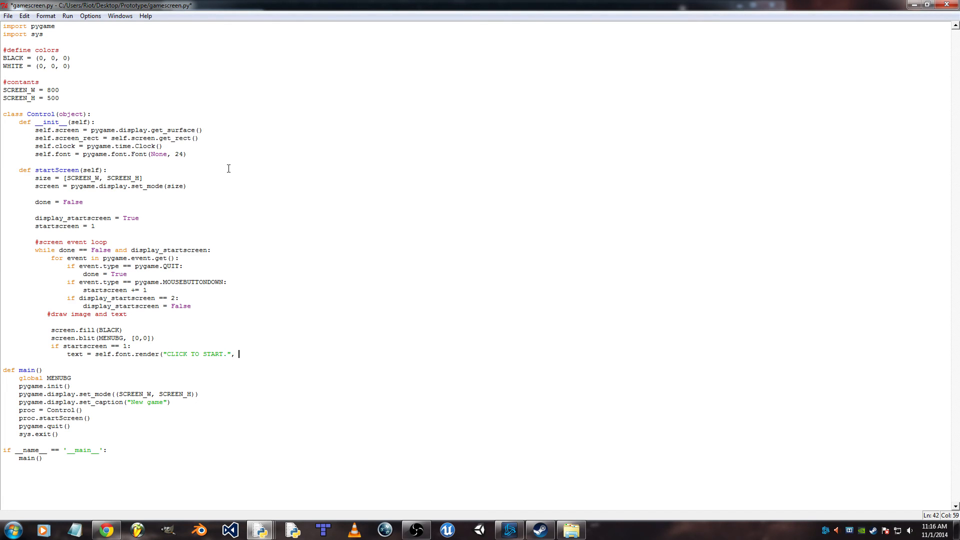
{"action": "type", "text": "True"}
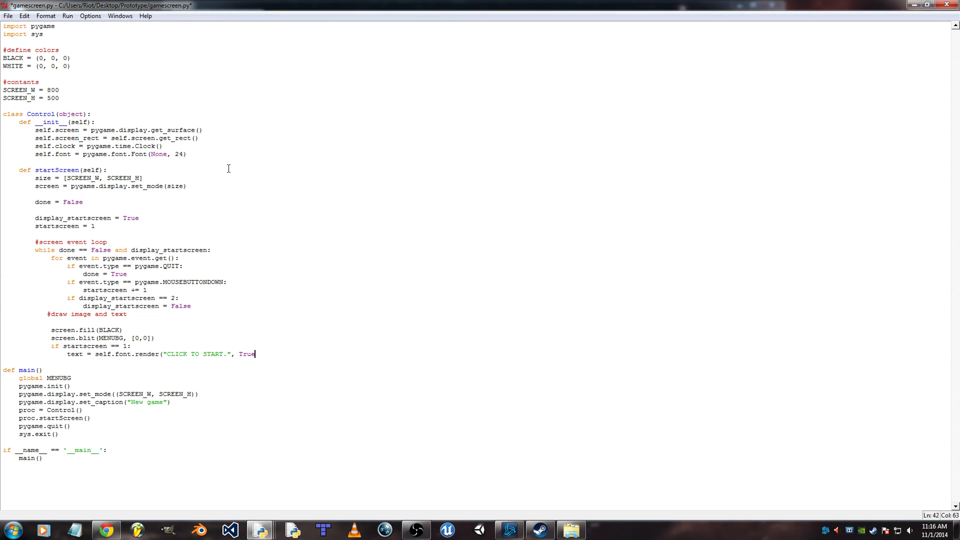
{"action": "type", "text": ", WHITE"}
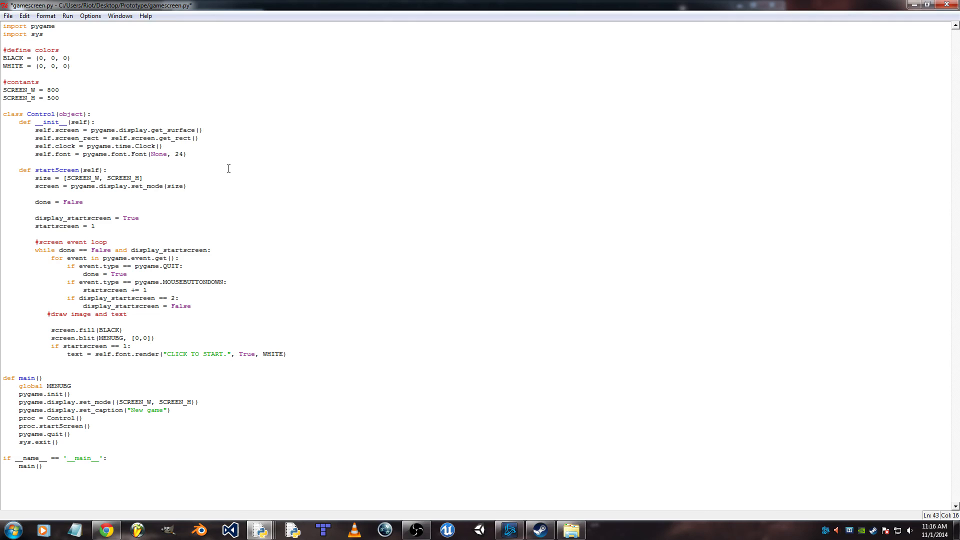
- Blit the rendered text onto the screen at [70, 300]
{"action": "type", "text": "screen.blit("}
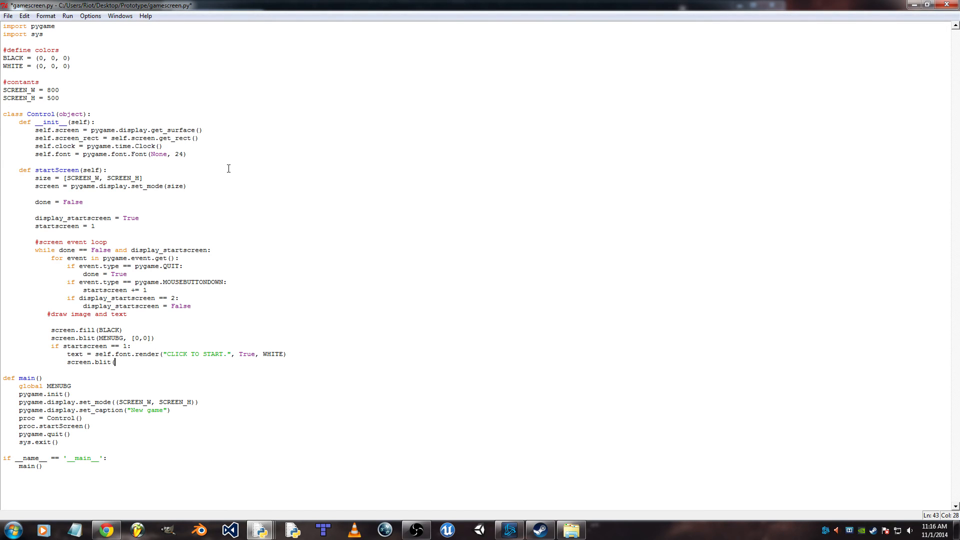
{"action": "type", "text": "text, ["}
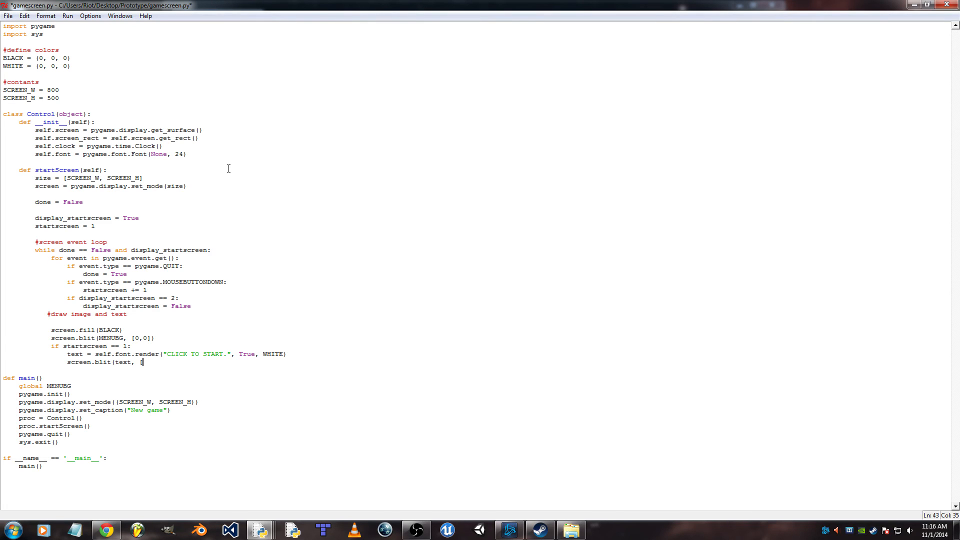
{"action": "type", "text": "70,"}
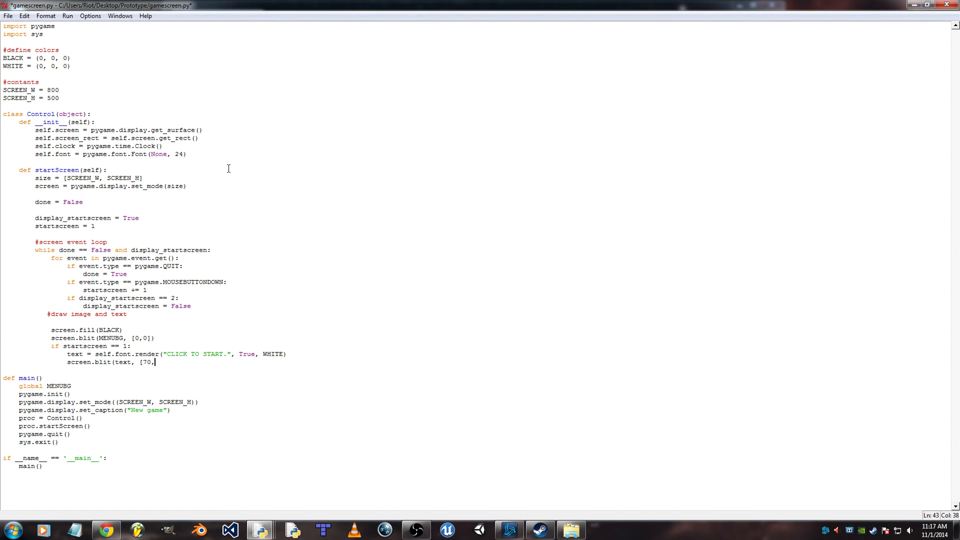
{"action": "type", "text": "300]"}
{"action": "type", "text": "self.clock"}
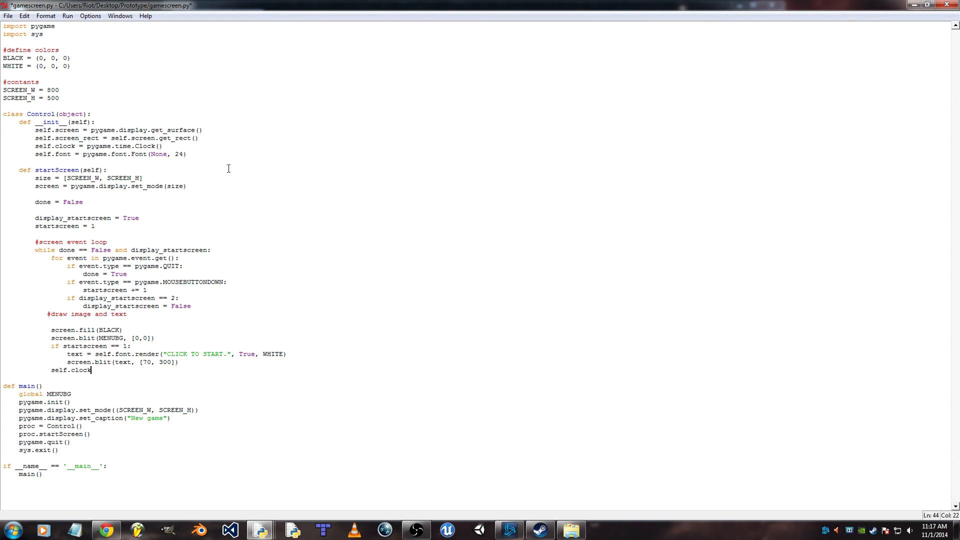
- End the loop with self.clock.tick(20) and pygame.display.flip()
{"action": "type", "text": ".tick"}
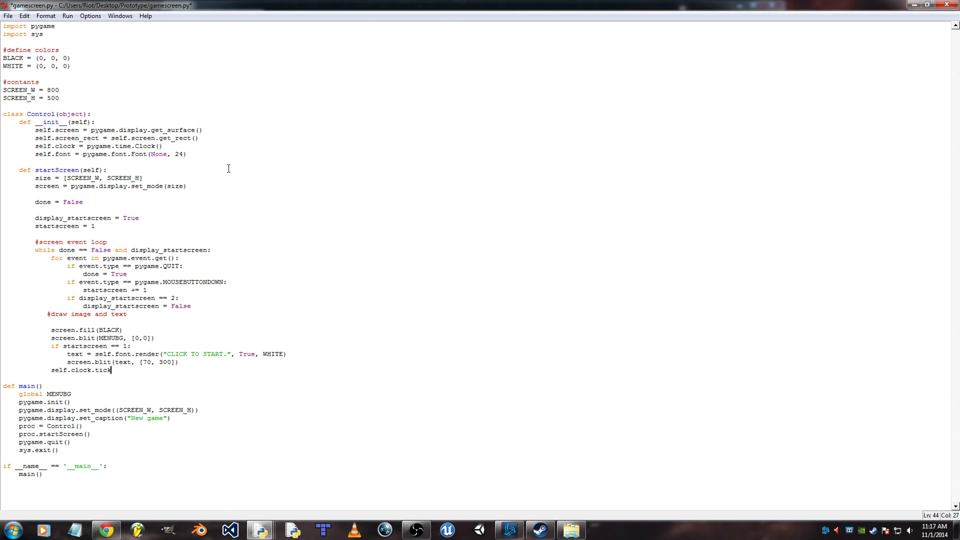
{"action": "type", "text": "(20"}
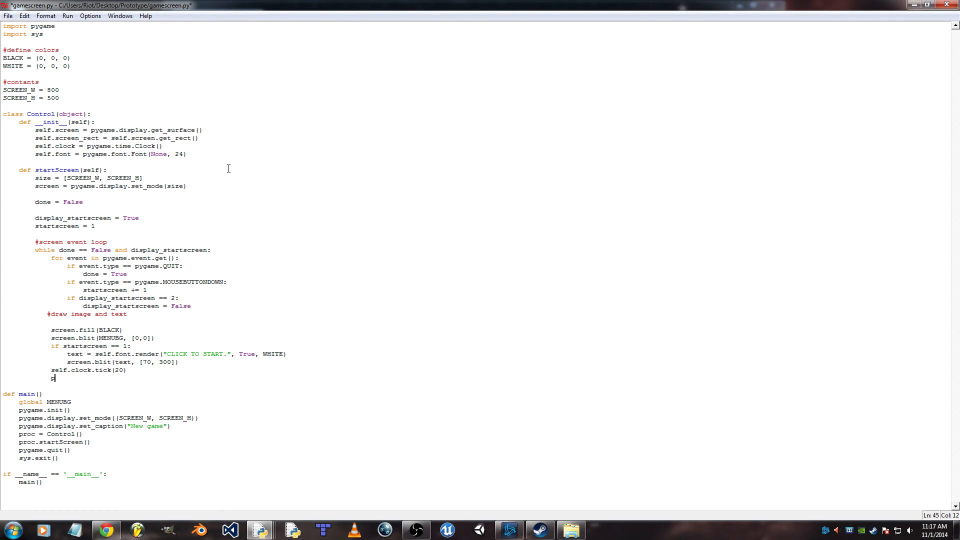
{"action": "type", "text": "pygame"}
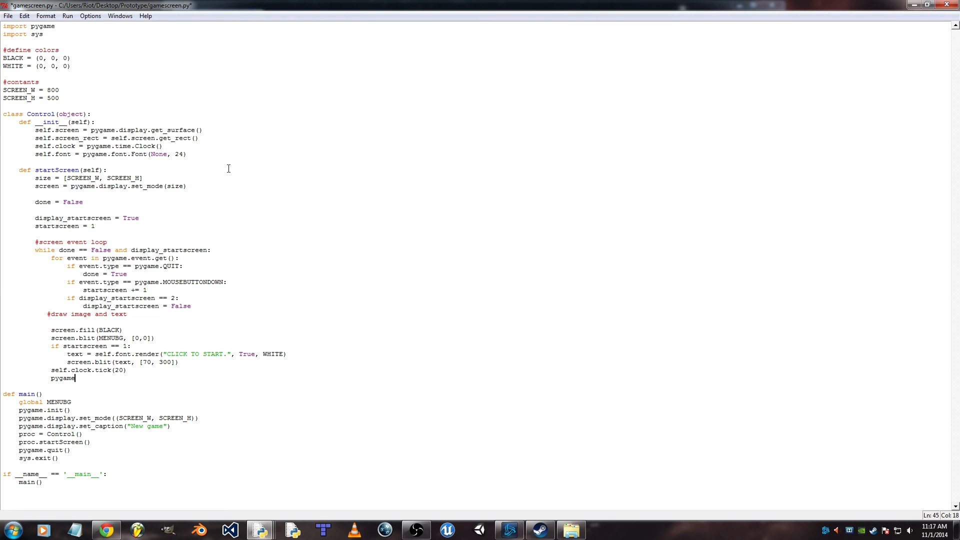
{"action": "type", "text": ".display"}
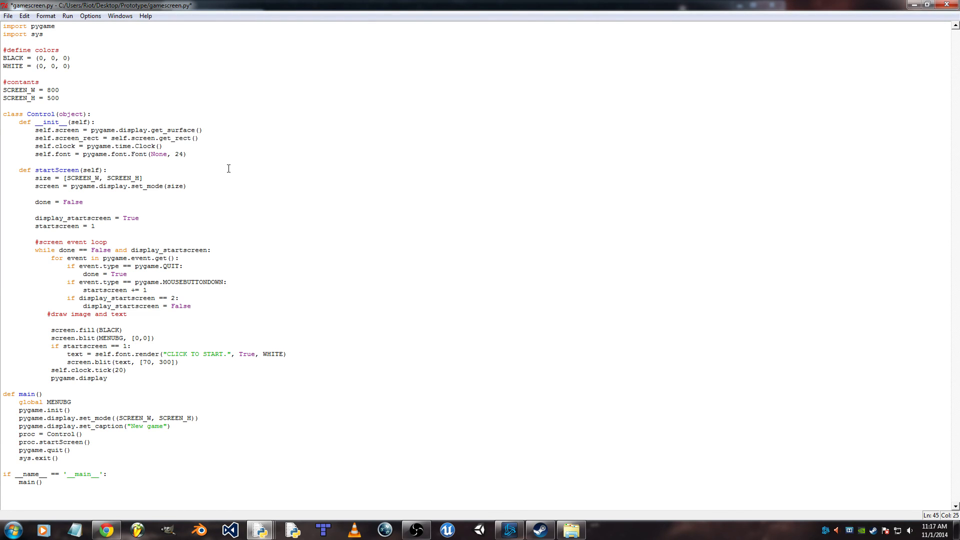
{"action": "type", "text": ".flip("}
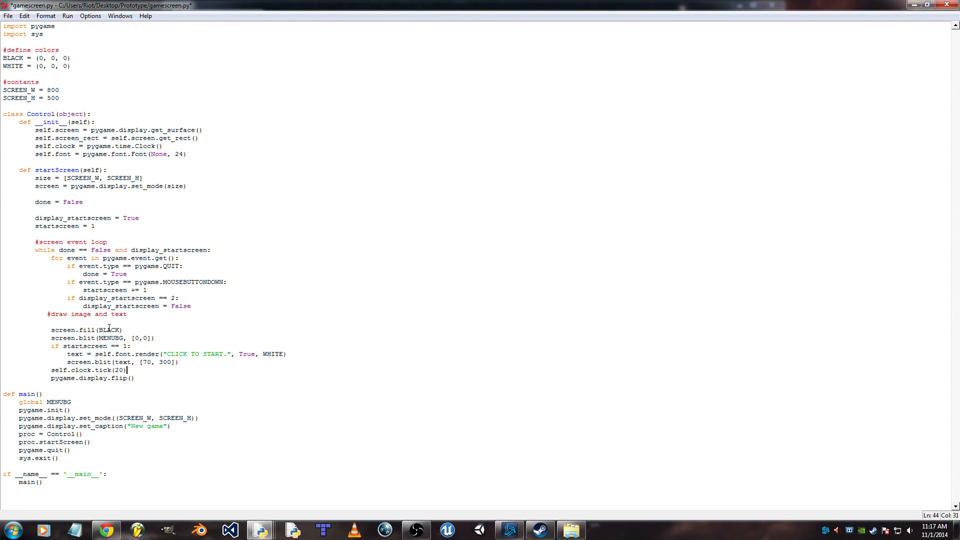
{"action": "double_click", "coordinate": [55, 146]}
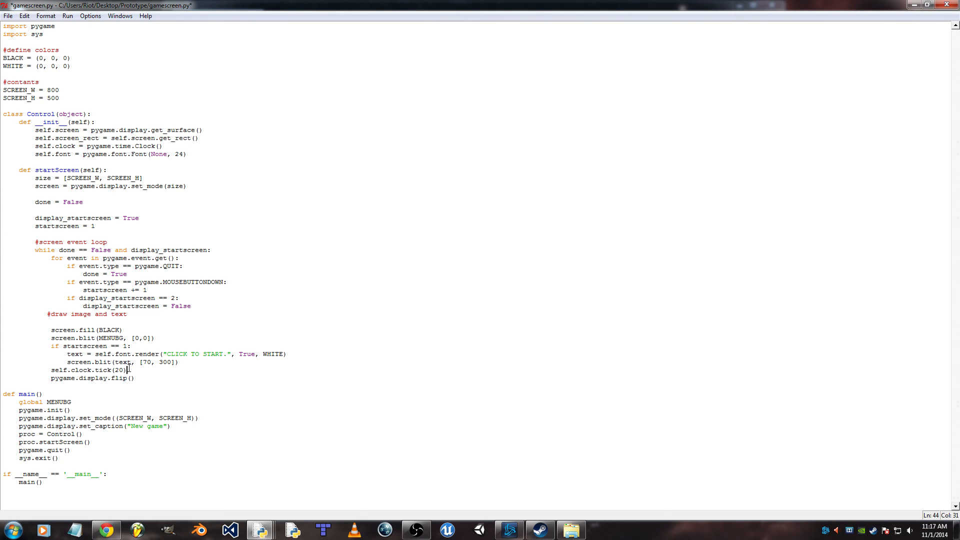
{"action": "mouse_move", "coordinate": [77, 244]}
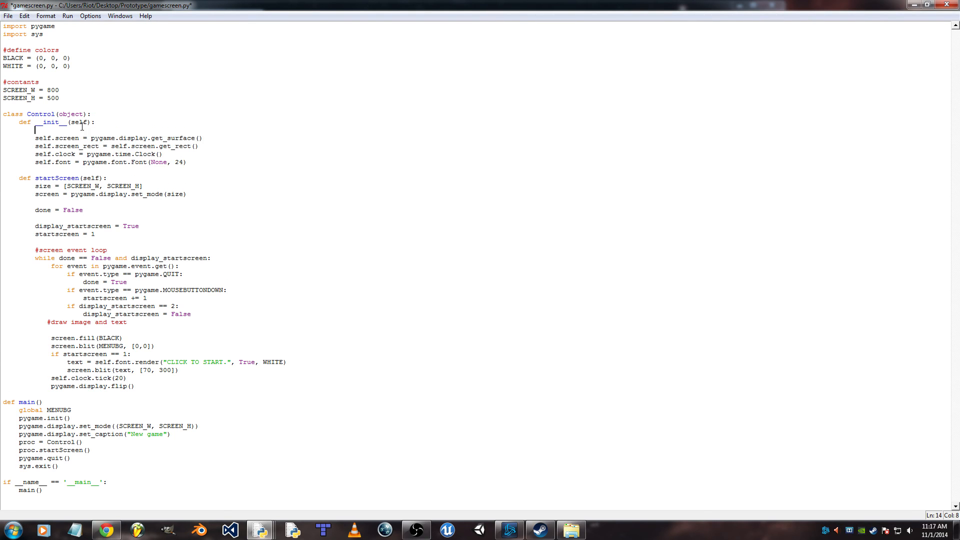
- Add a comment noting the variables are for use in other functions
{"action": "type", "text": "#"}
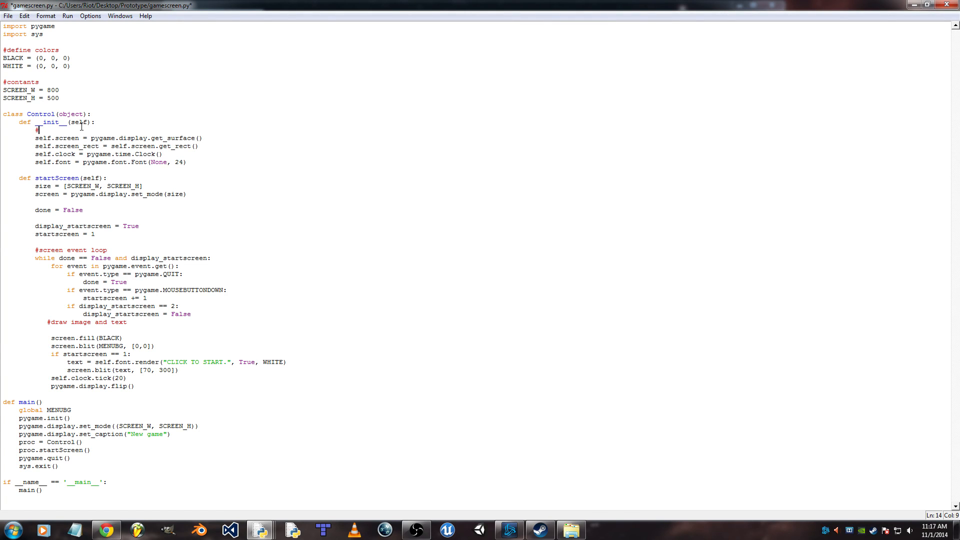
{"action": "type", "text": "initializing"}
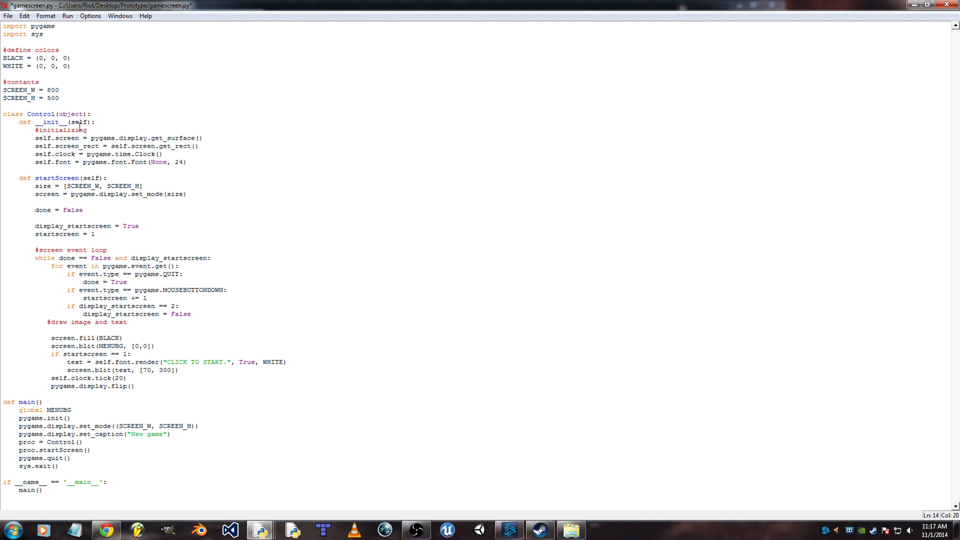
{"action": "type", "text": "va"}
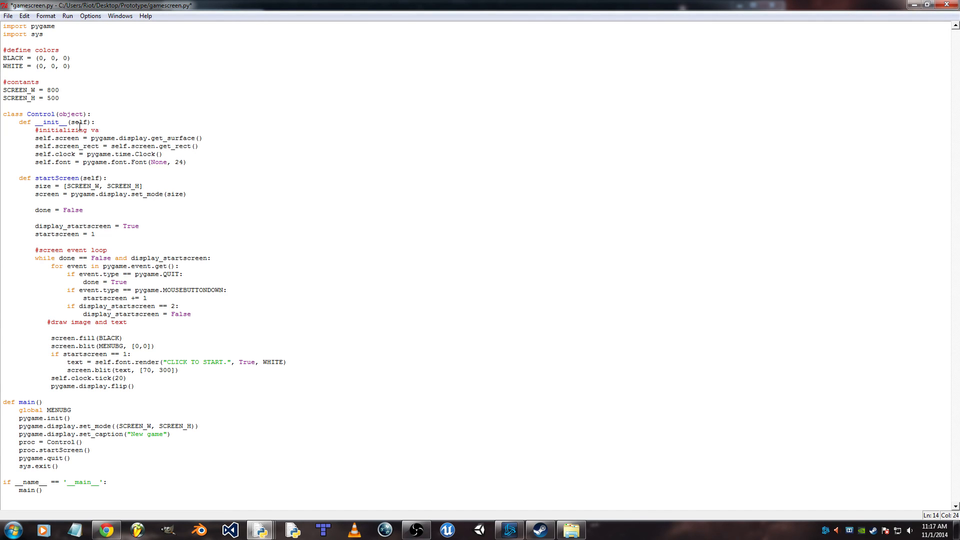
{"action": "type", "text": "riables"}
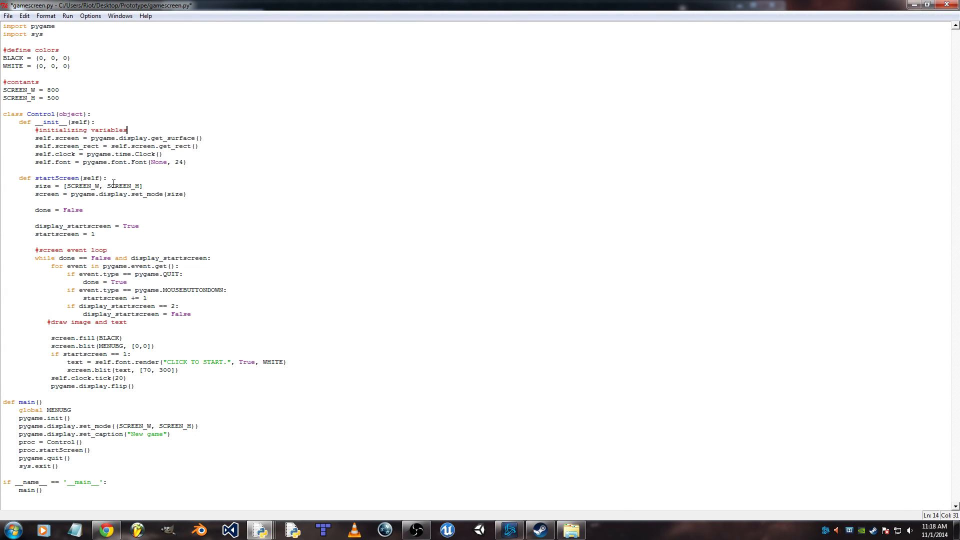
{"action": "type", "text": "for use in other"}
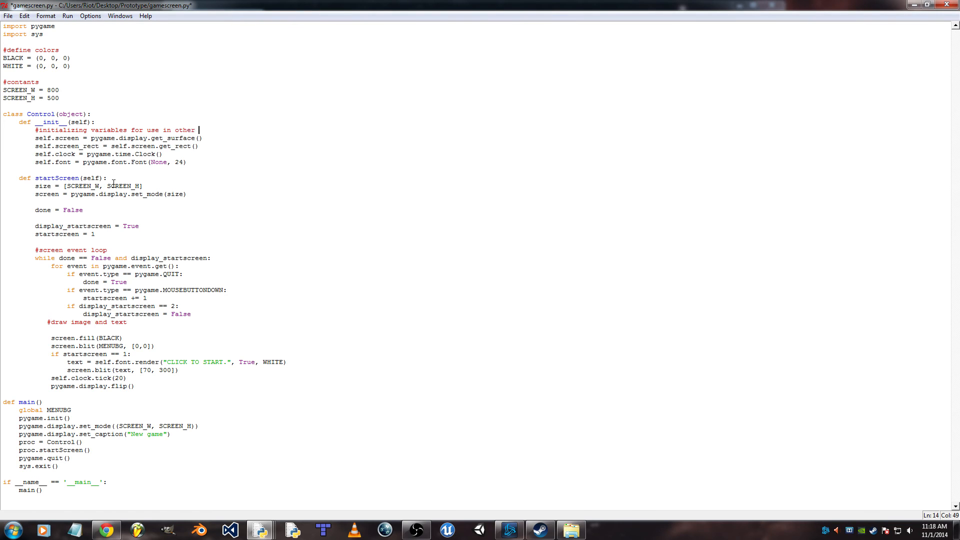
{"action": "type", "text": "functions."}
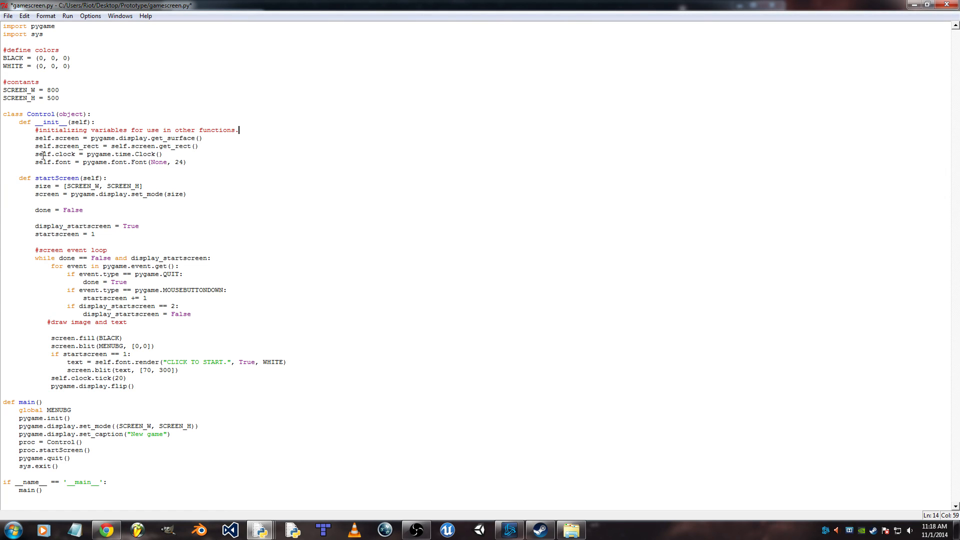
{"action": "double_click", "coordinate": [54, 154]}
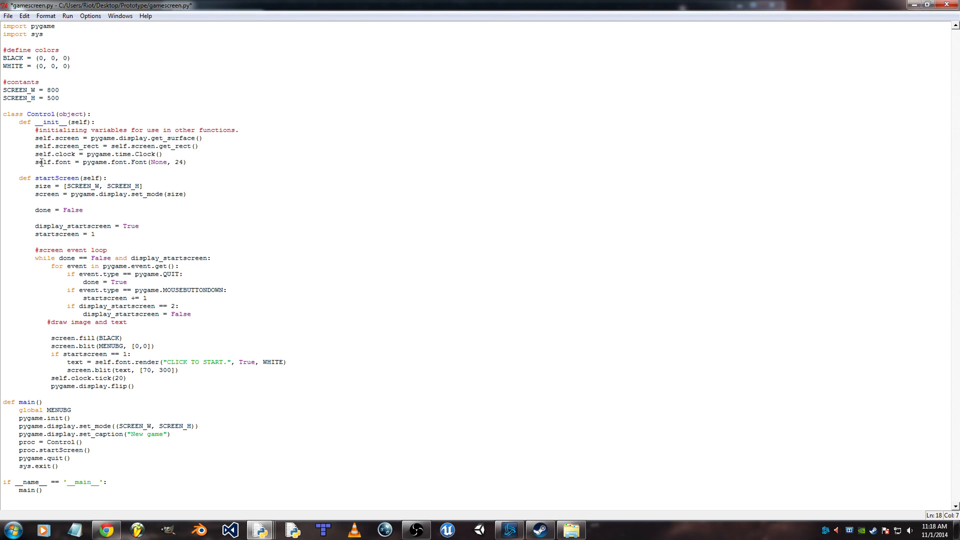
{"action": "double_click", "coordinate": [54, 154]}
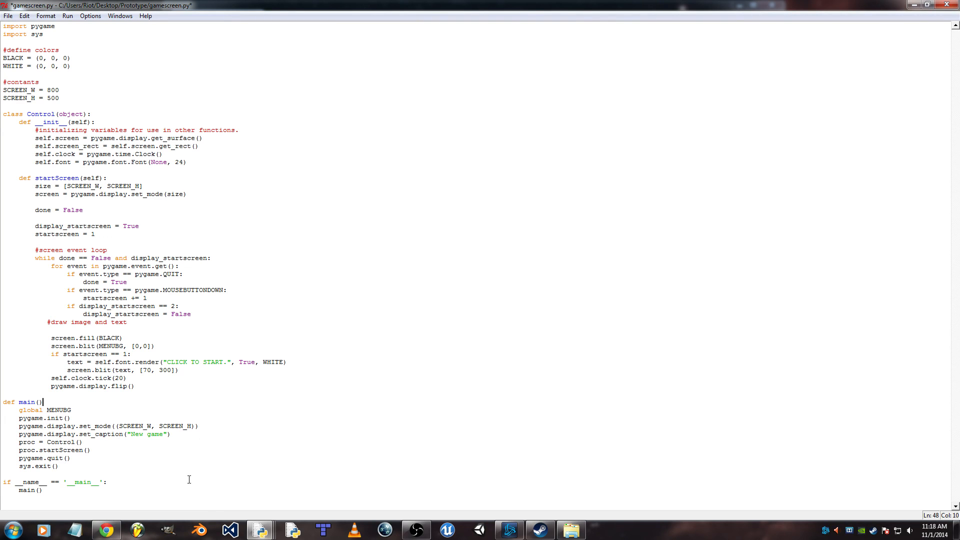
- Comment under def main() that global variables work within the whole program, and start '#Loops the game'
{"action": "key", "text": "enter"}
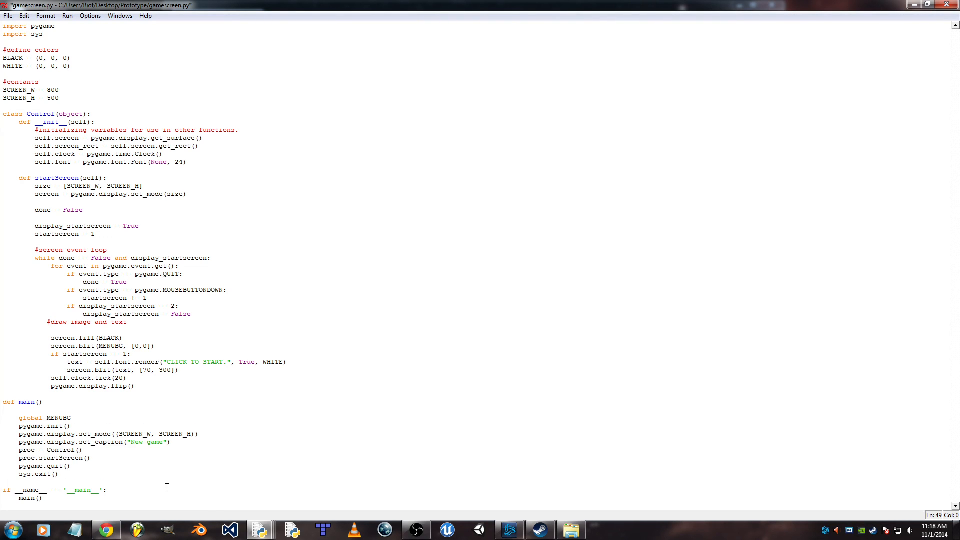
{"action": "type", "text": "#g"}
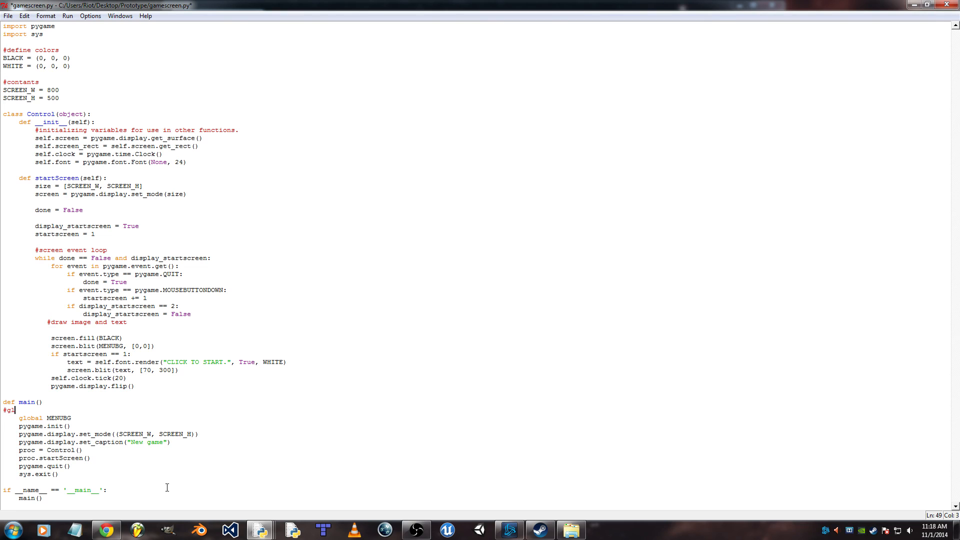
{"action": "type", "text": "lobal variables can be used"}
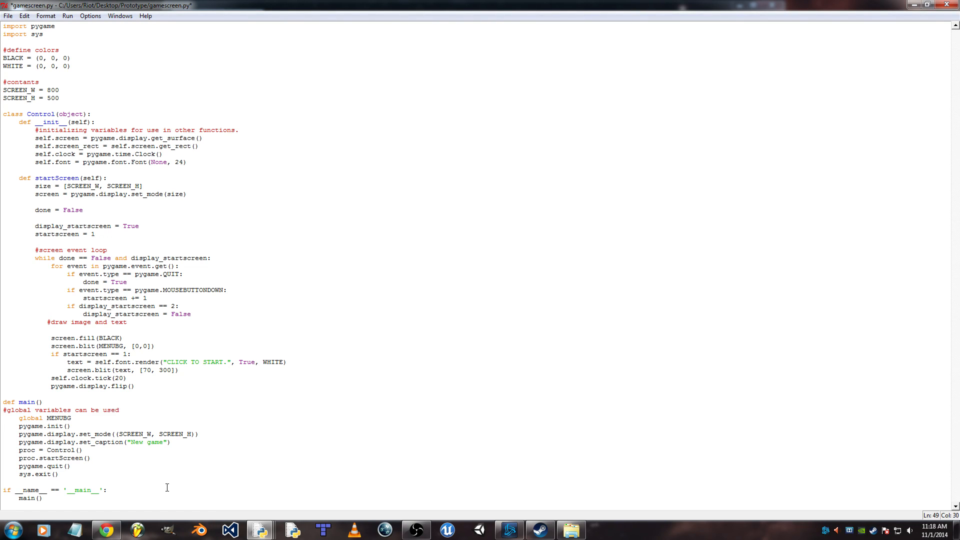
{"action": "type", "text": "withing"}
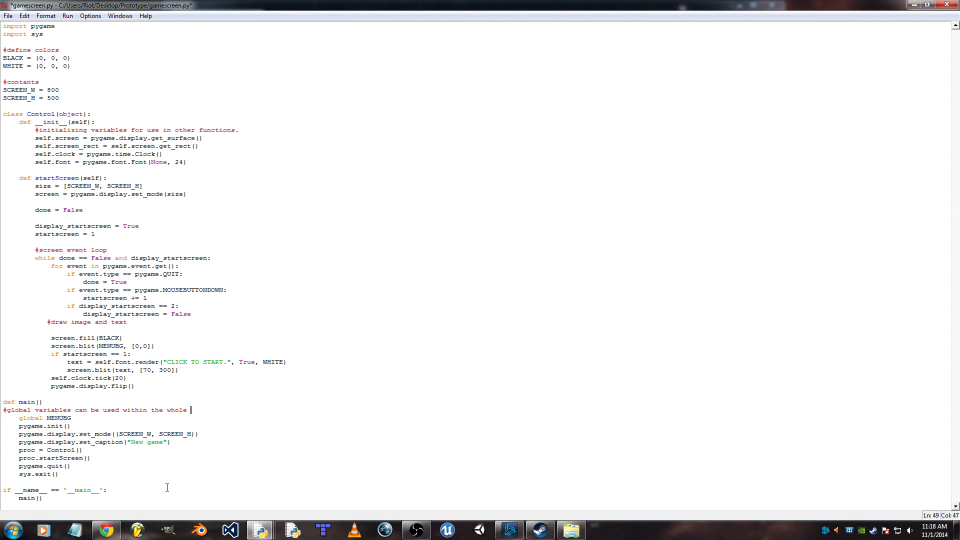
{"action": "type", "text": "proga"}
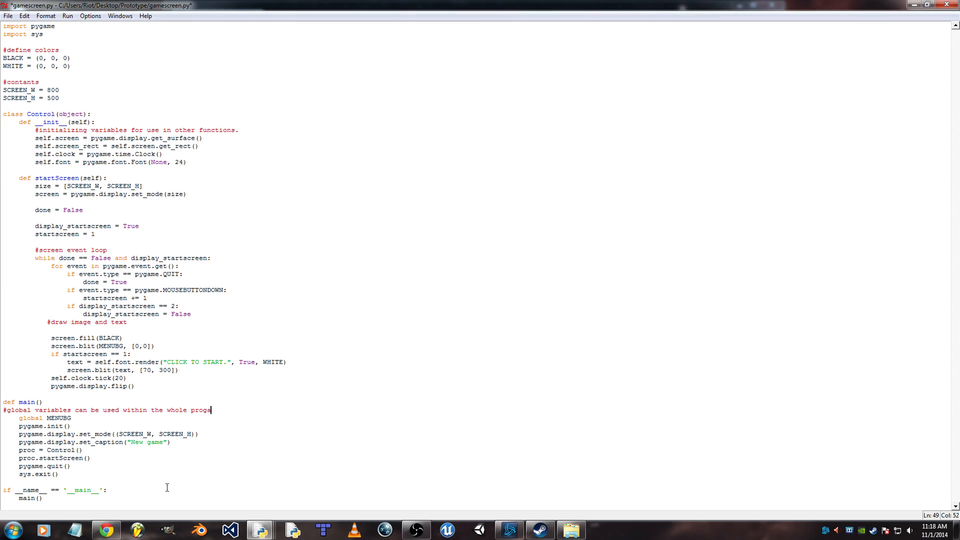
{"action": "type", "text": "ram."}
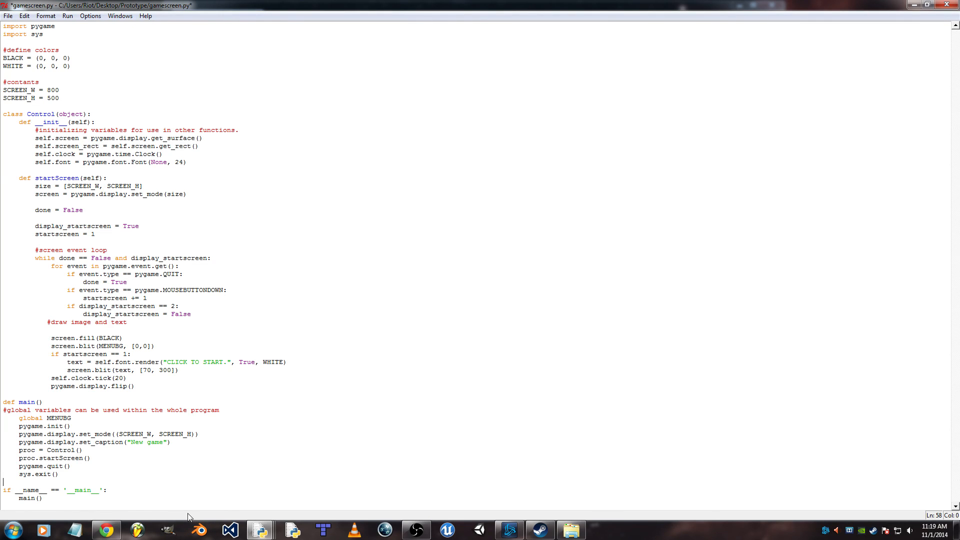
{"action": "type", "text": "#Loops the game"}
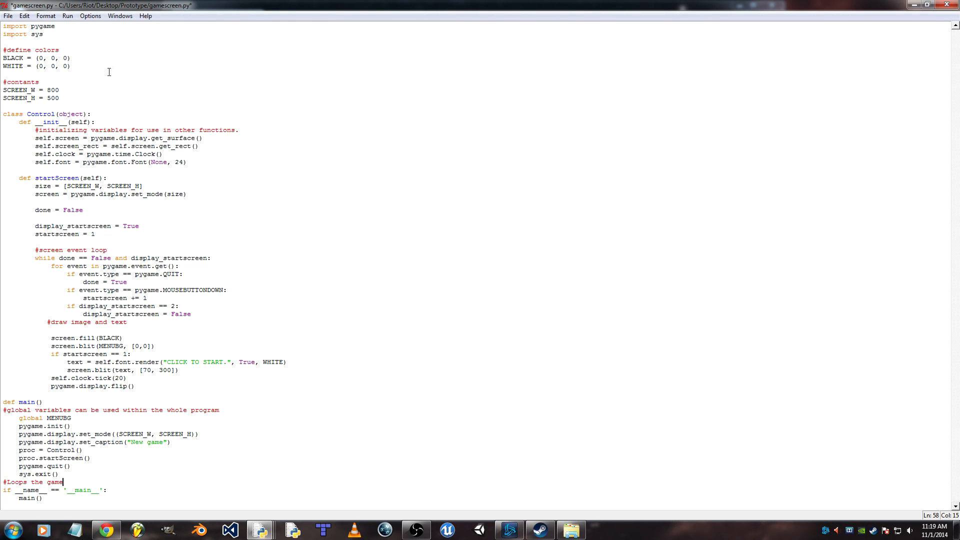
- Run the module and dismiss the syntax error it reports
{"action": "left_click", "coordinate": [67, 15]}
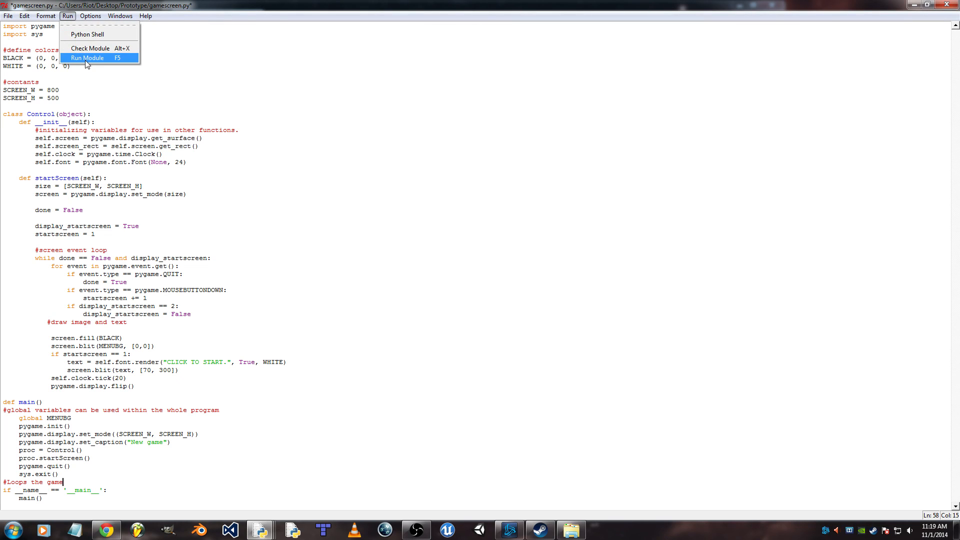
{"action": "left_click", "coordinate": [87, 58]}
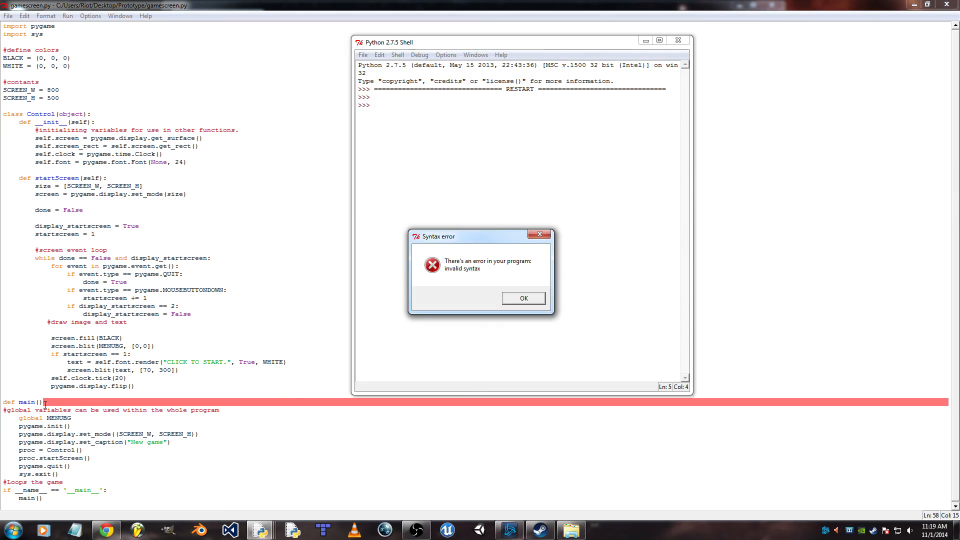
{"action": "left_click", "coordinate": [522, 298]}
{"action": "type", "text": ":"}
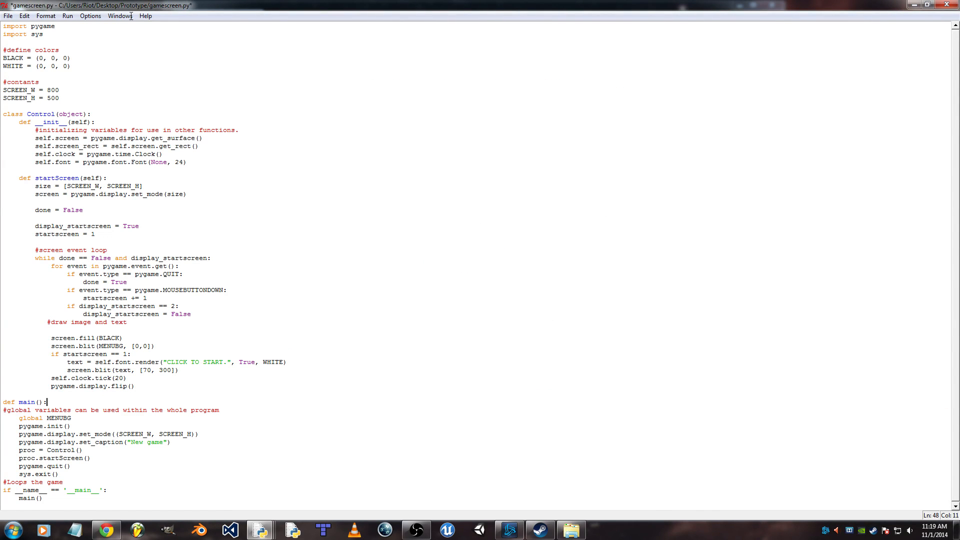
- Run again after adding the colon to def main(), then return to the line after set_mode
{"action": "left_click", "coordinate": [67, 15]}
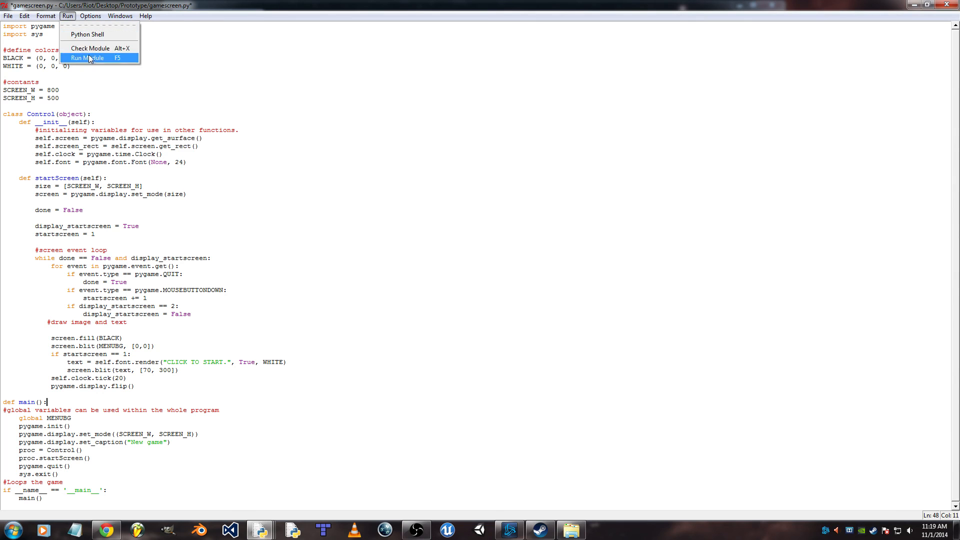
{"action": "left_click", "coordinate": [89, 58]}
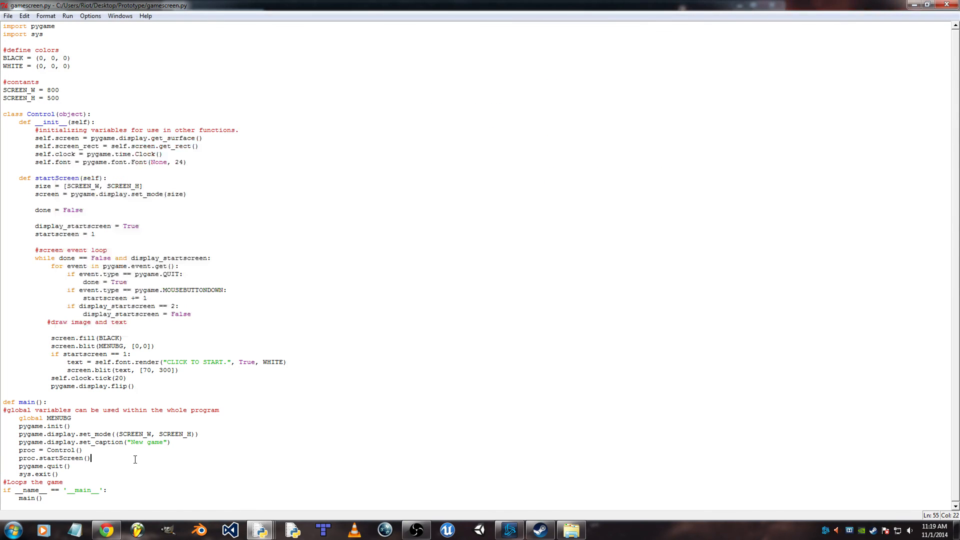
{"action": "left_click", "coordinate": [72, 426]}
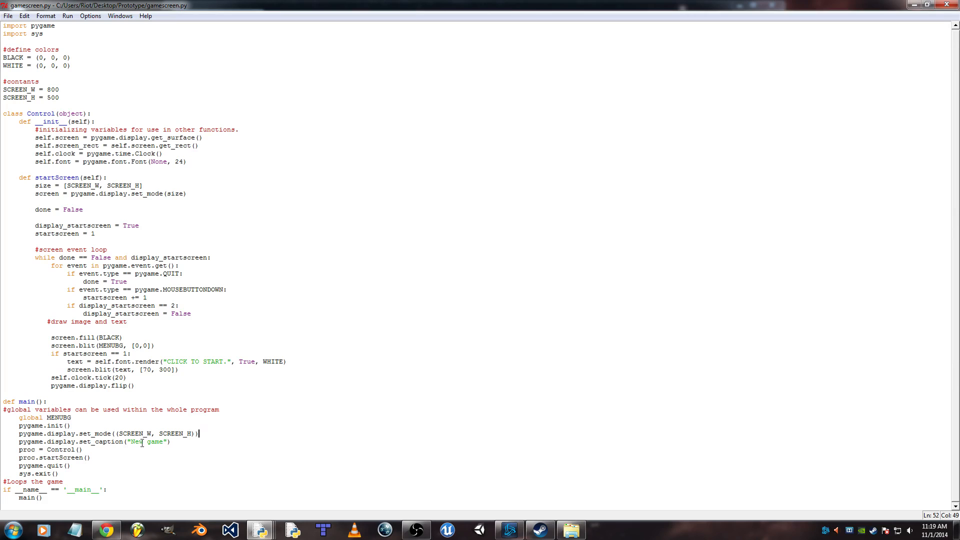
{"action": "left_click", "coordinate": [70, 426]}
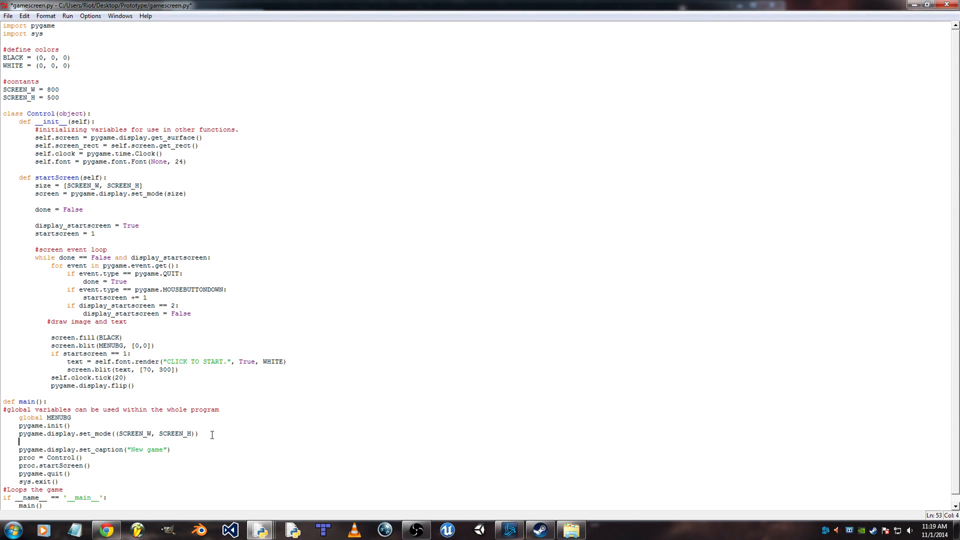
- Add MENUBG = pygame.image.load("menubg.png") after the set_mode line in main
{"action": "type", "text": "MENUBG"}
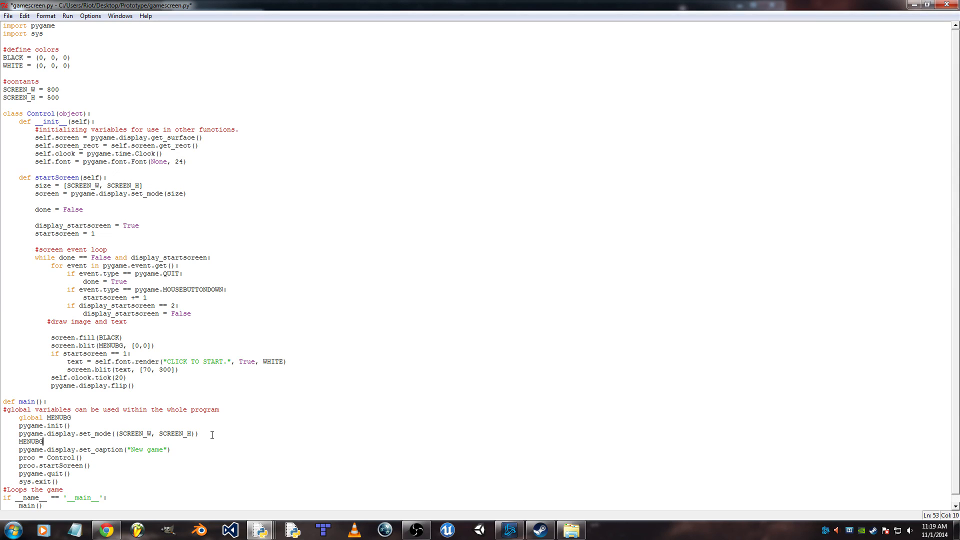
{"action": "type", "text": "5 ="}
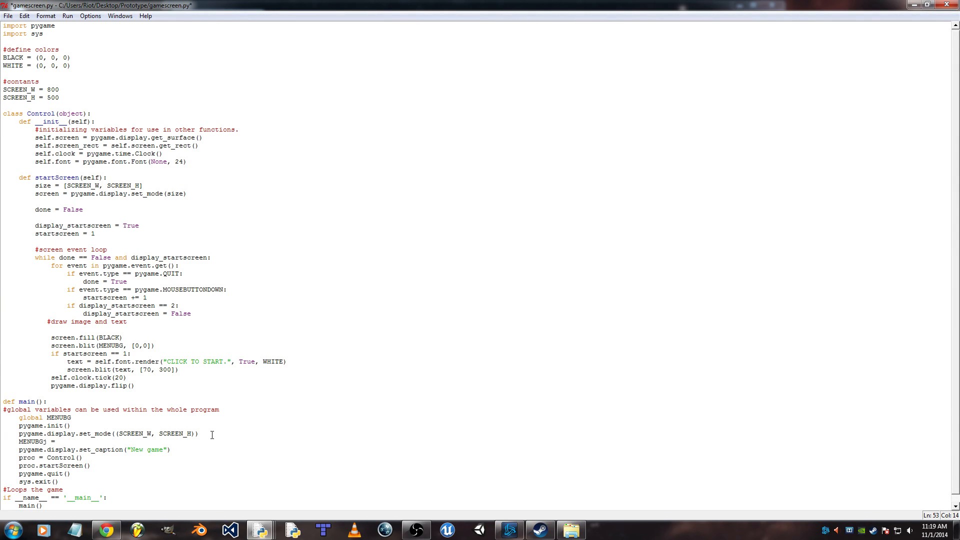
{"action": "type", "text": "pygame"}
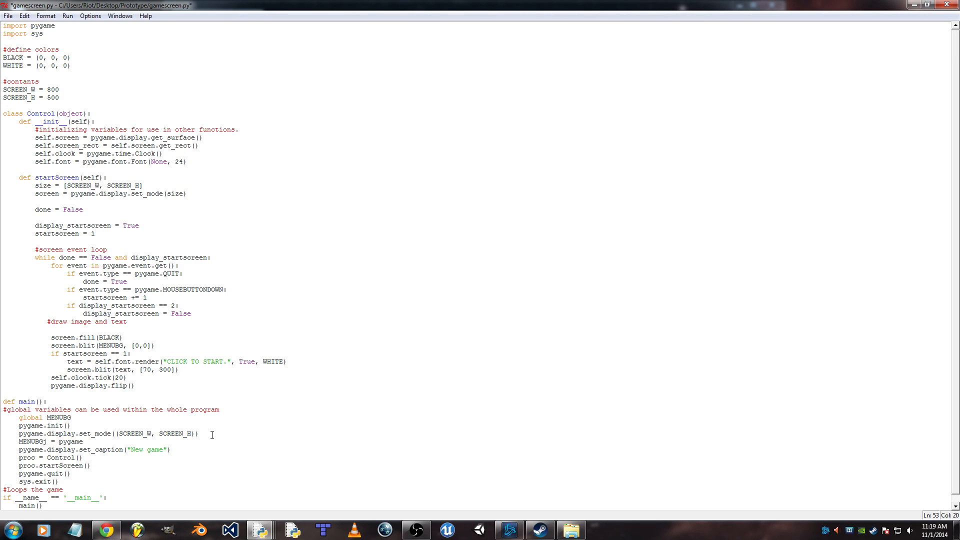
{"action": "type", "text": ".image.load("}
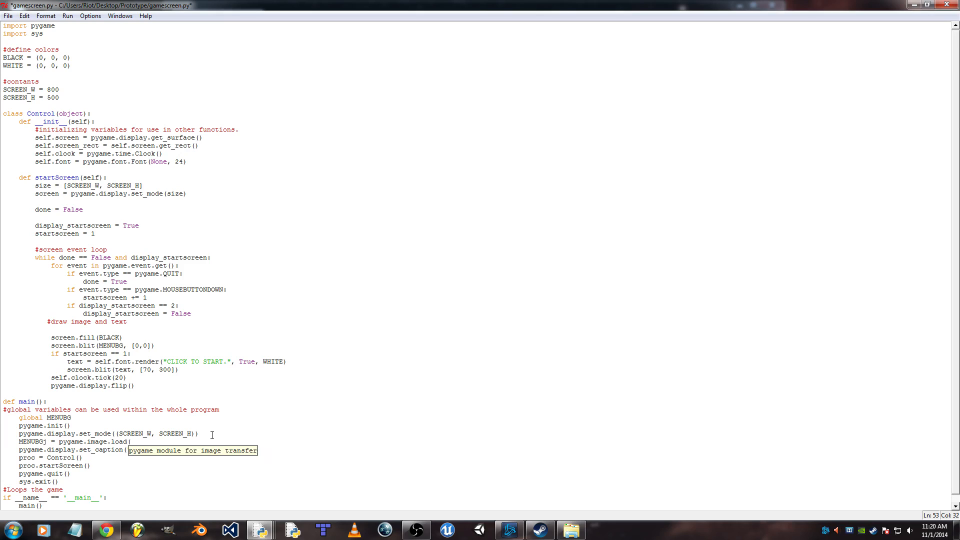
{"action": "type", "text": "\"menu"}
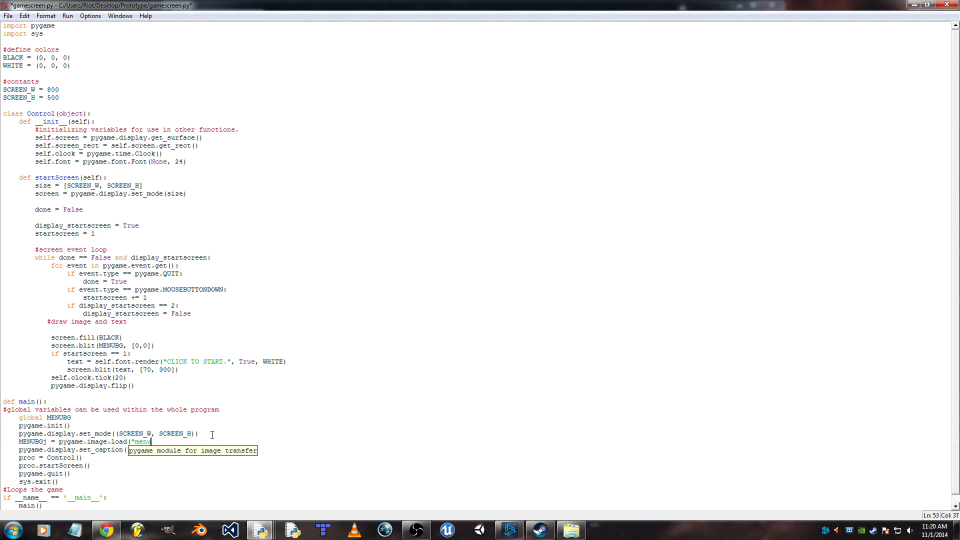
{"action": "type", "text": "bg.png\")"}
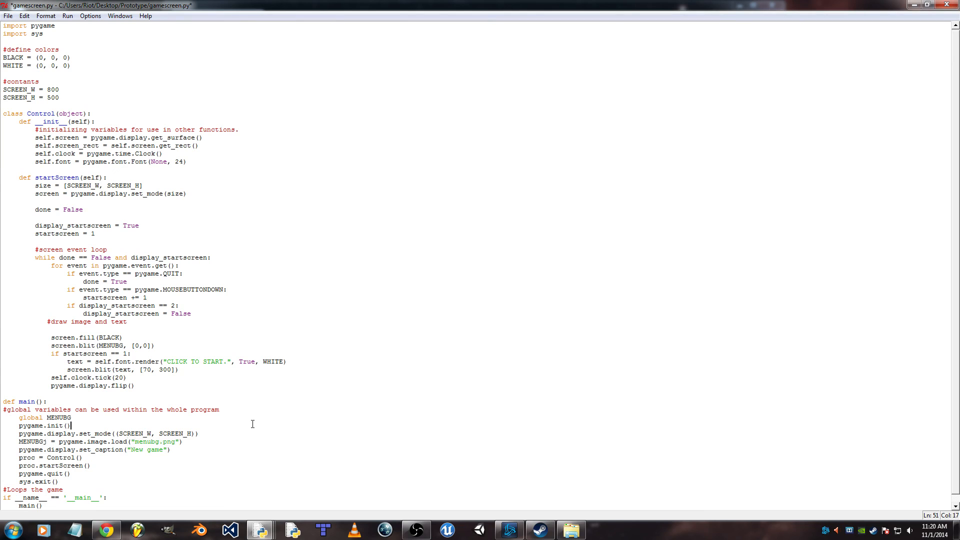
- Run the module, agreeing to save, so the 'New game' window opens
{"action": "double_click", "coordinate": [156, 441]}
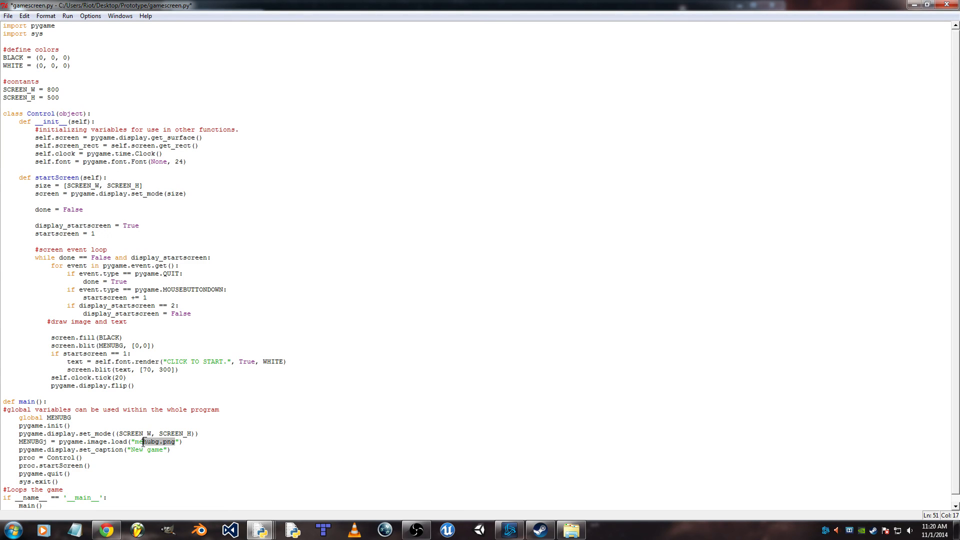
{"action": "left_click", "coordinate": [178, 441]}
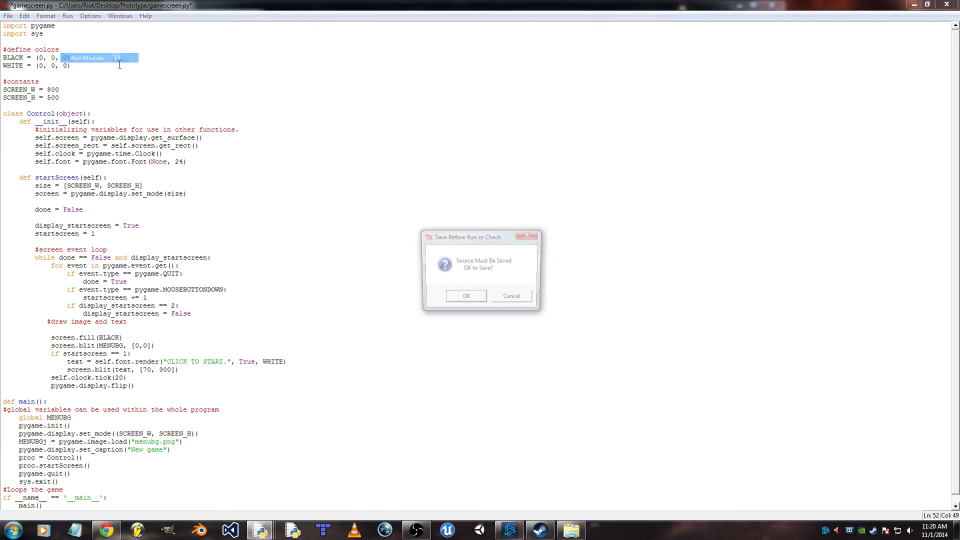
{"action": "left_click", "coordinate": [466, 296]}
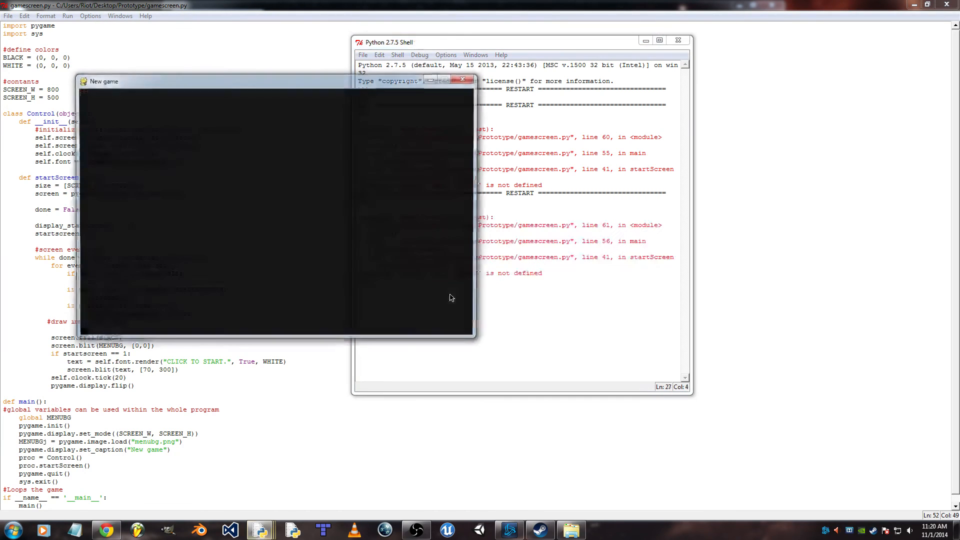